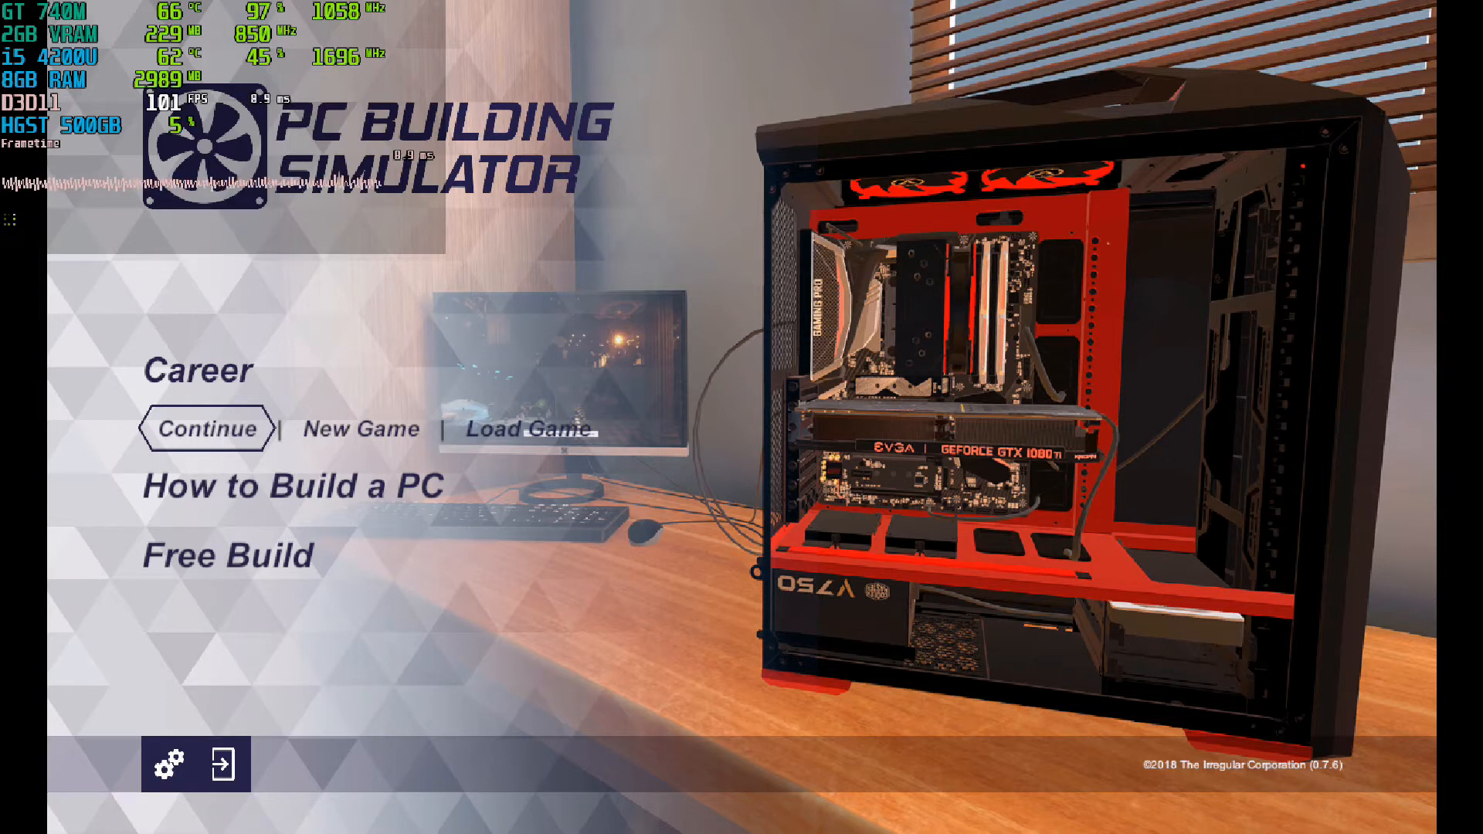
mouse_move(359, 429)
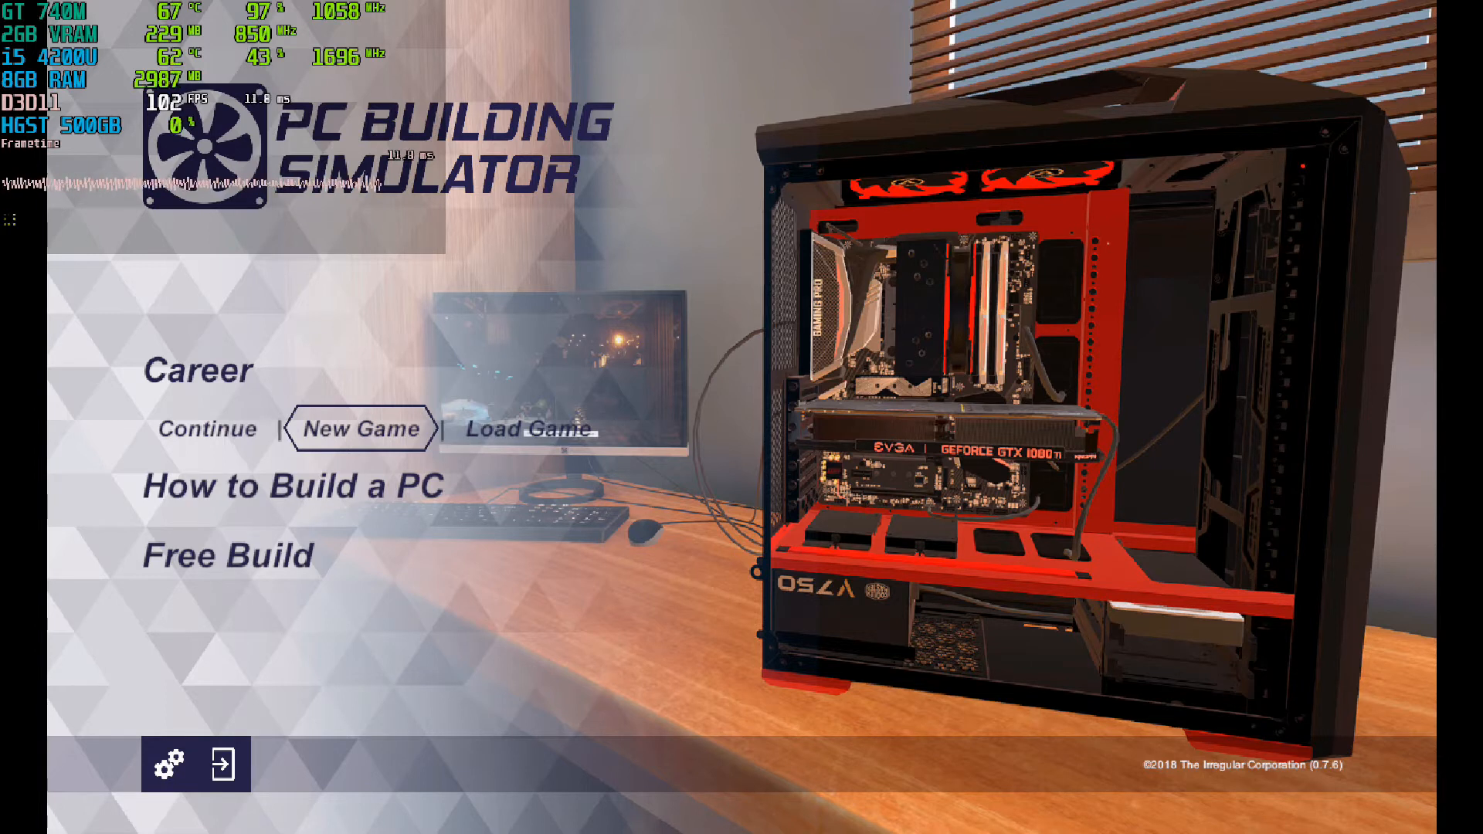
mouse_move(294, 486)
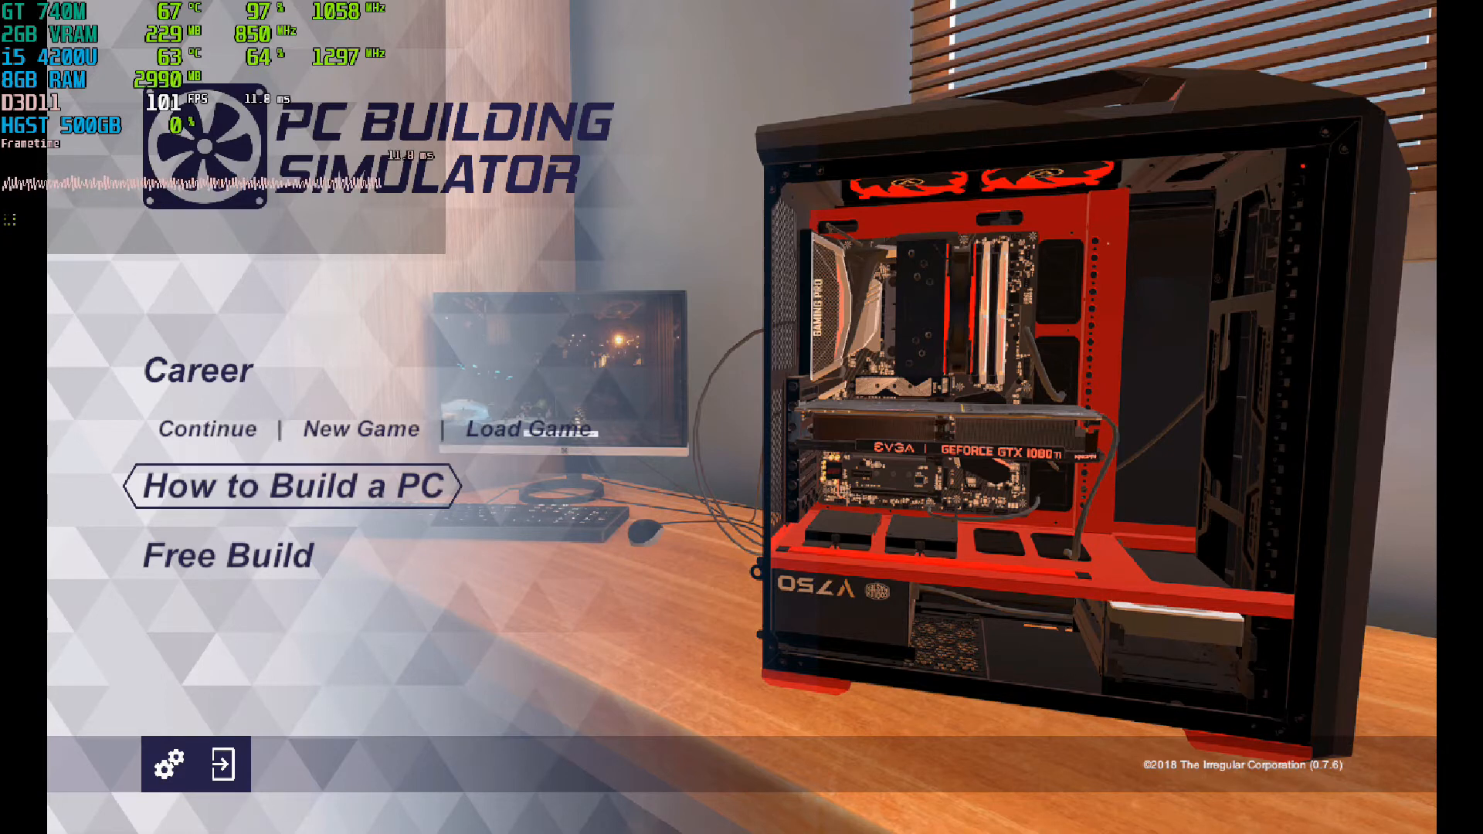
Step: Open Options from the main menu's gear icon
left_click(168, 764)
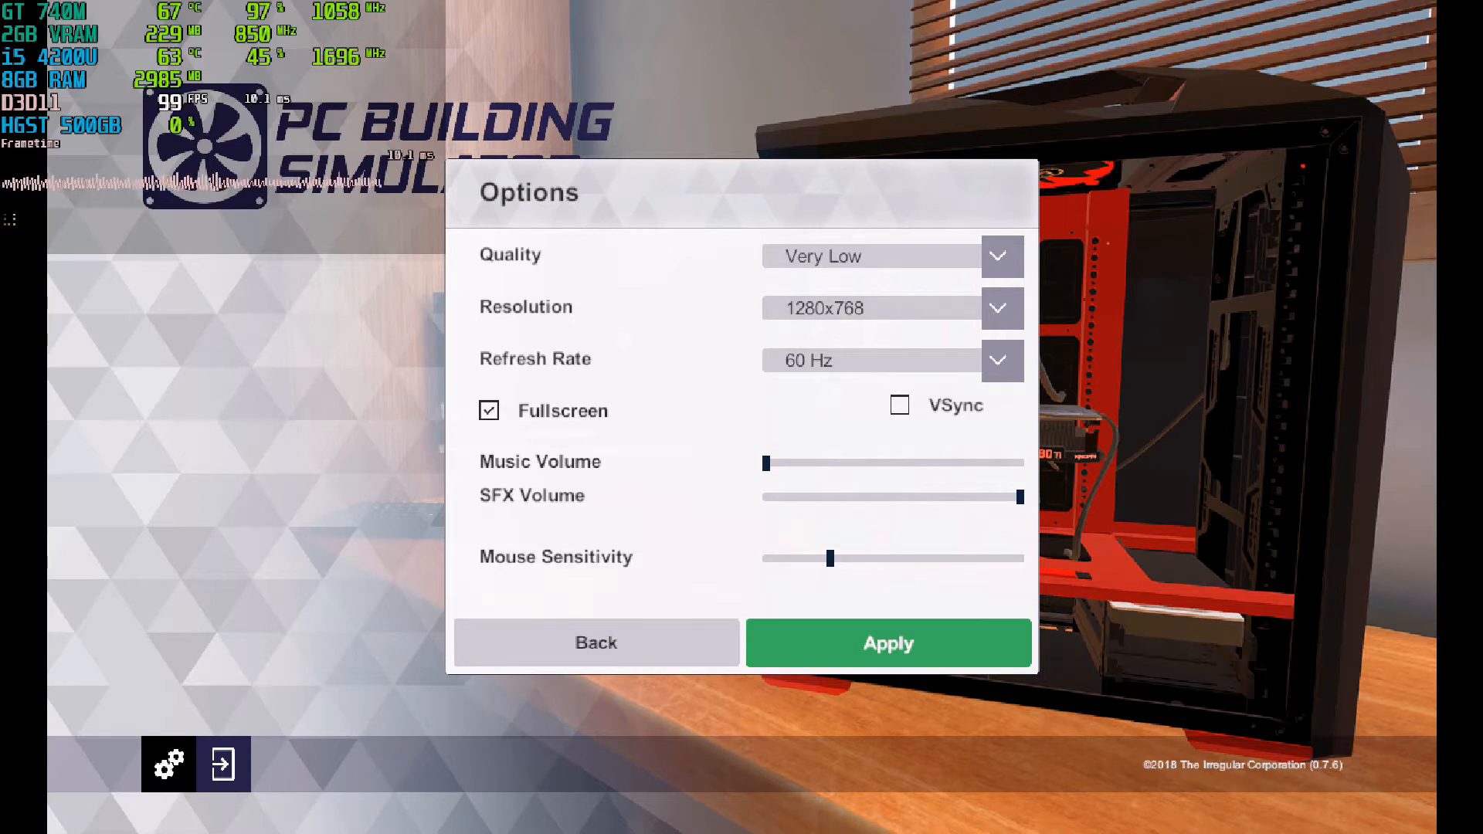
Step: Set resolution to 1366x768 and graphics quality to Fantastic
left_click(999, 308)
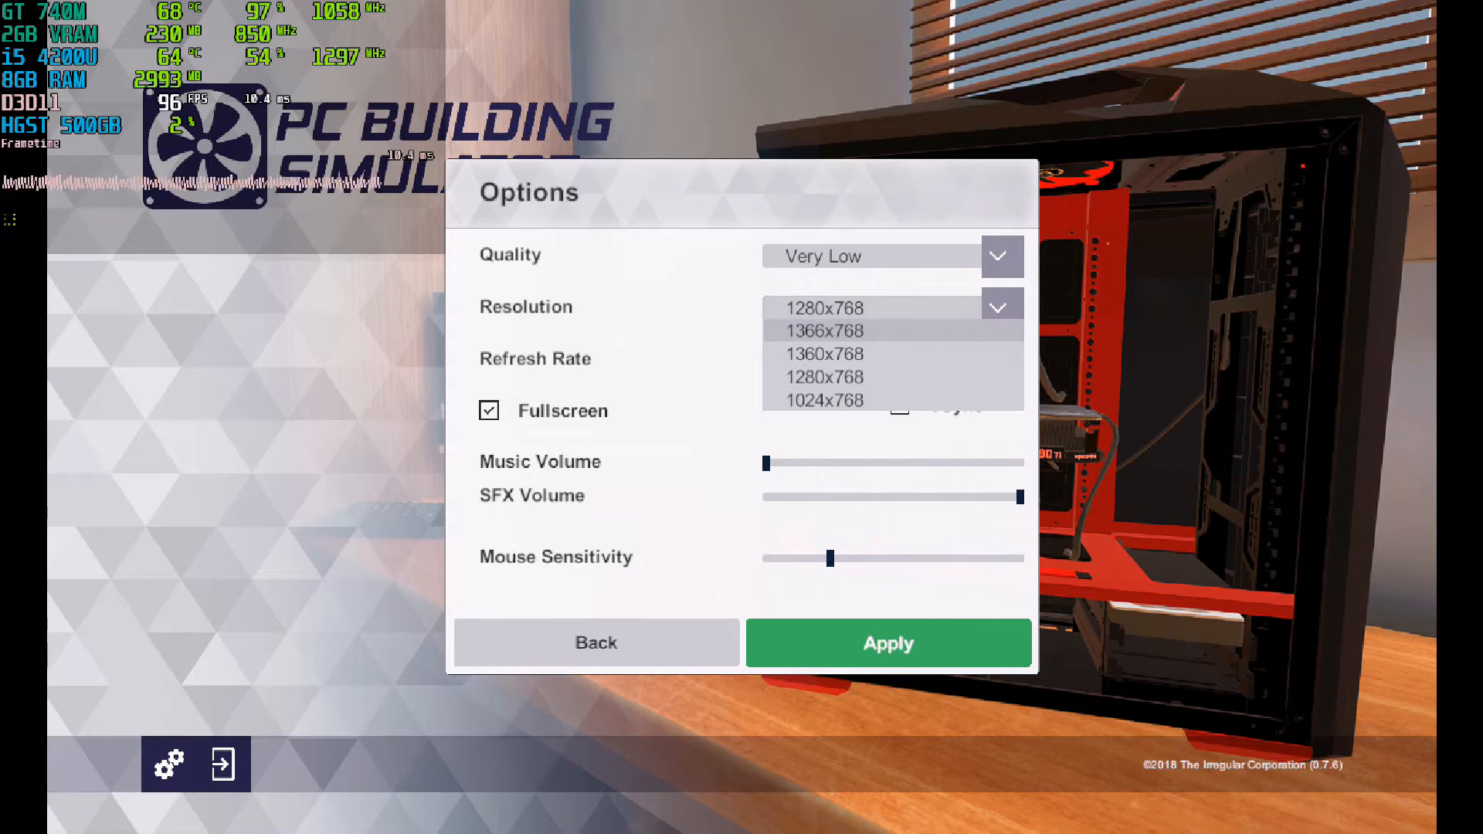
left_click(999, 256)
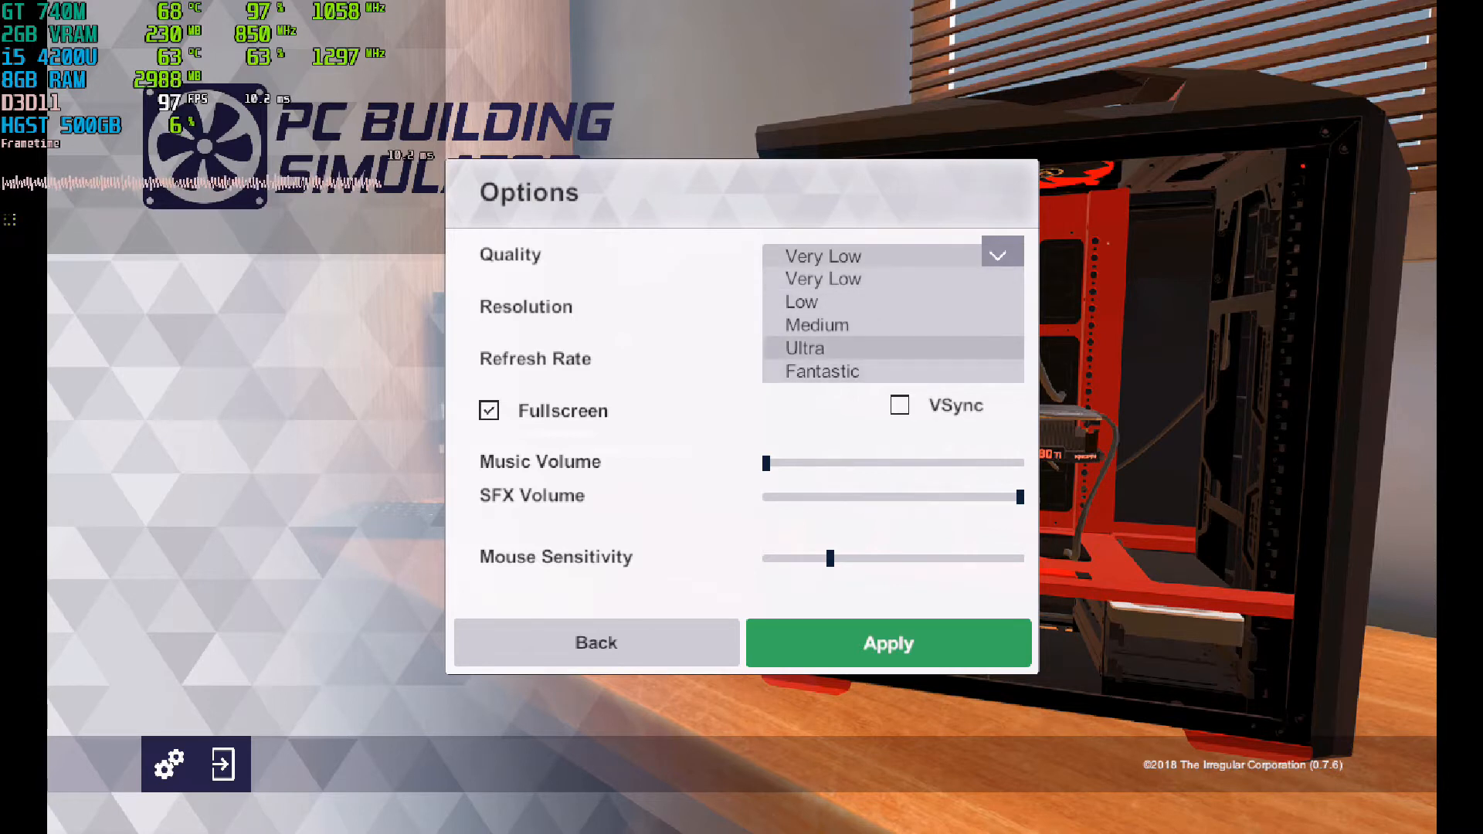
left_click(822, 257)
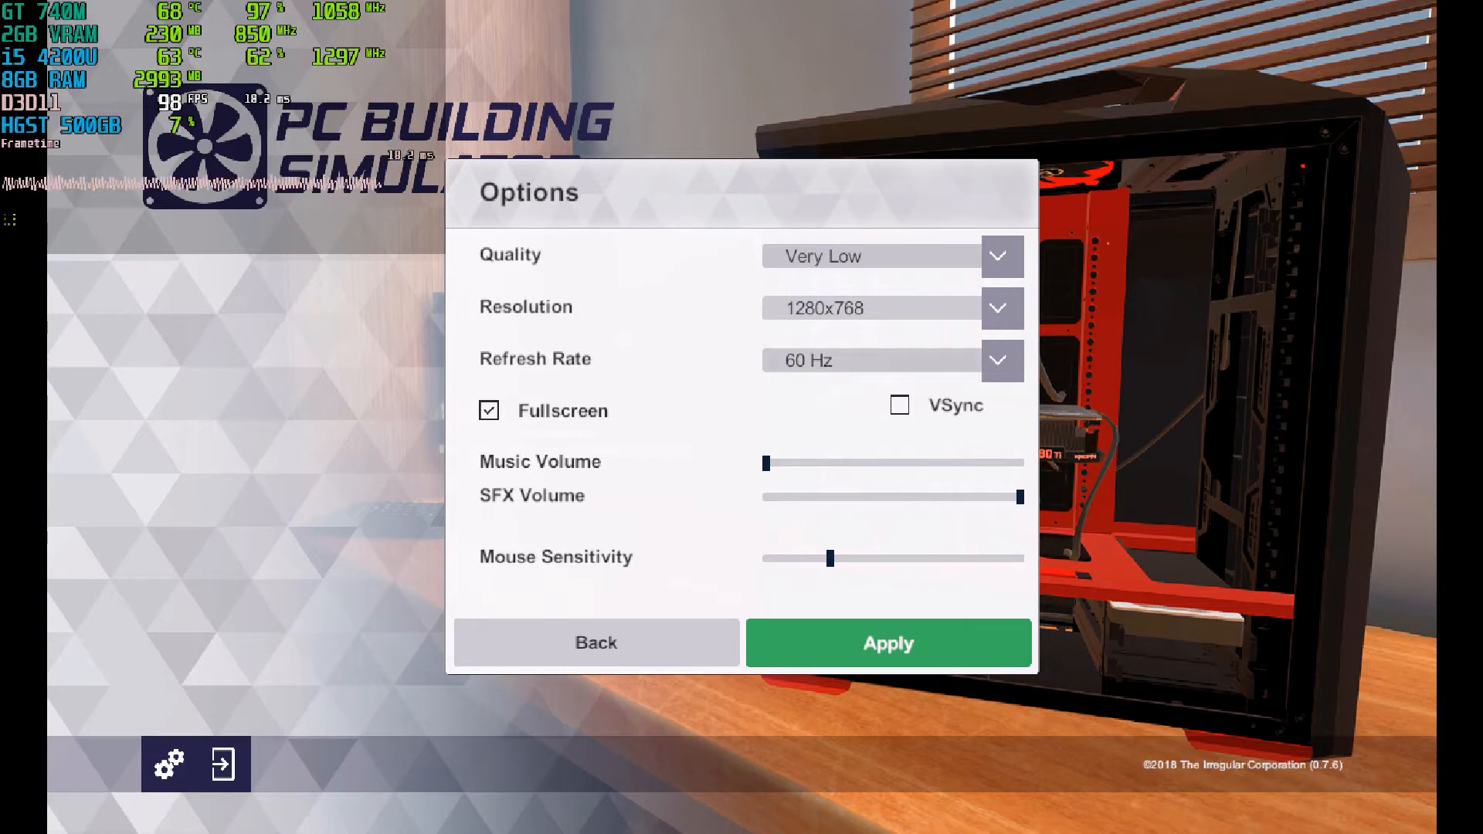
left_click(1002, 256)
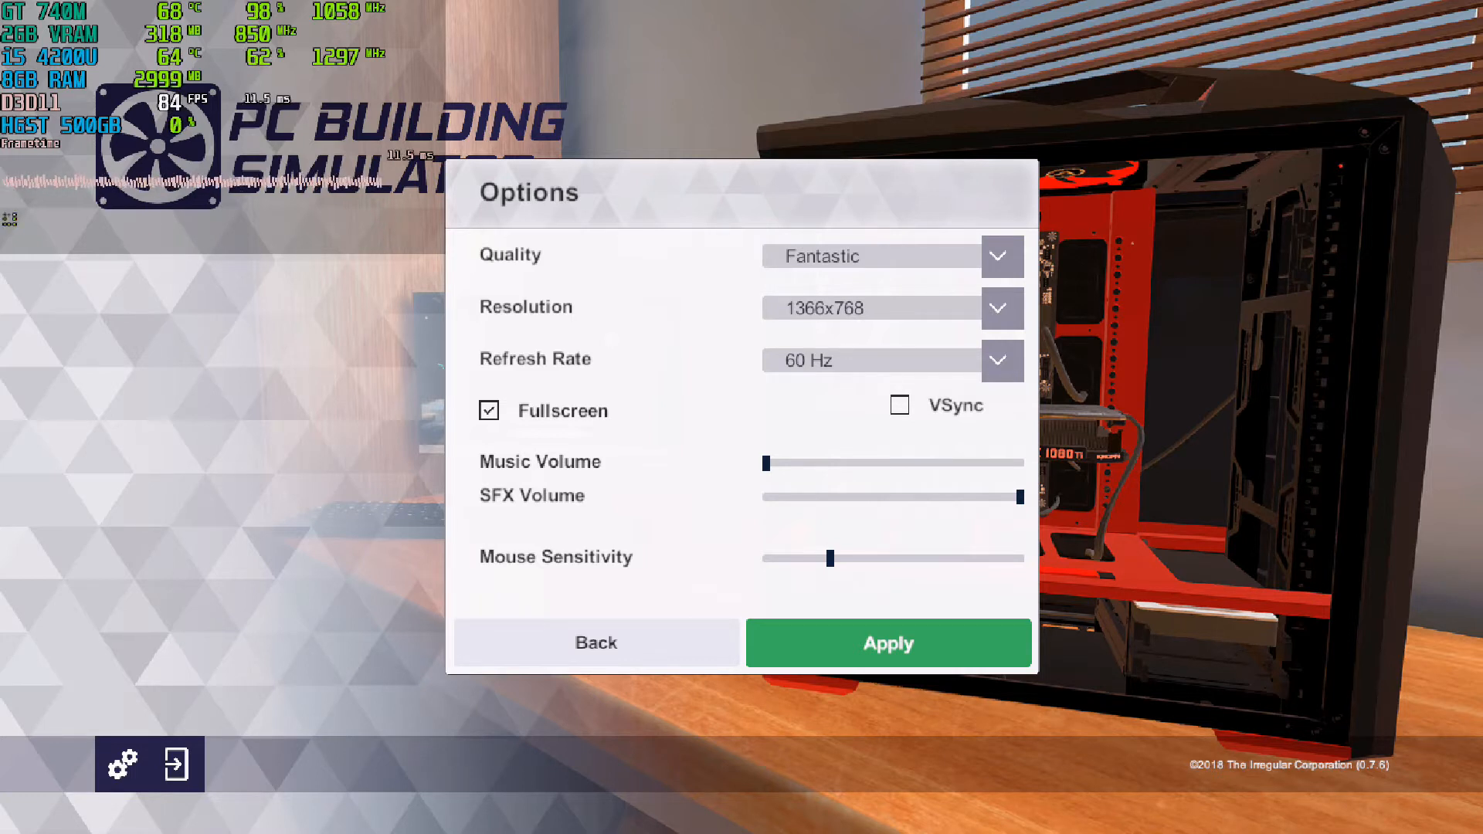
left_click(888, 642)
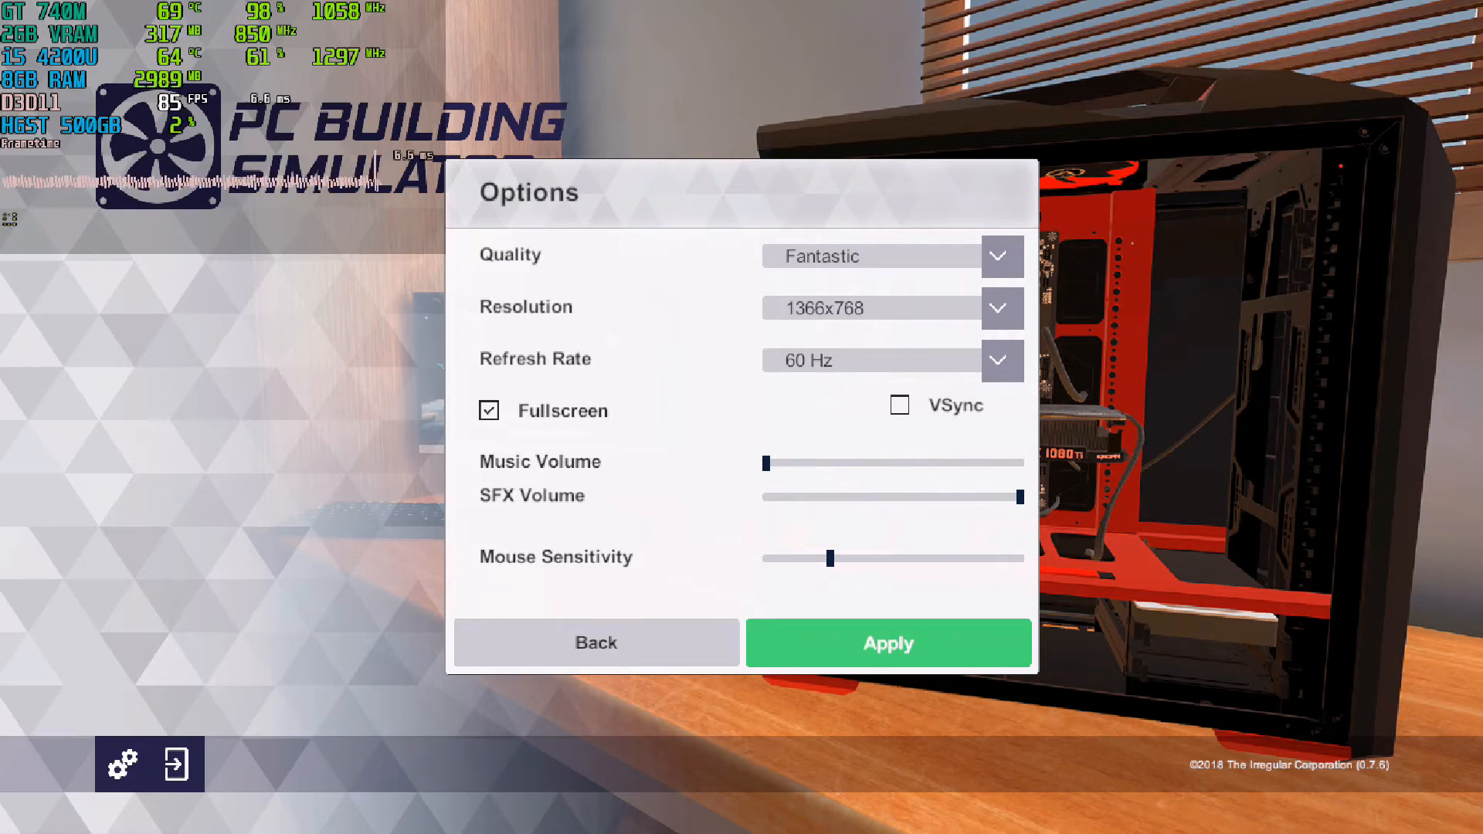
Step: Close Options with Back to return to the main menu
left_click(595, 642)
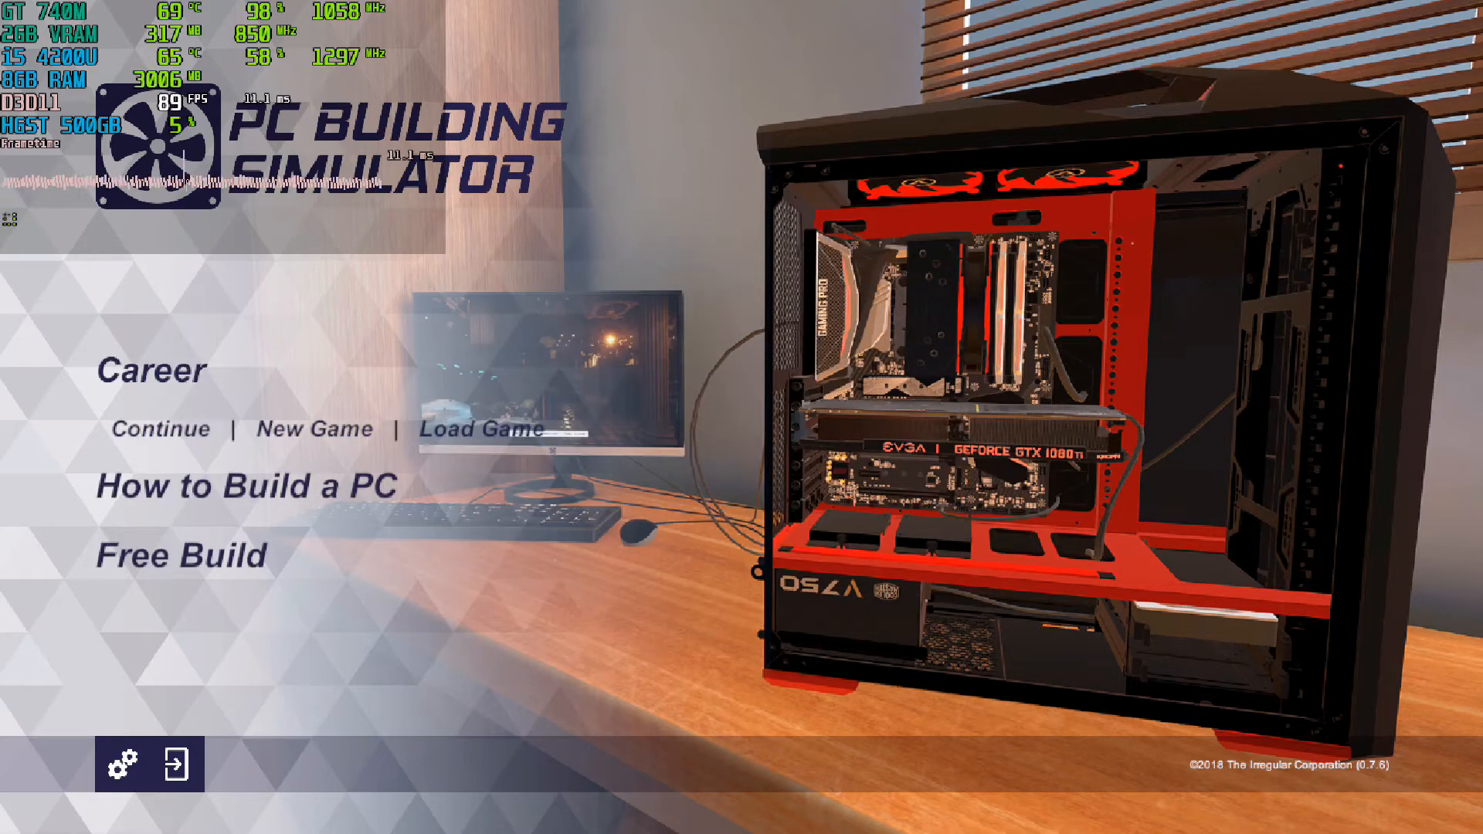
mouse_move(250, 488)
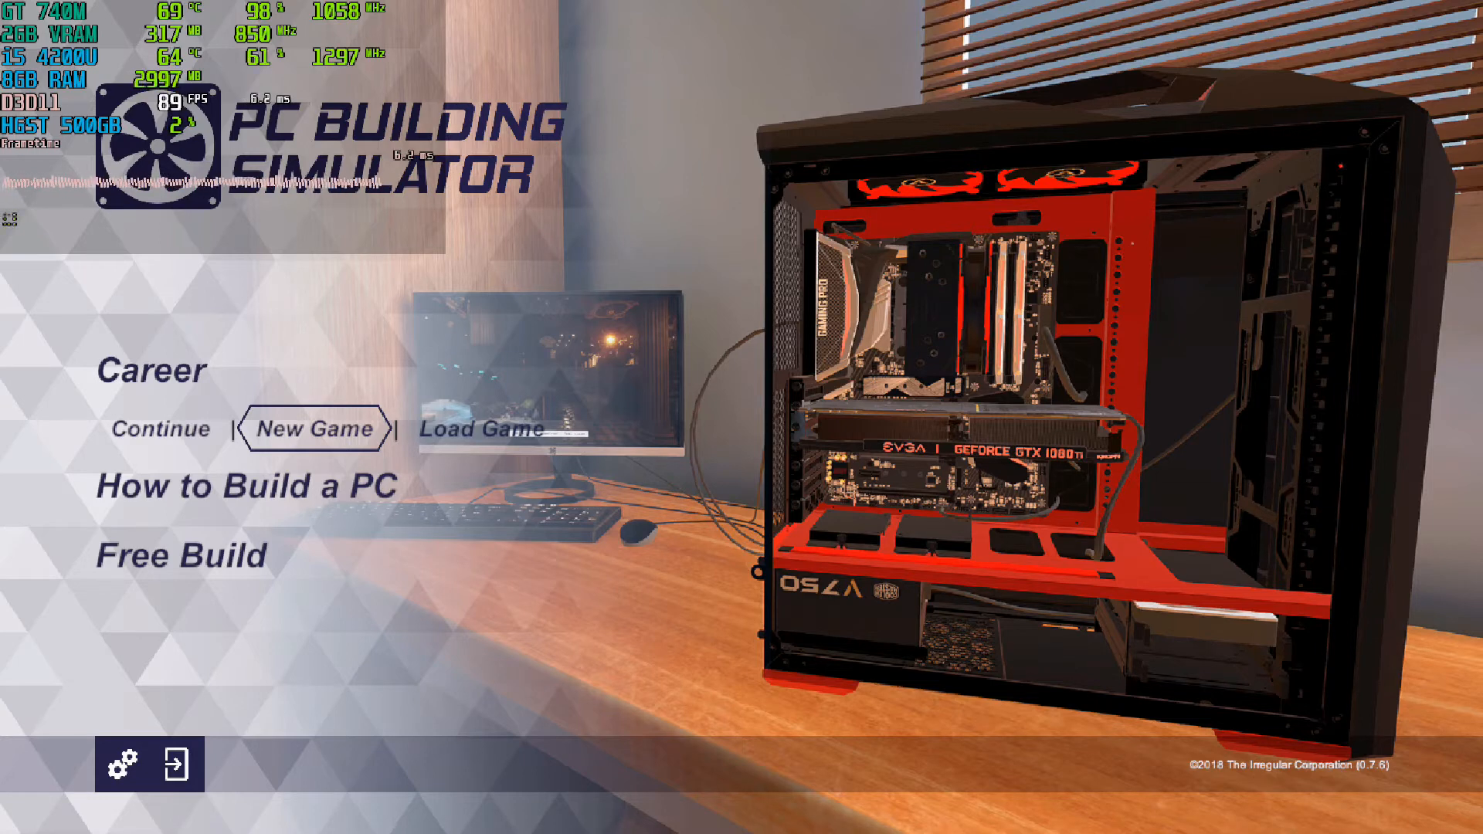
mouse_move(245, 487)
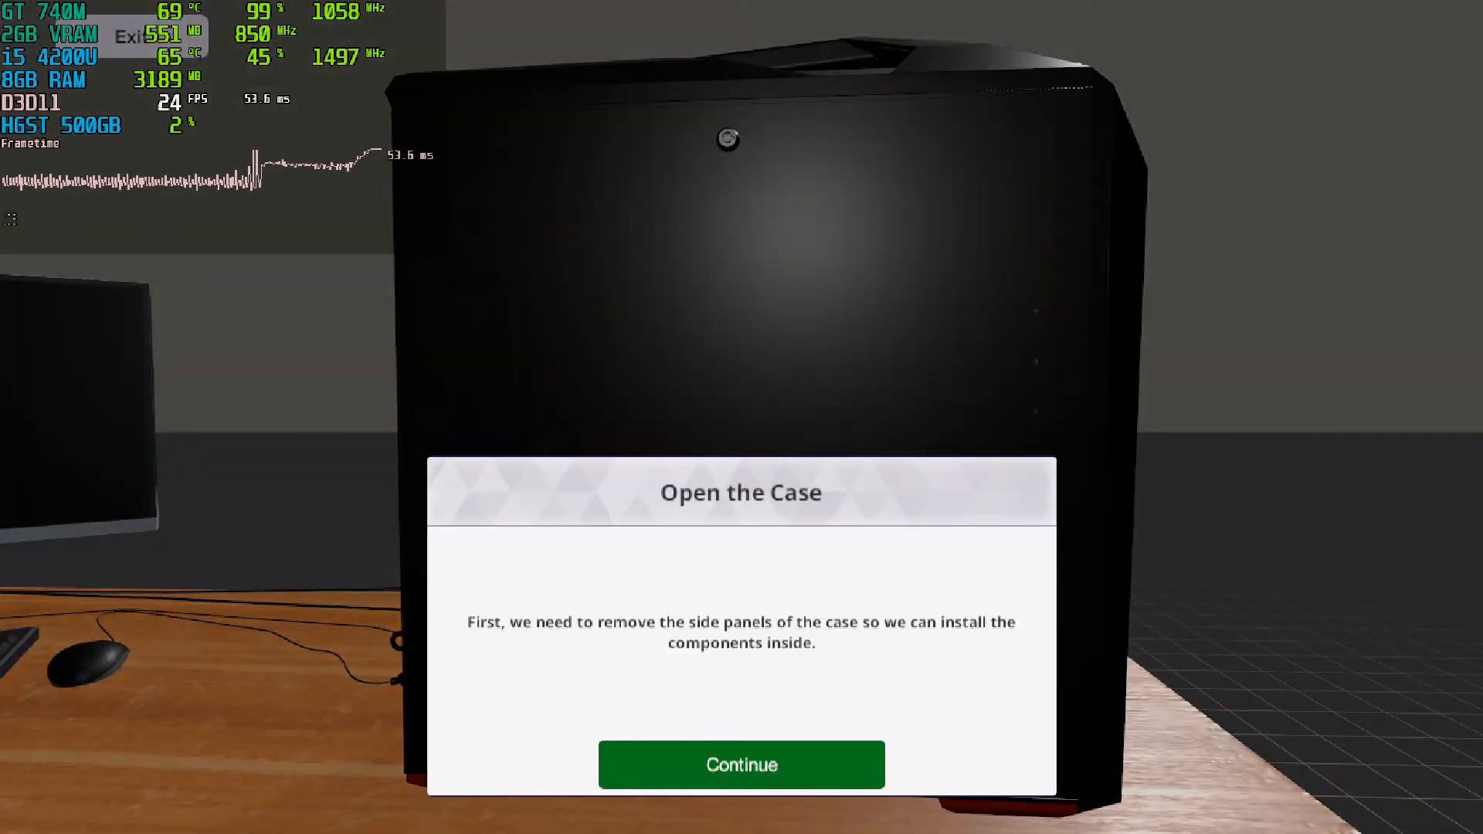
Step: Dismiss the open-the-case tutorial instructions
left_click(741, 764)
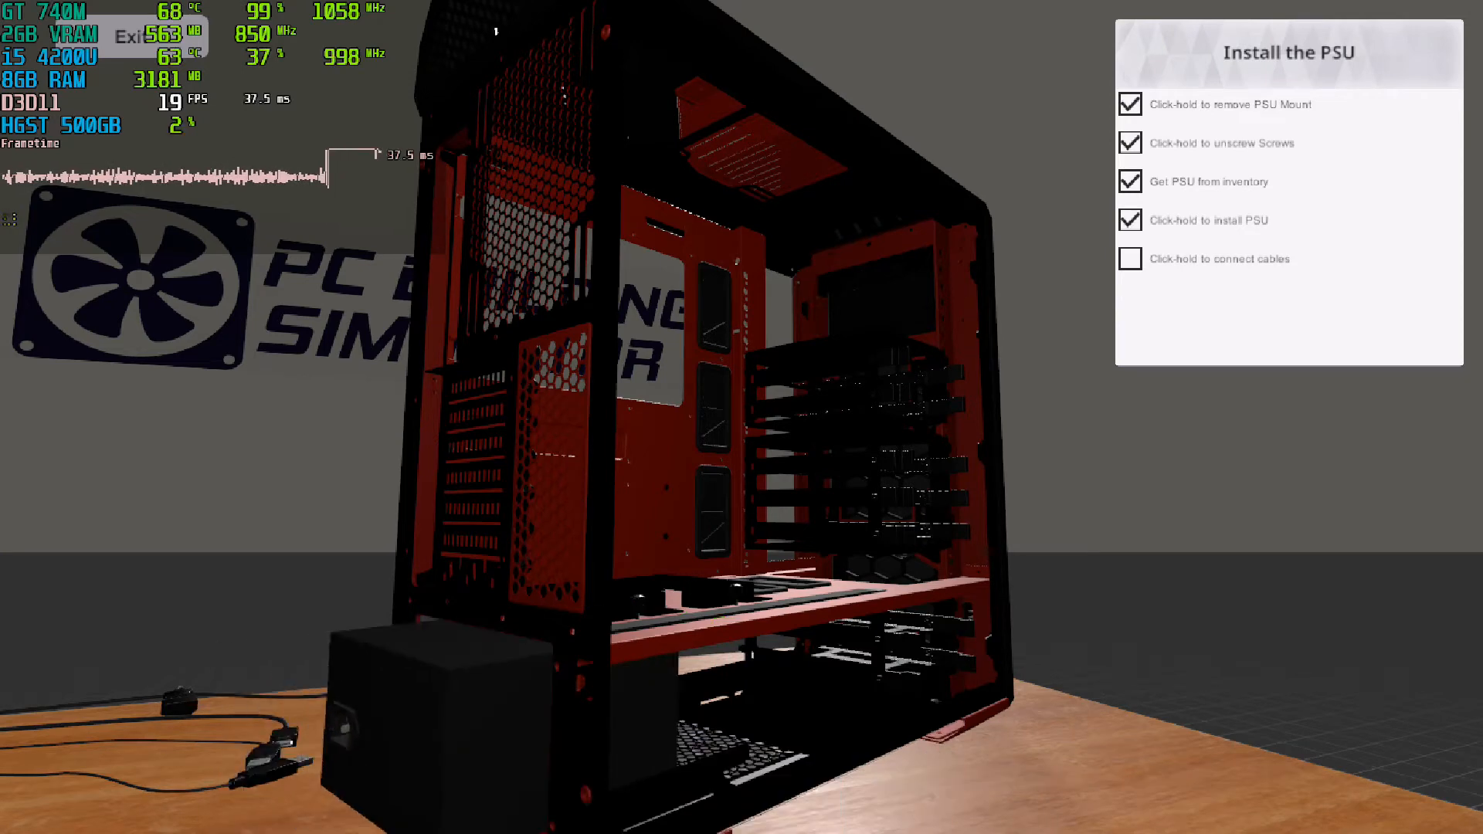
Step: Connect the power supply cables and refit the PSU mount
left_click(1130, 258)
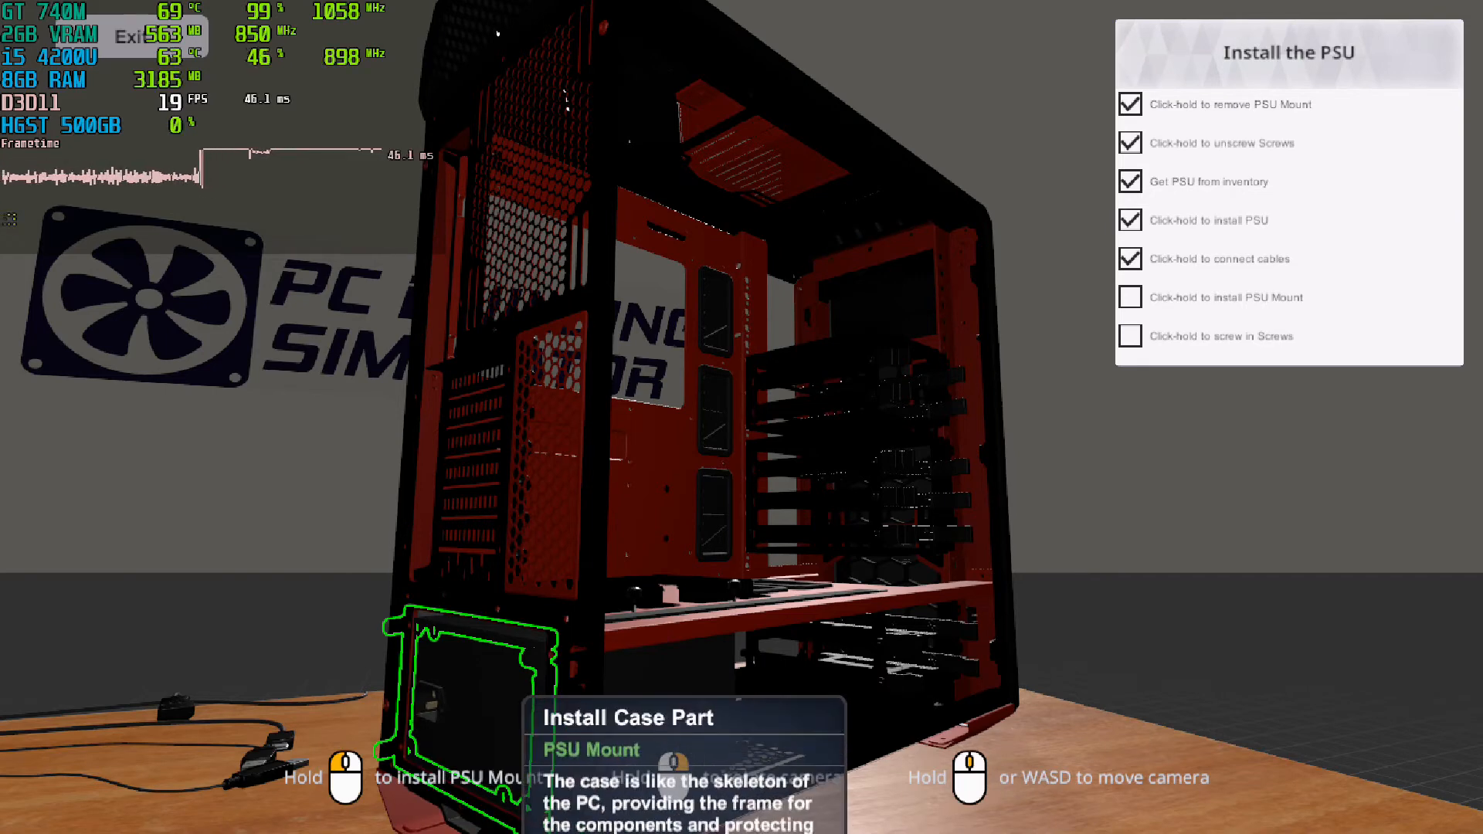
left_click(463, 662)
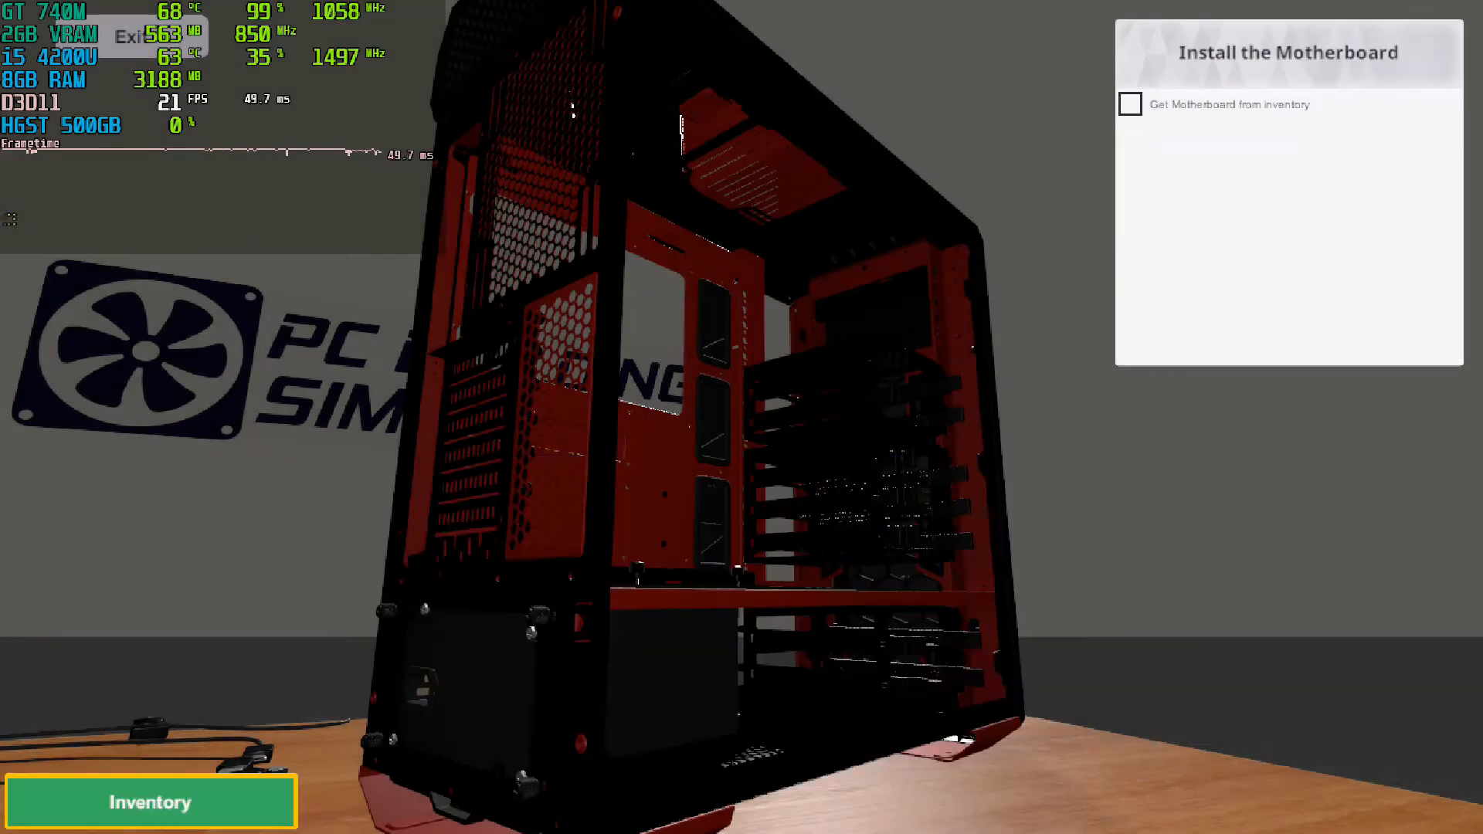
Step: Bring up the parts inventory, then close it with Escape
left_click(149, 802)
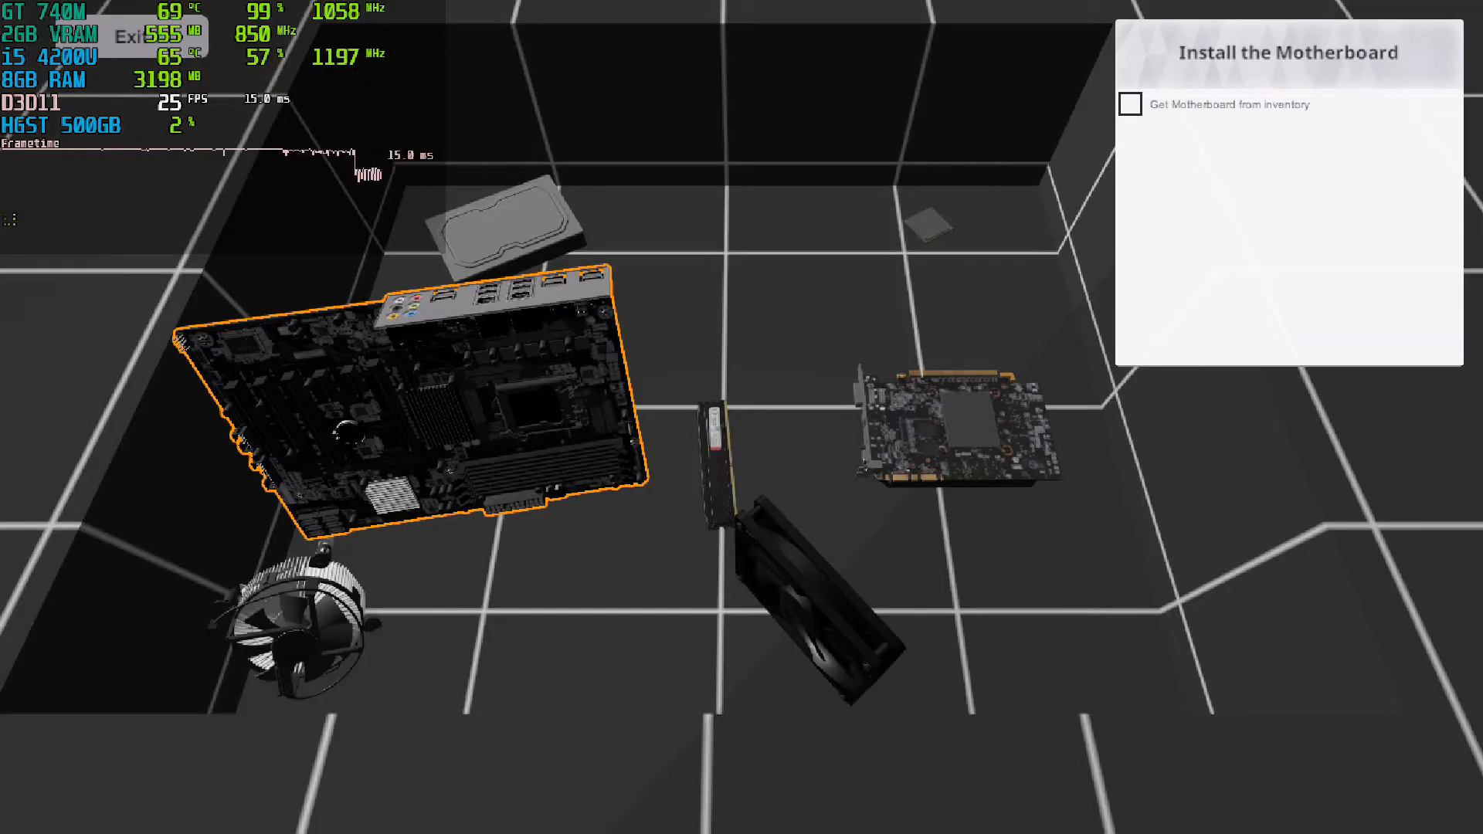
key("Escape")
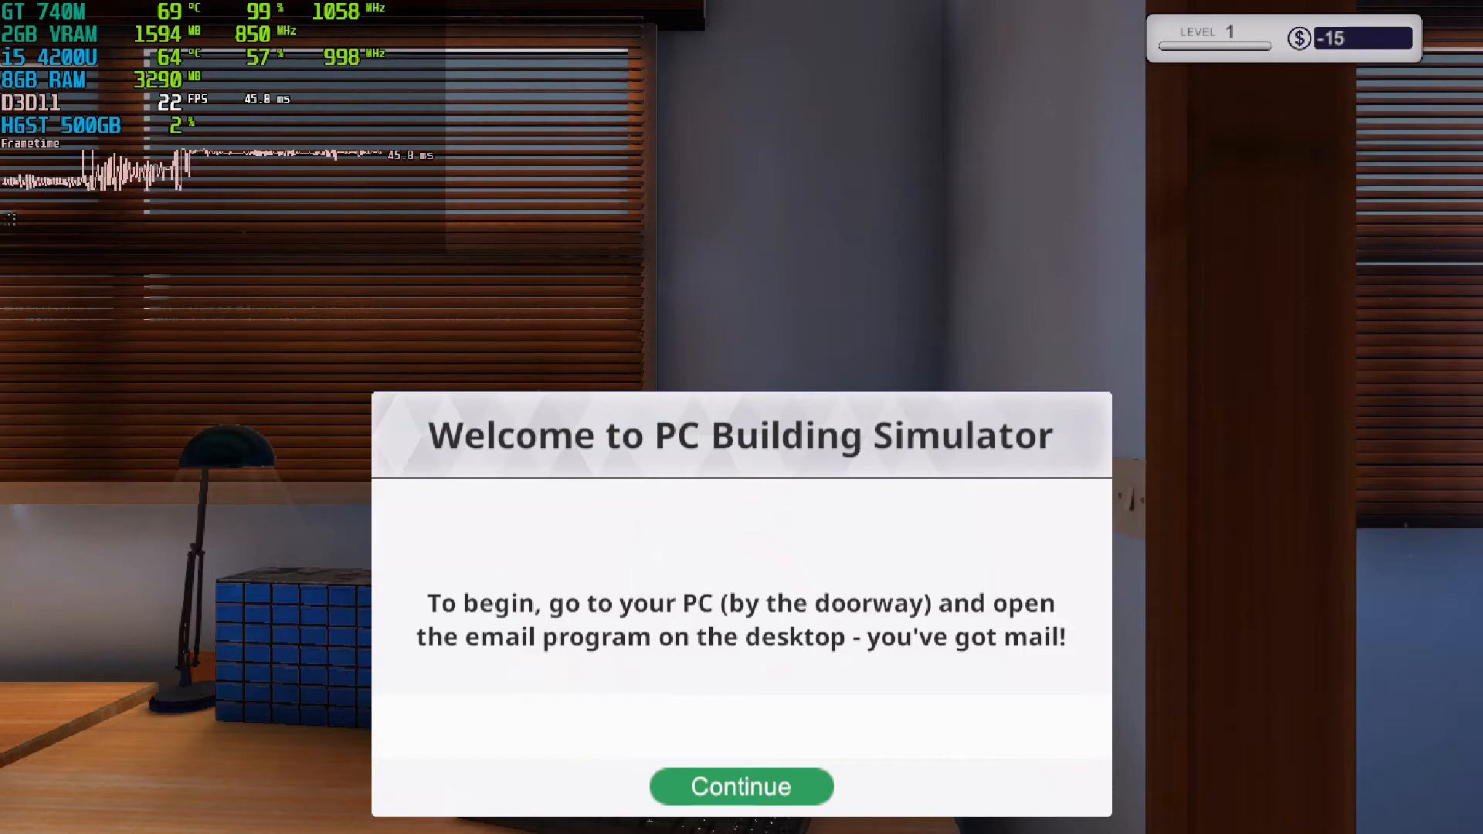
Step: Dismiss the career welcome popup to begin playing
left_click(742, 787)
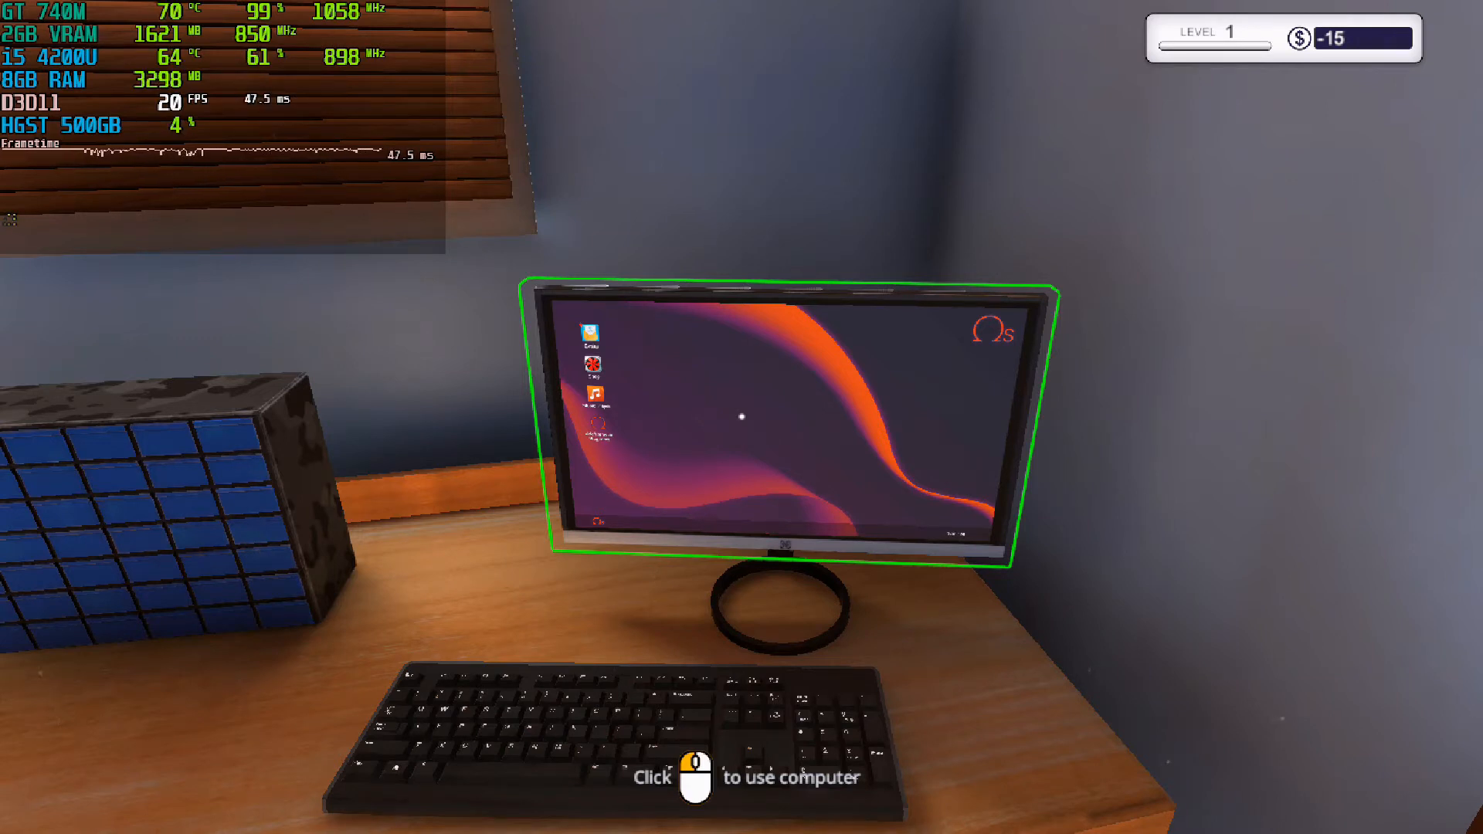
Step: Use the highlighted shop monitor to bring up its desktop
left_click(741, 417)
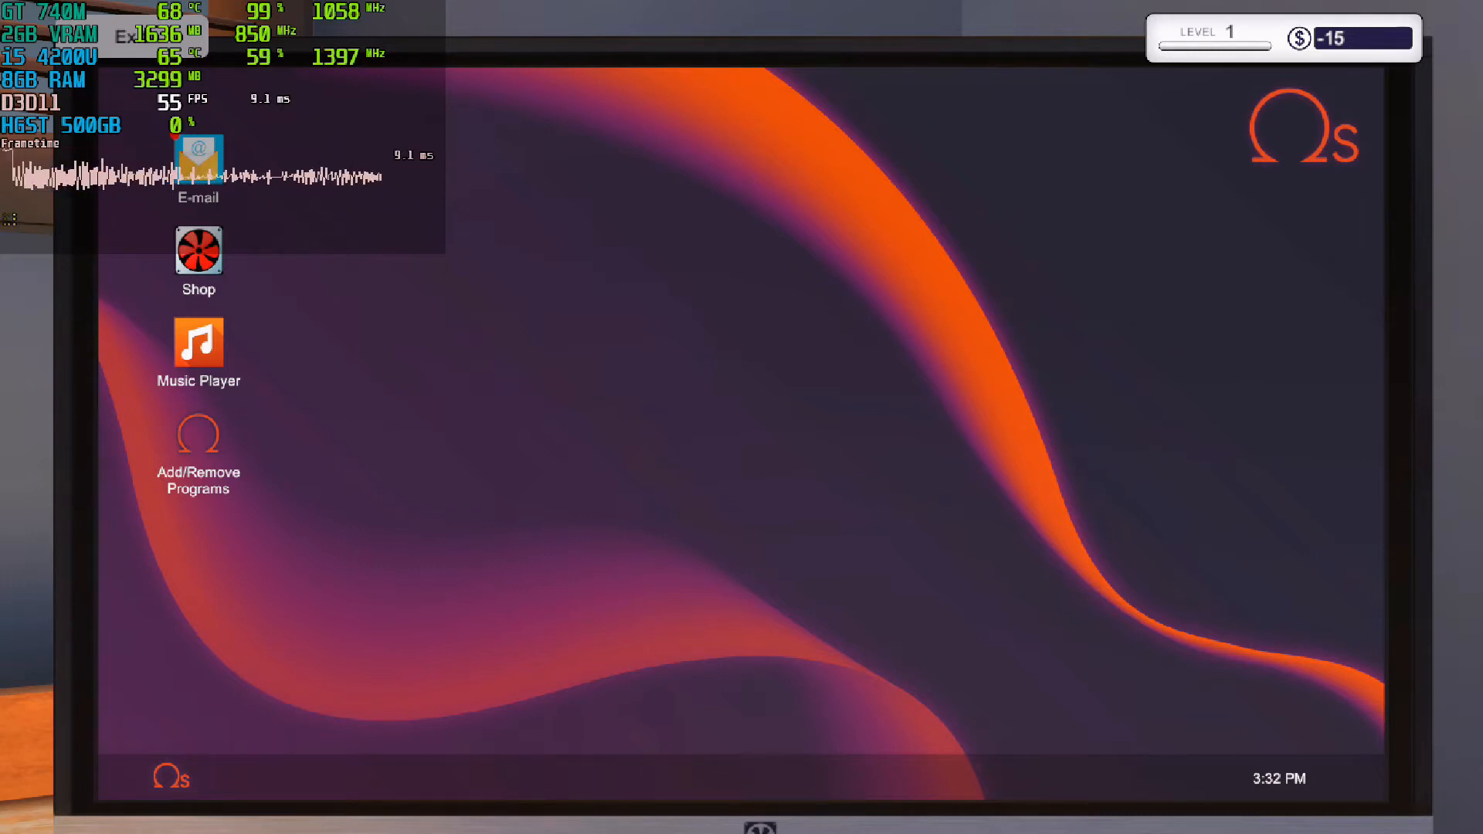
Step: Read the welcome email, then open Gary's $100 Virus Scan job
double_click(198, 161)
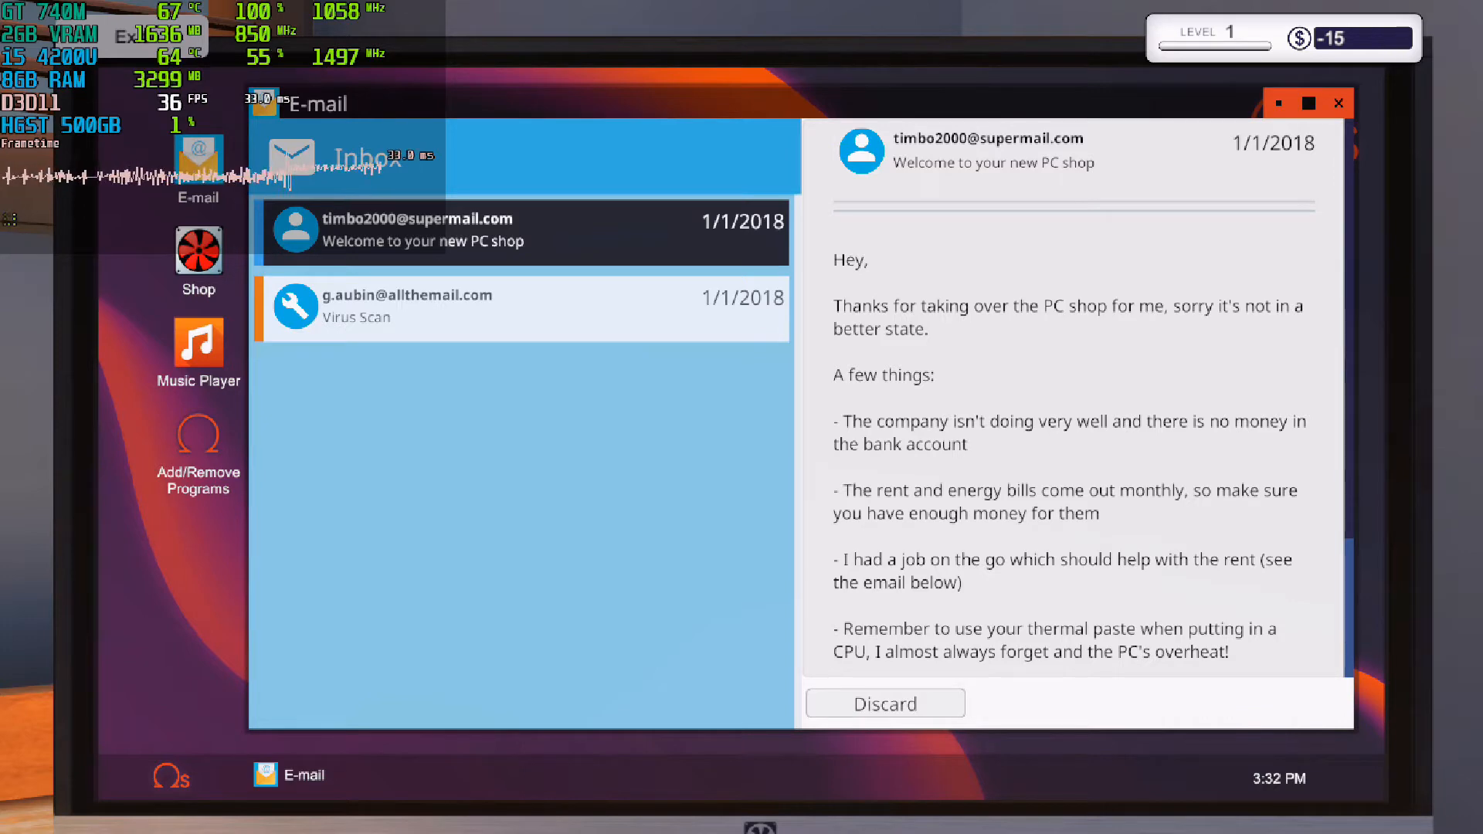
scroll("down", 3)
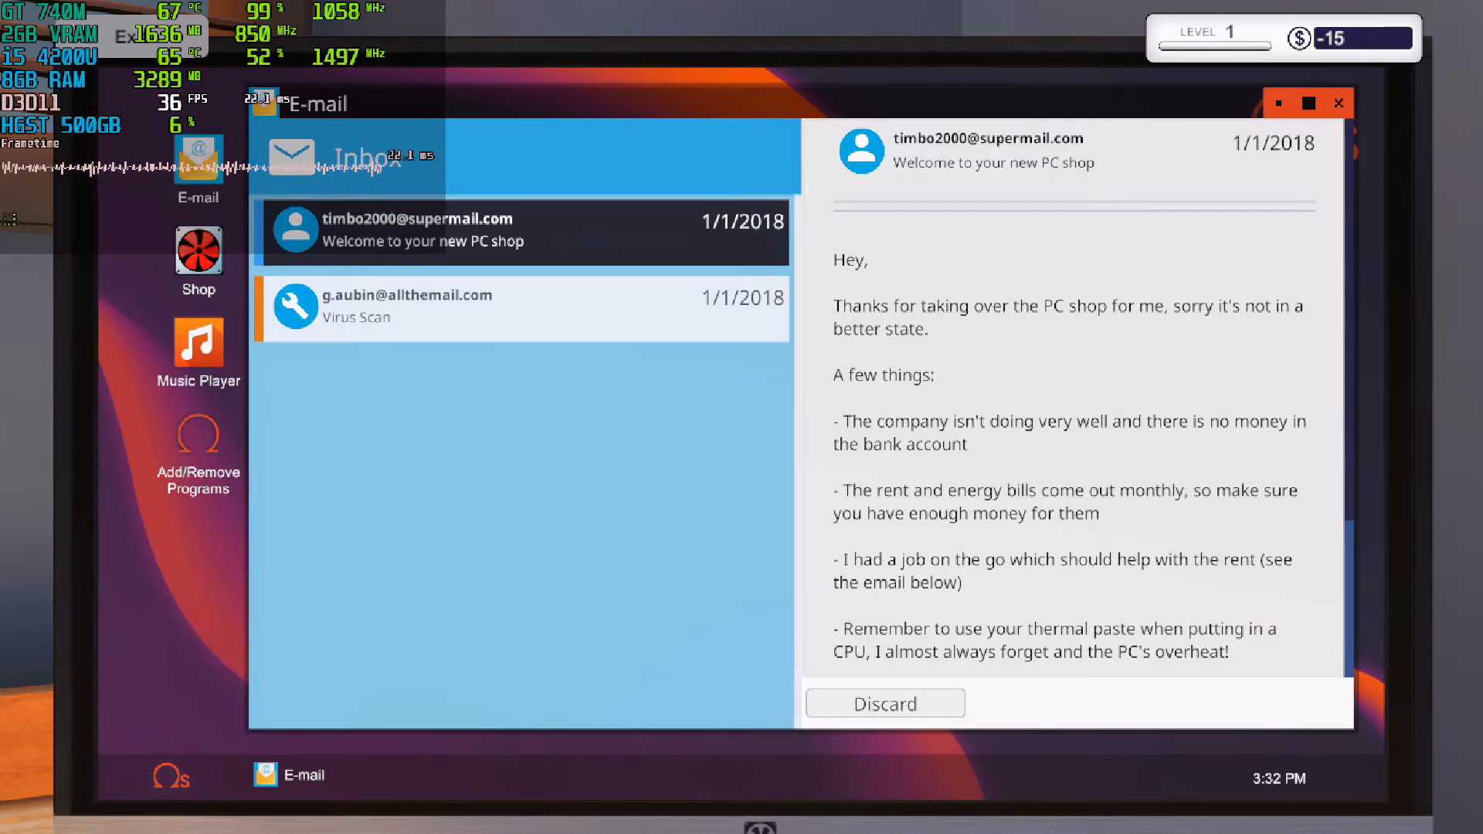
scroll("down", 3)
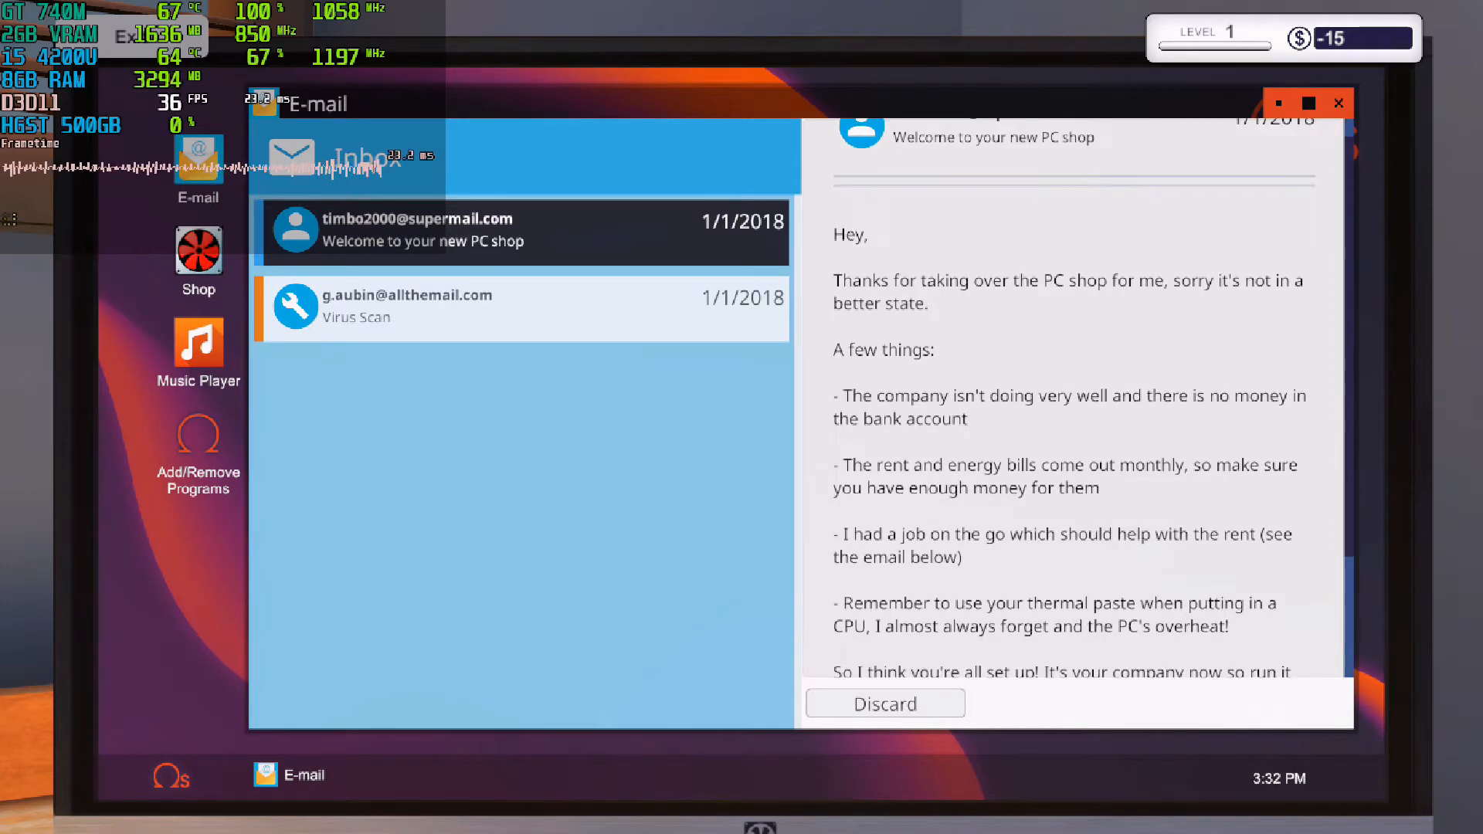
scroll("down", 3)
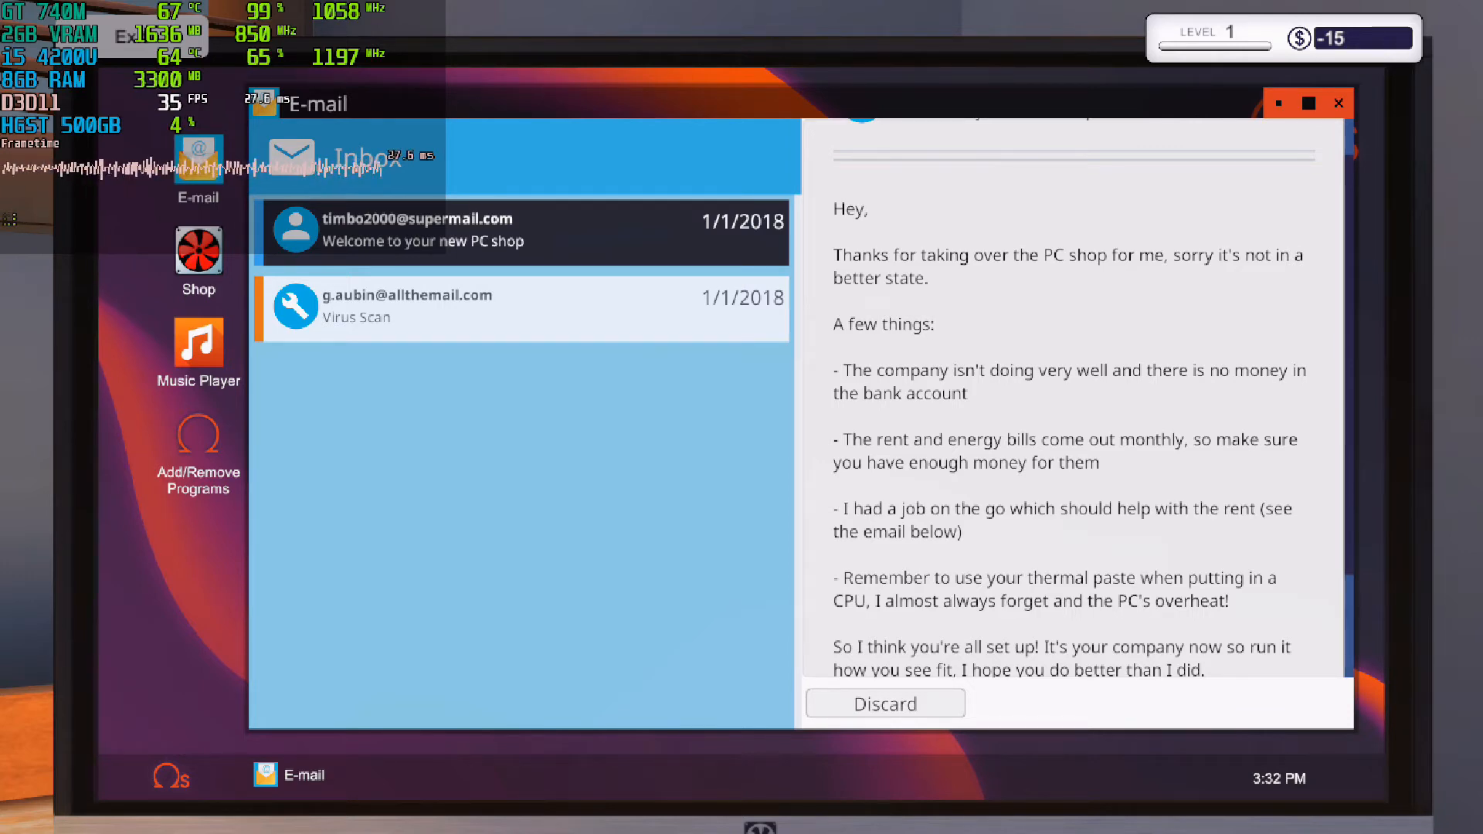
scroll("down", 3)
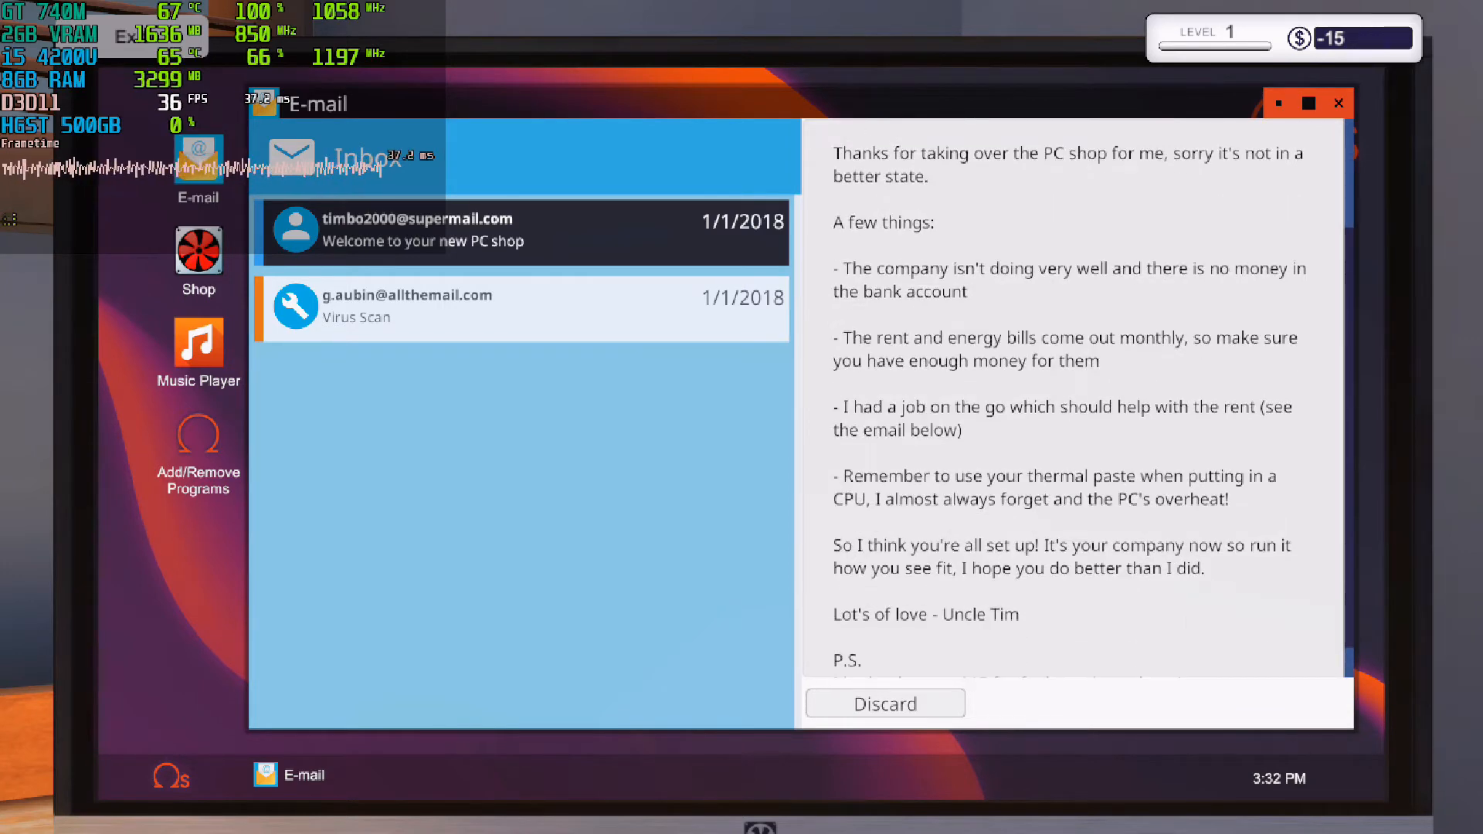
scroll("down", 3)
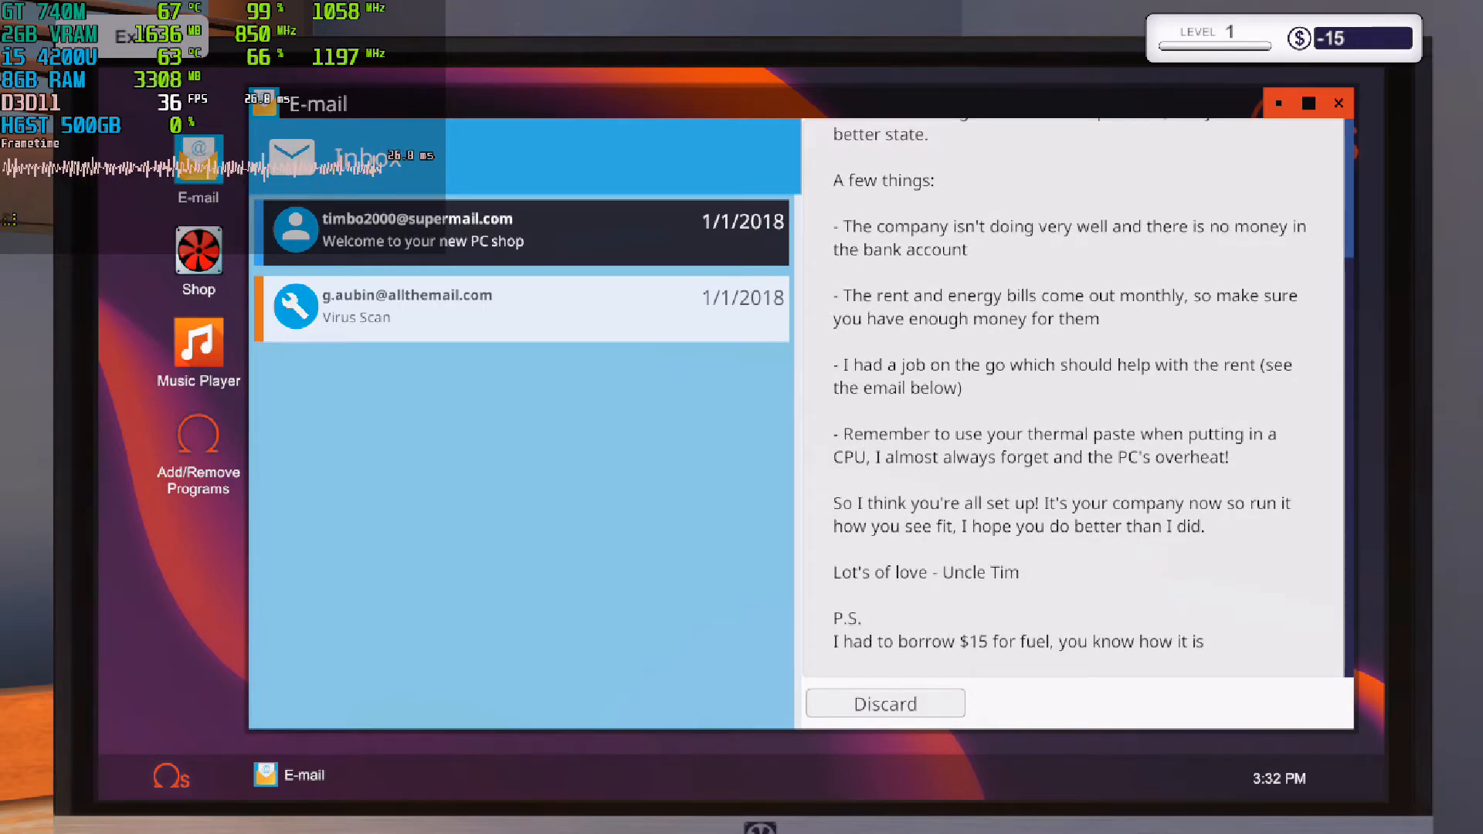
left_click(407, 308)
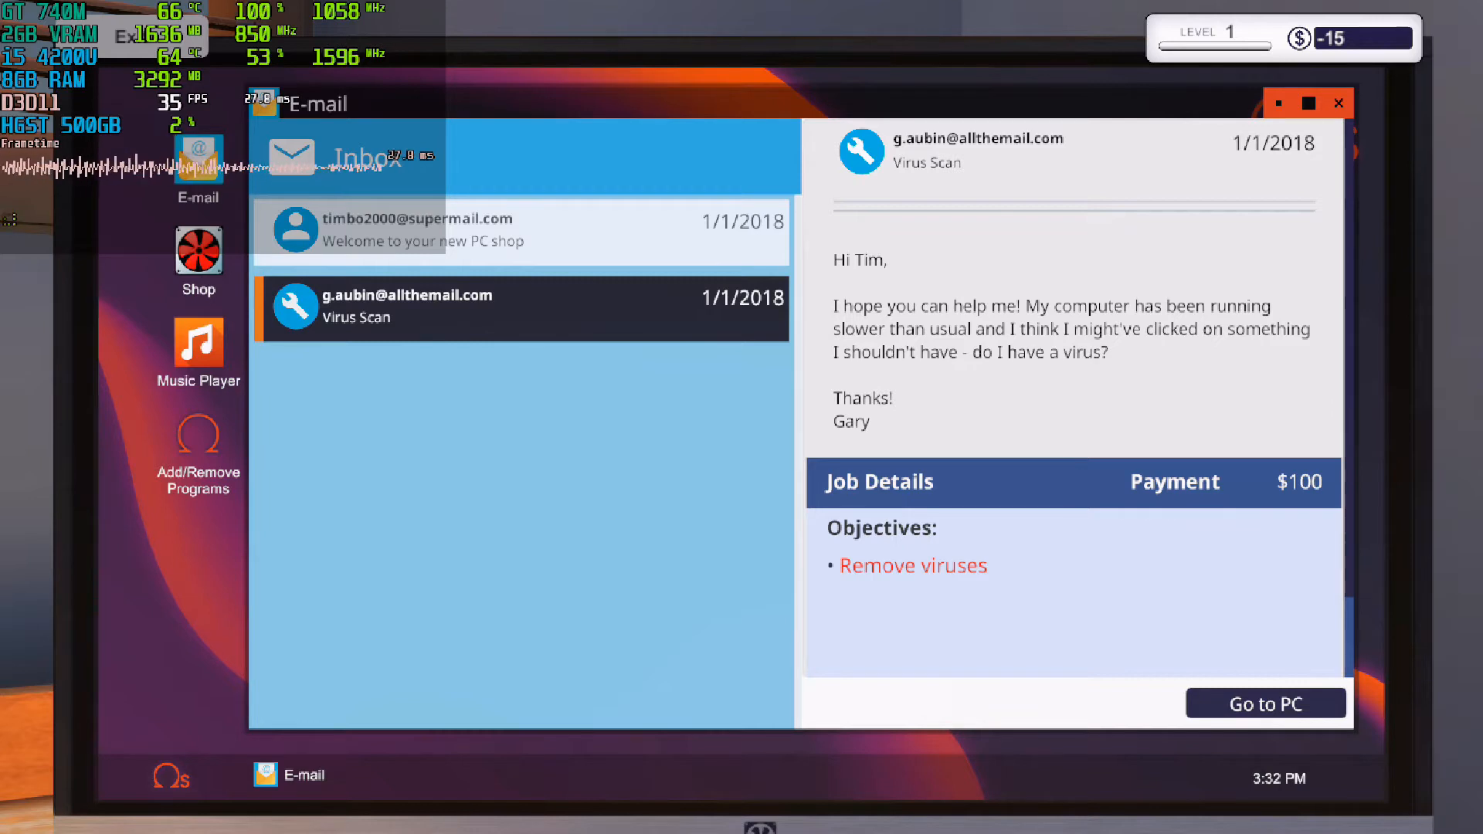
left_click(1266, 704)
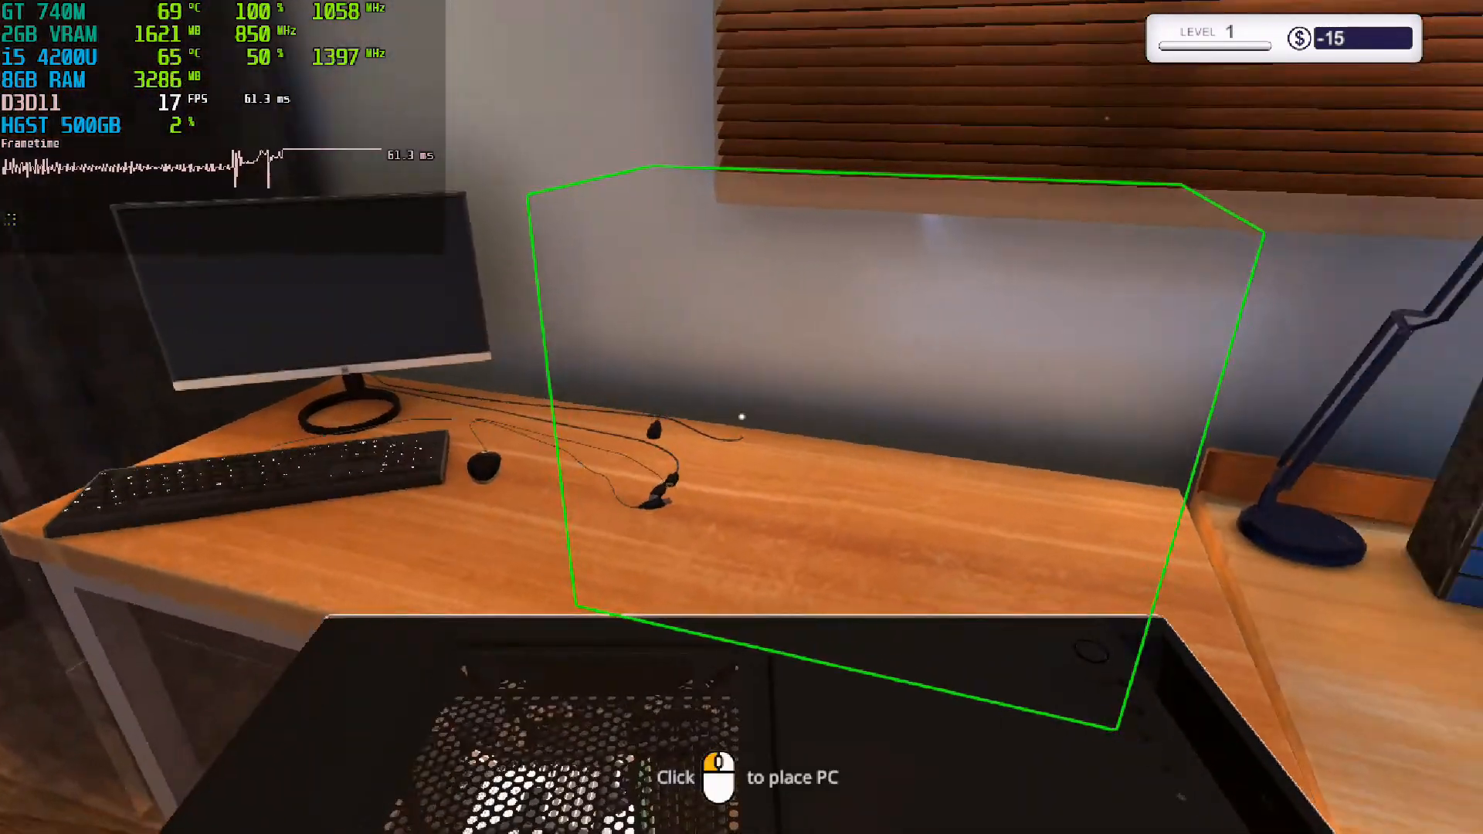
left_click(741, 417)
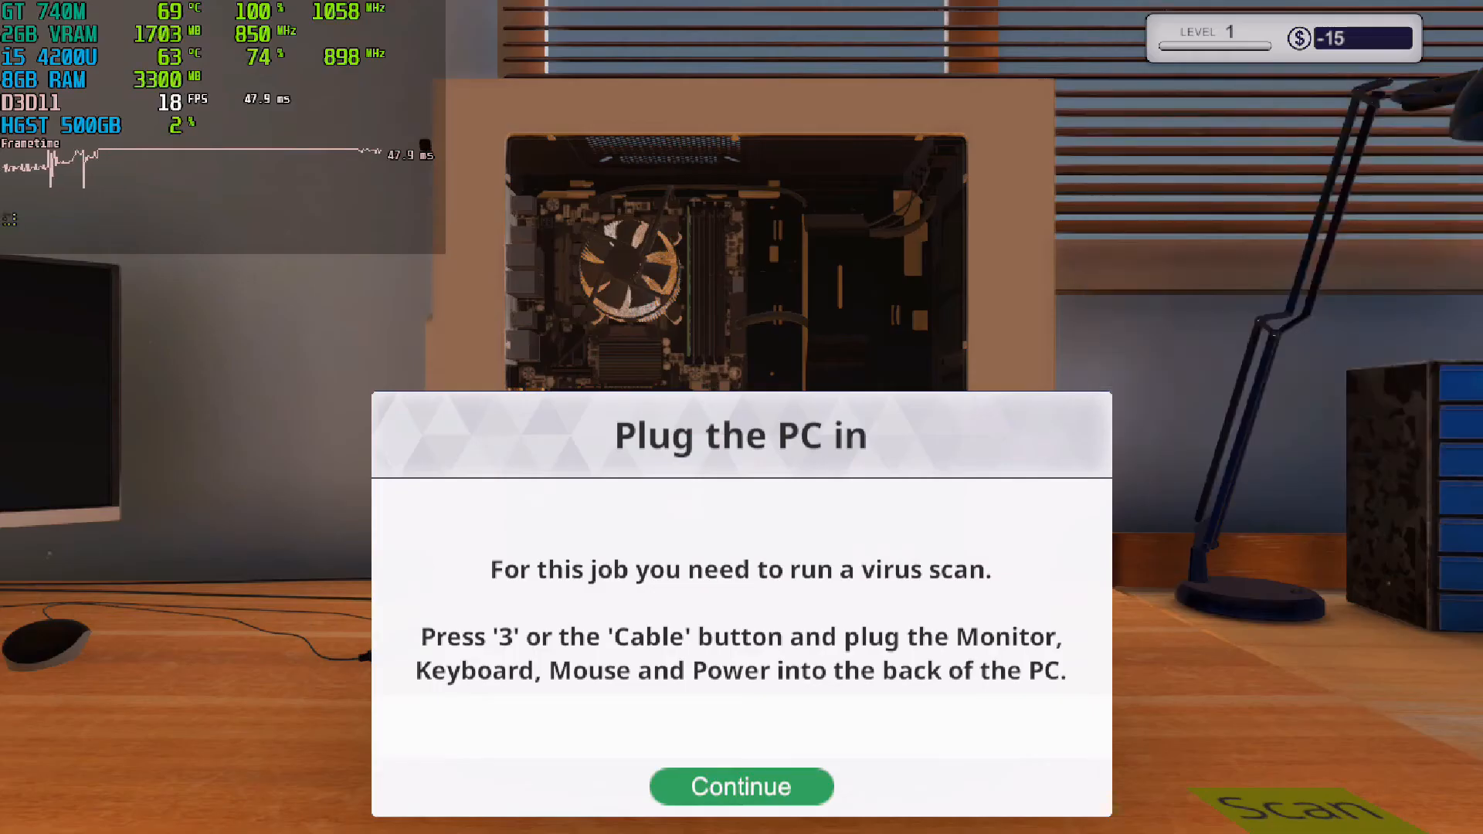
left_click(741, 786)
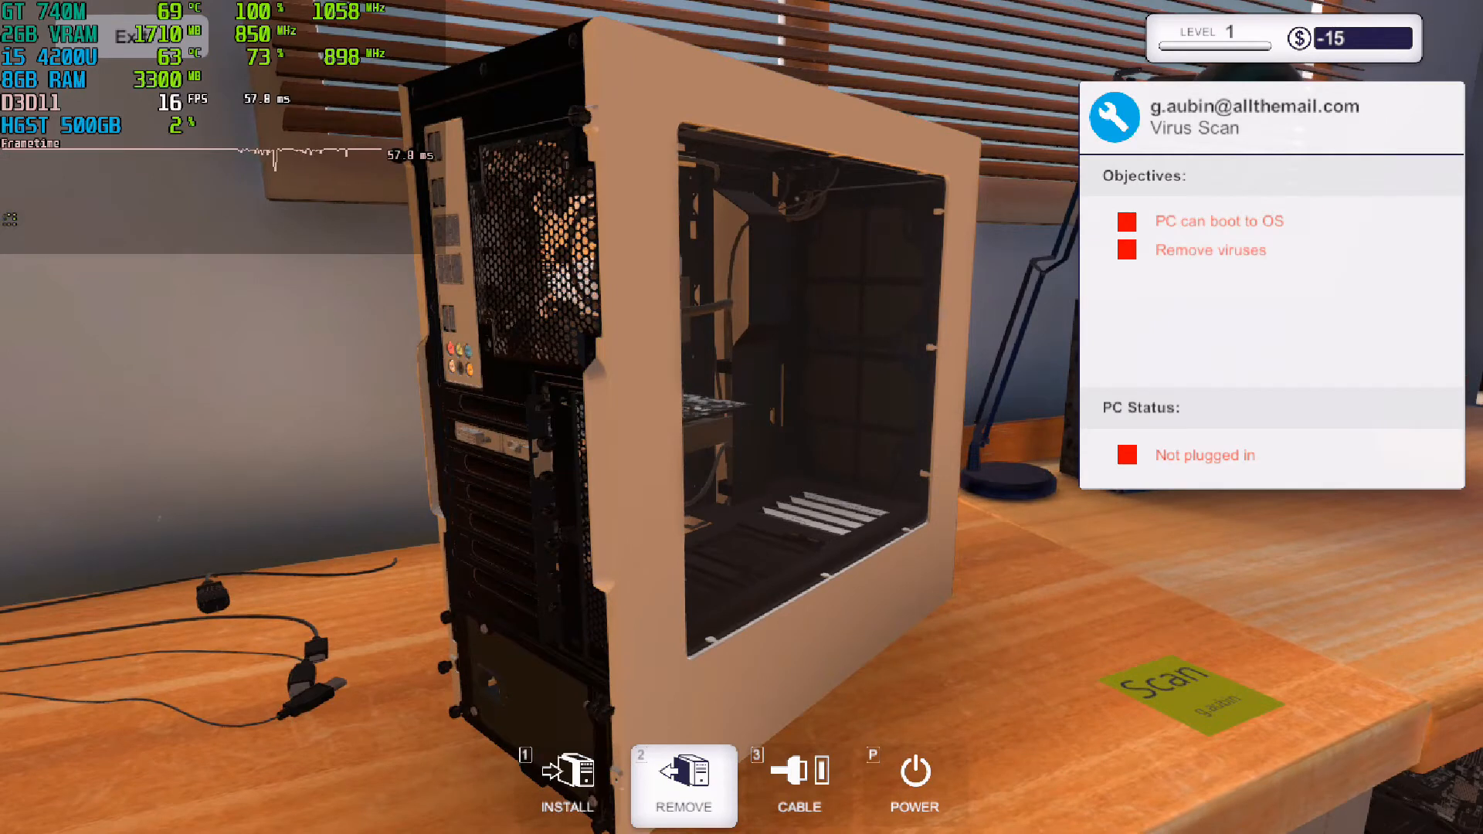
left_click(797, 787)
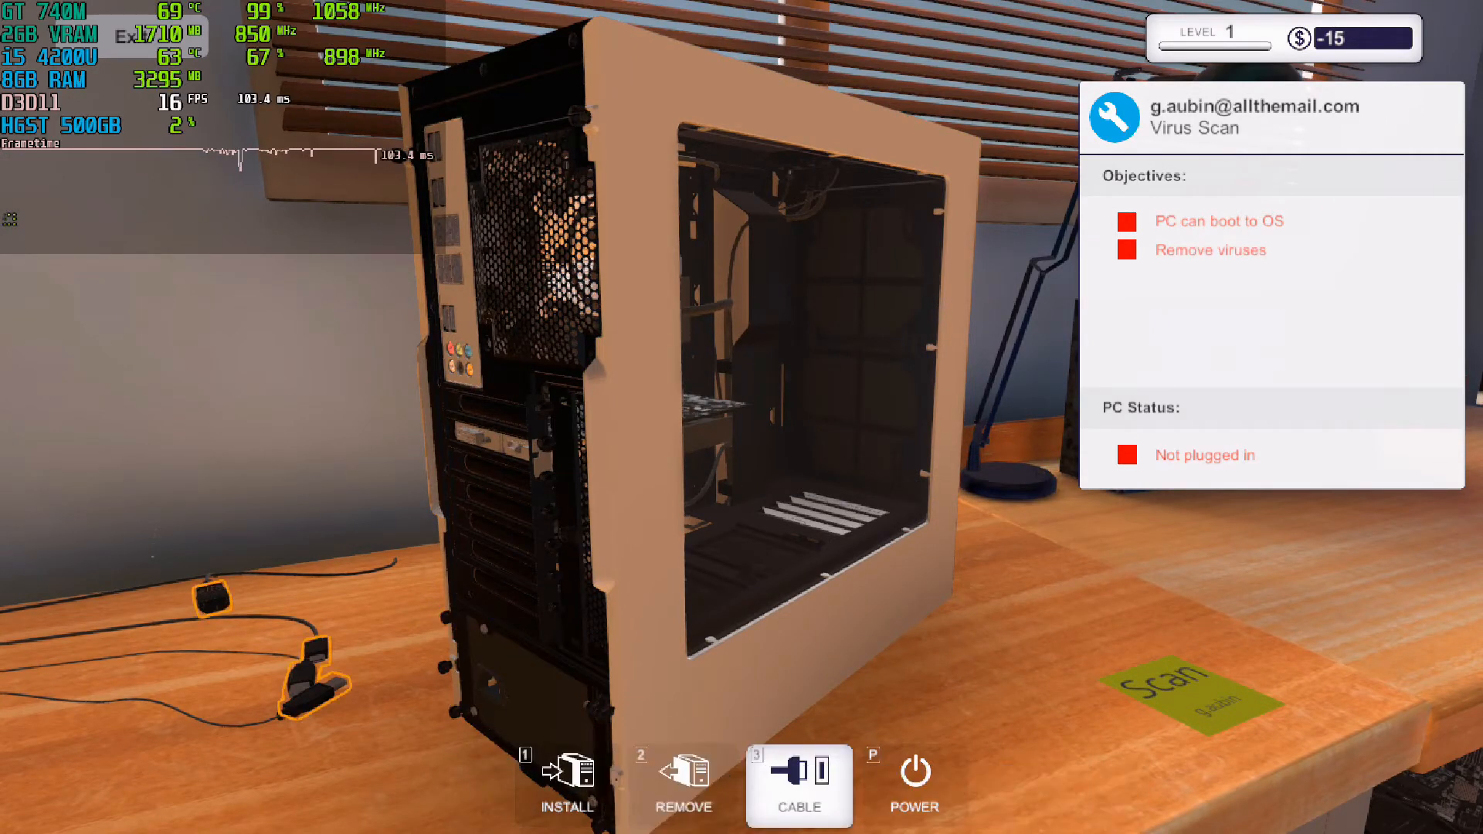
mouse_move(298, 672)
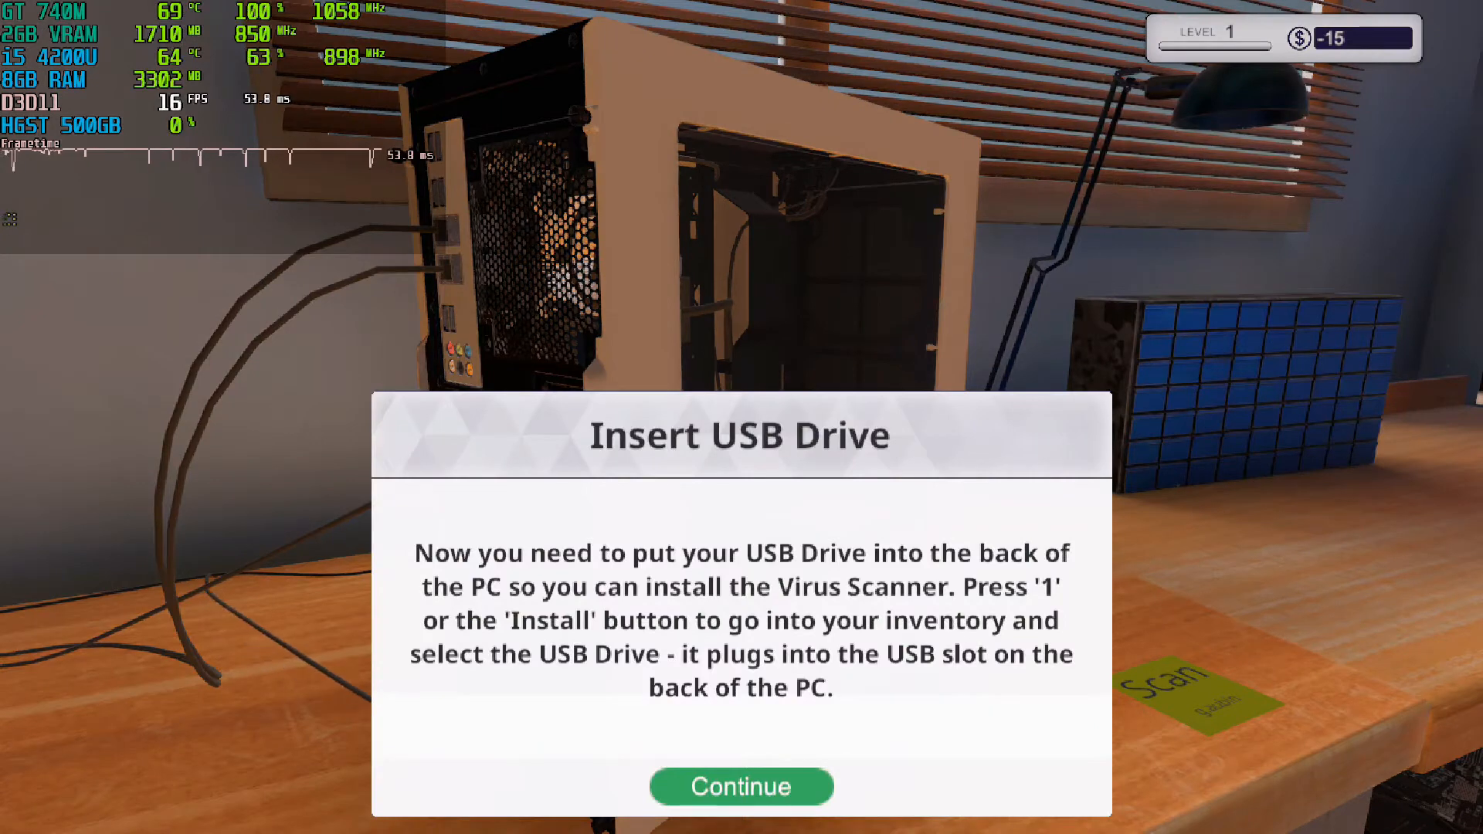
left_click(741, 787)
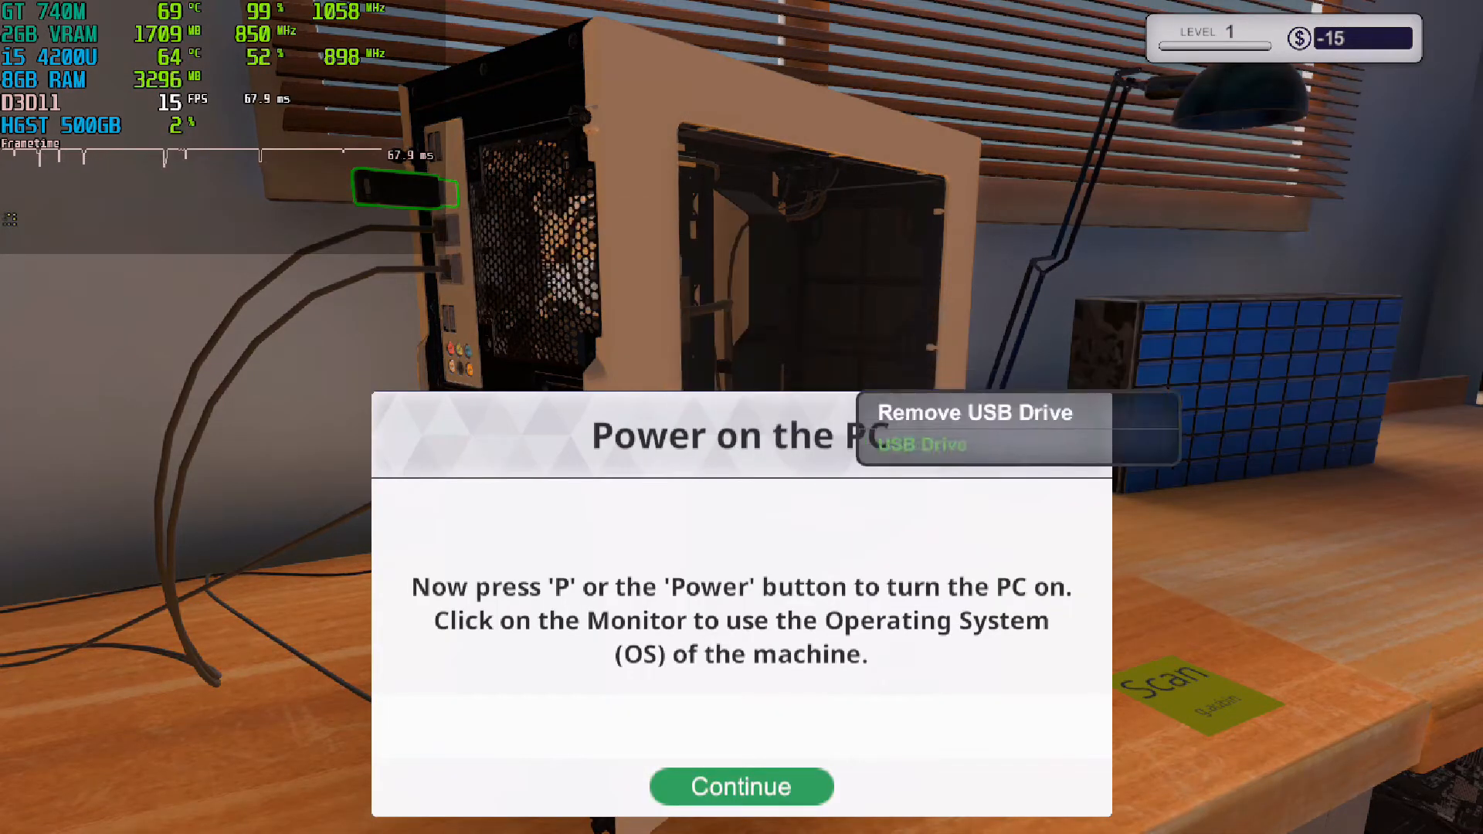
left_click(741, 786)
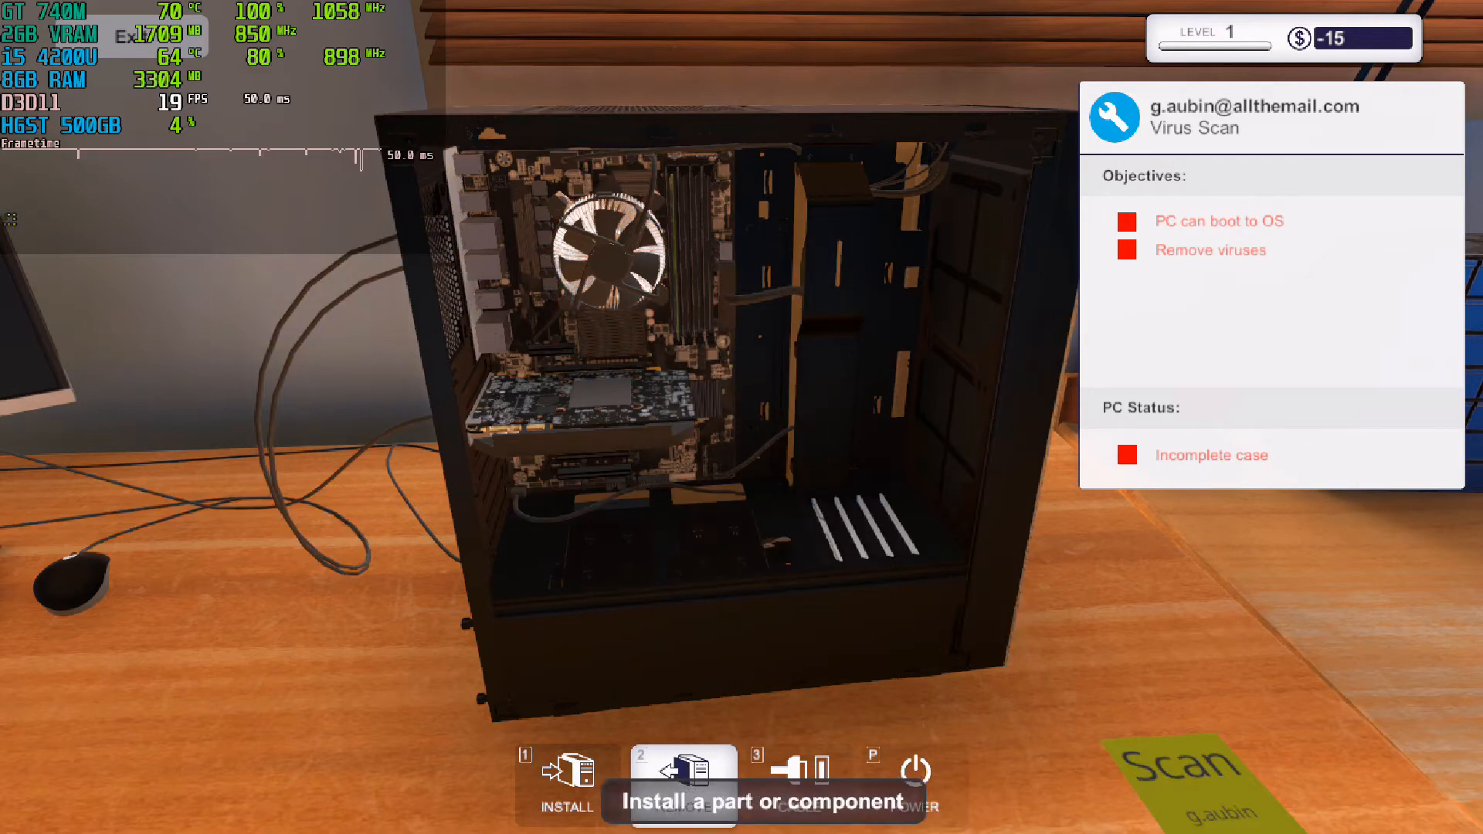
left_click(680, 767)
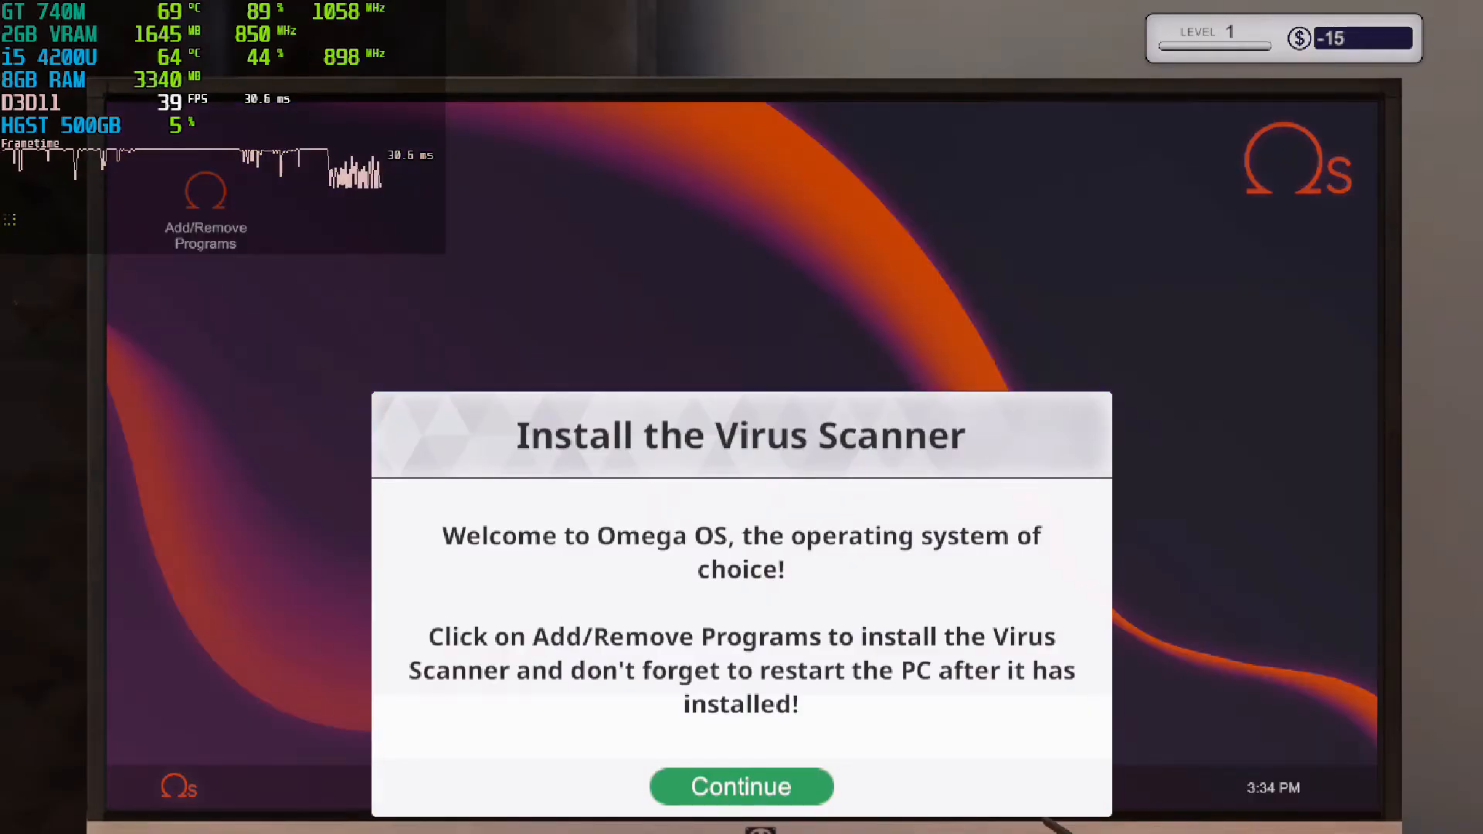
Step: Add Virus Scanner through Add/Remove Programs and accept the restart
left_click(741, 786)
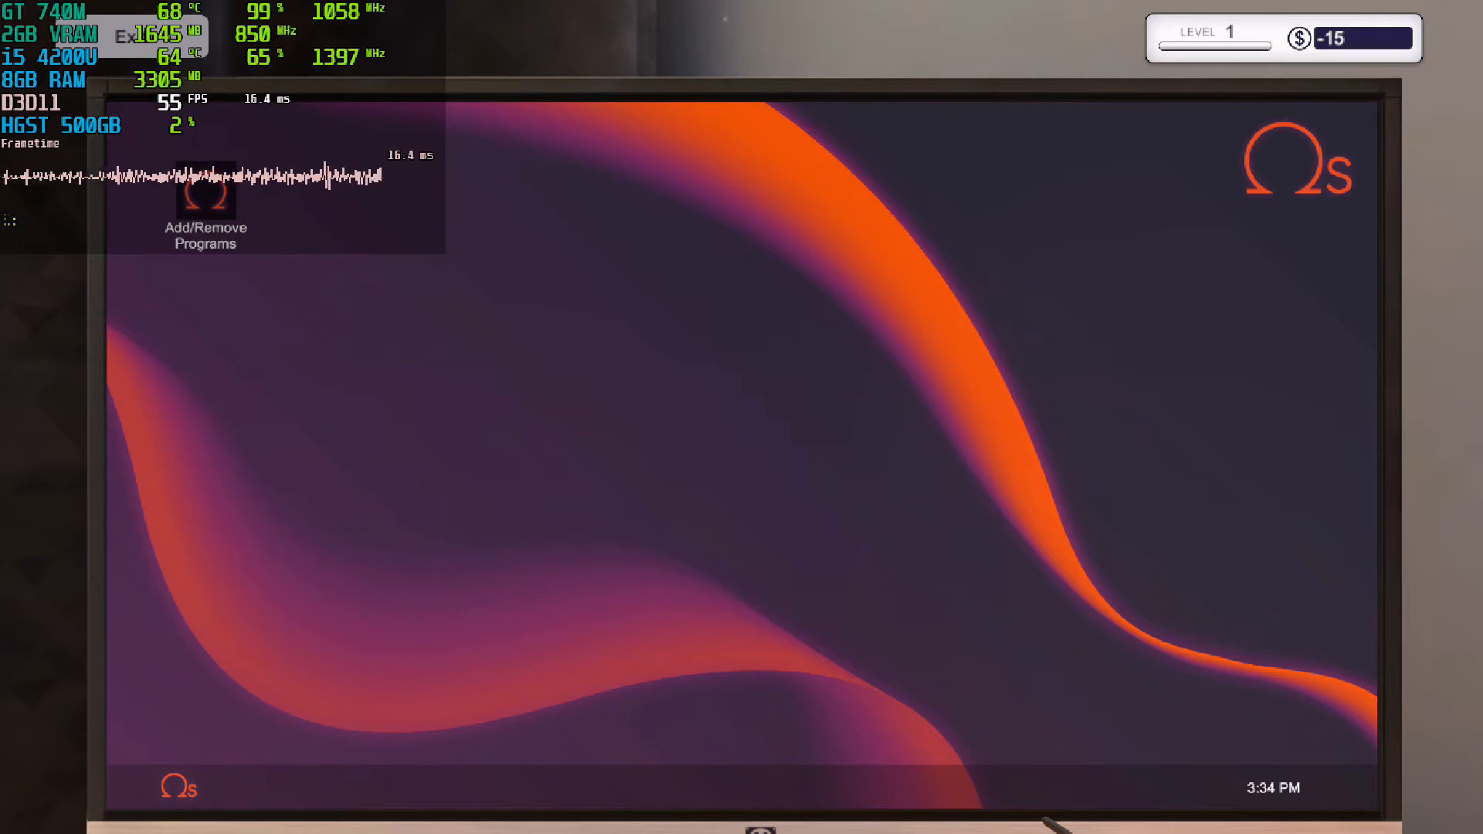
double_click(206, 192)
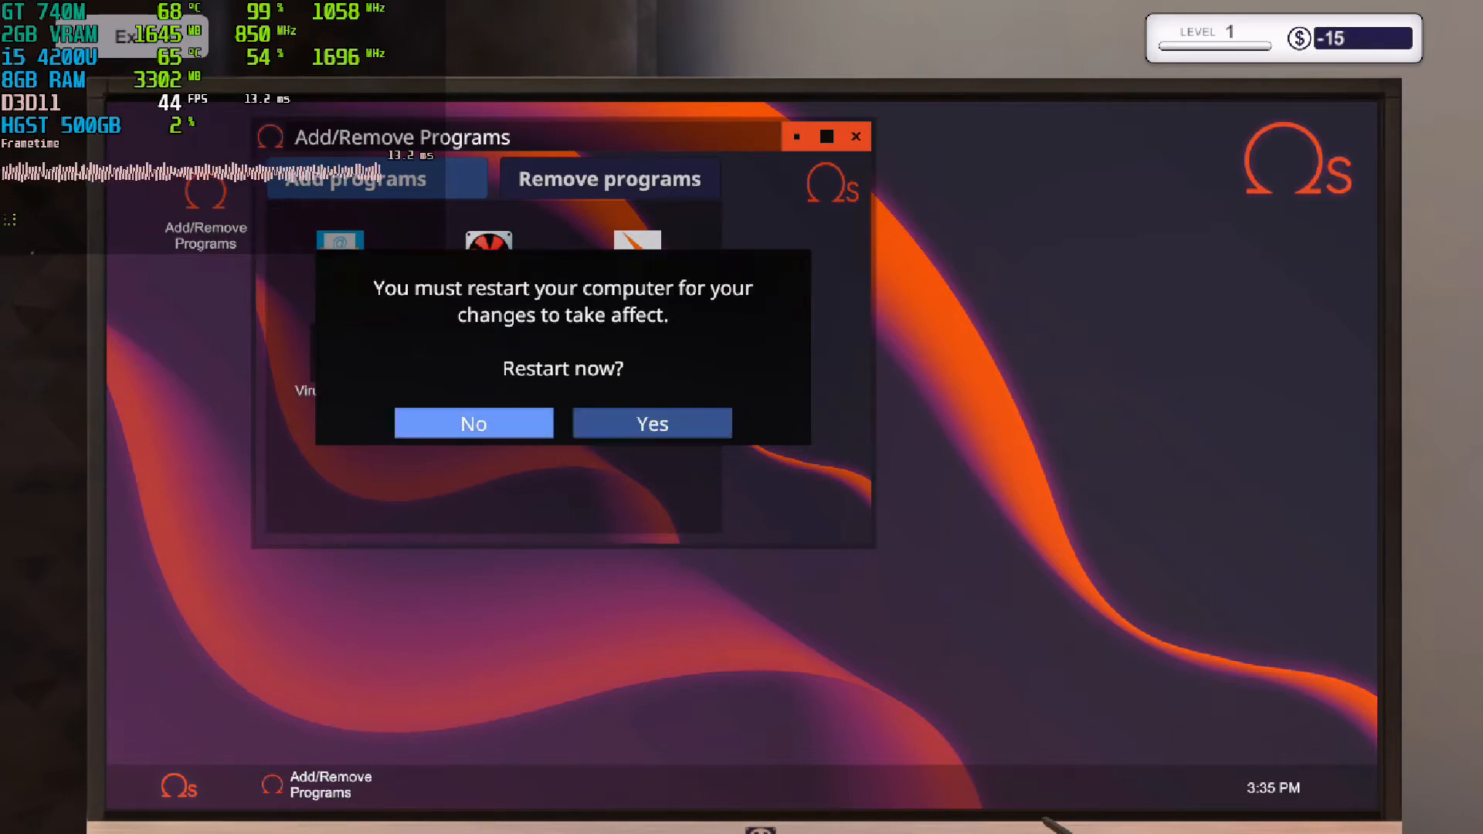
left_click(651, 422)
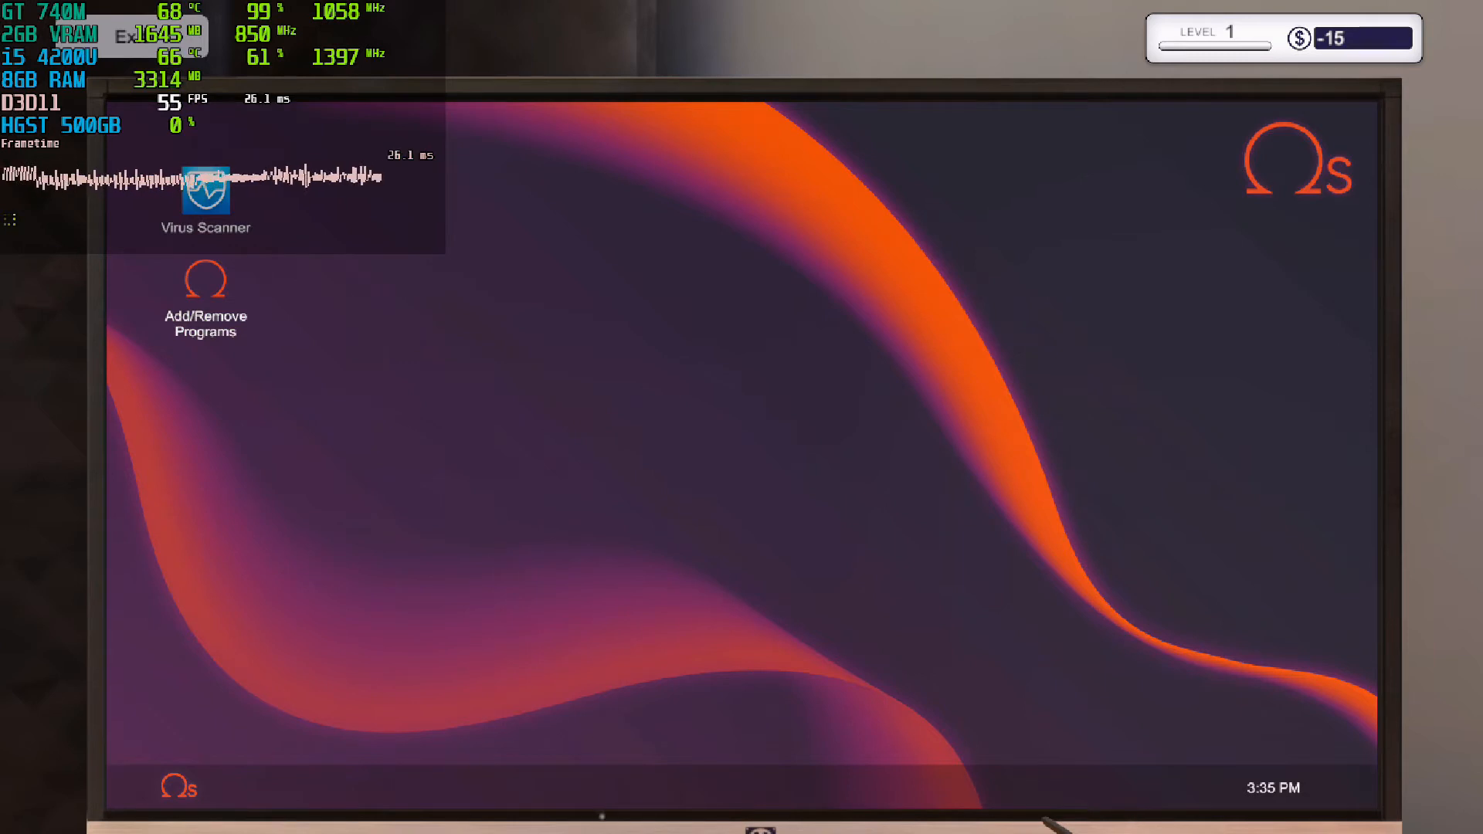
Step: Run Virus Scanner and clean the 413 infected files
double_click(206, 189)
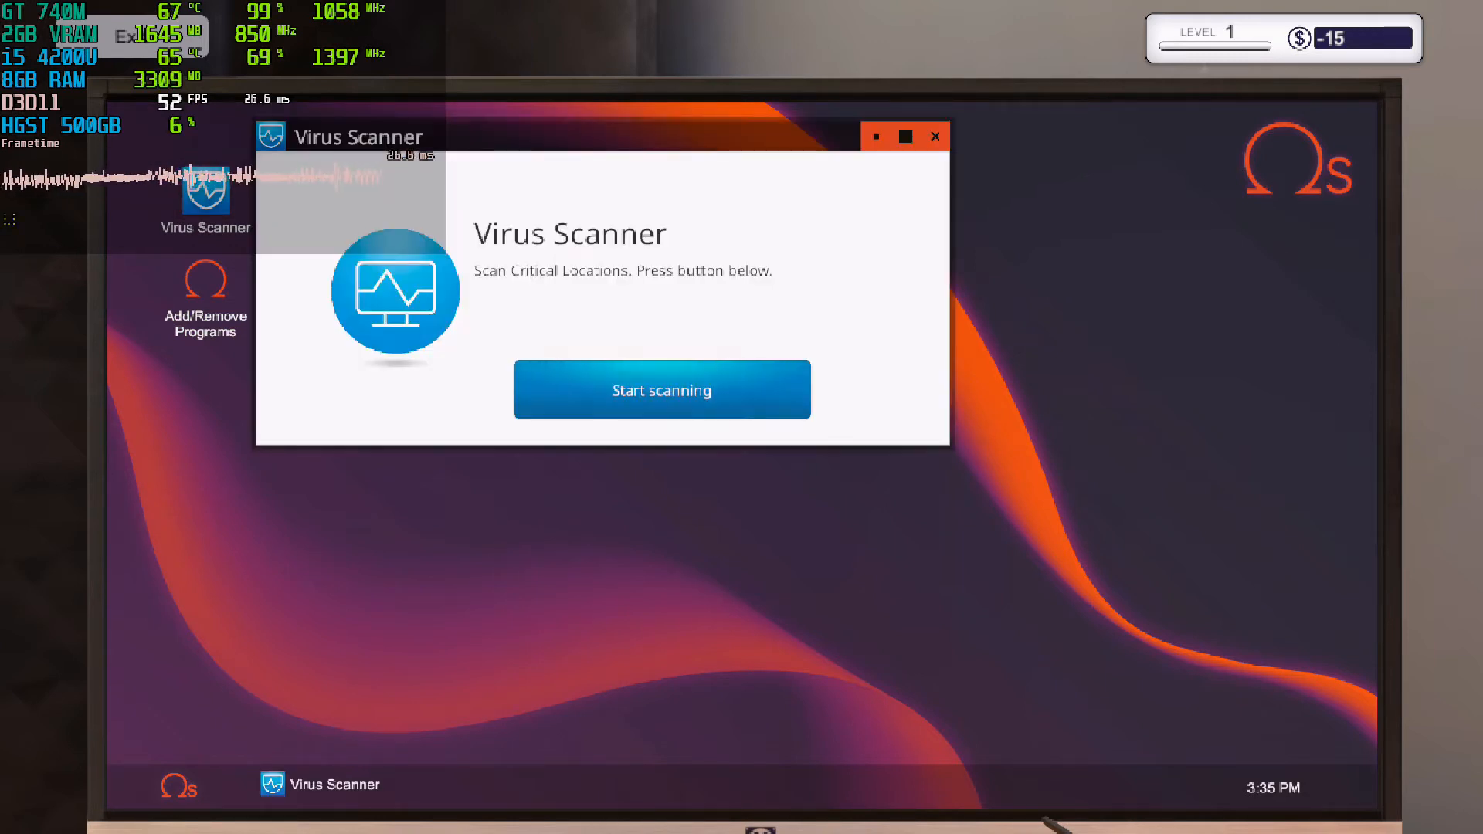
left_click(661, 389)
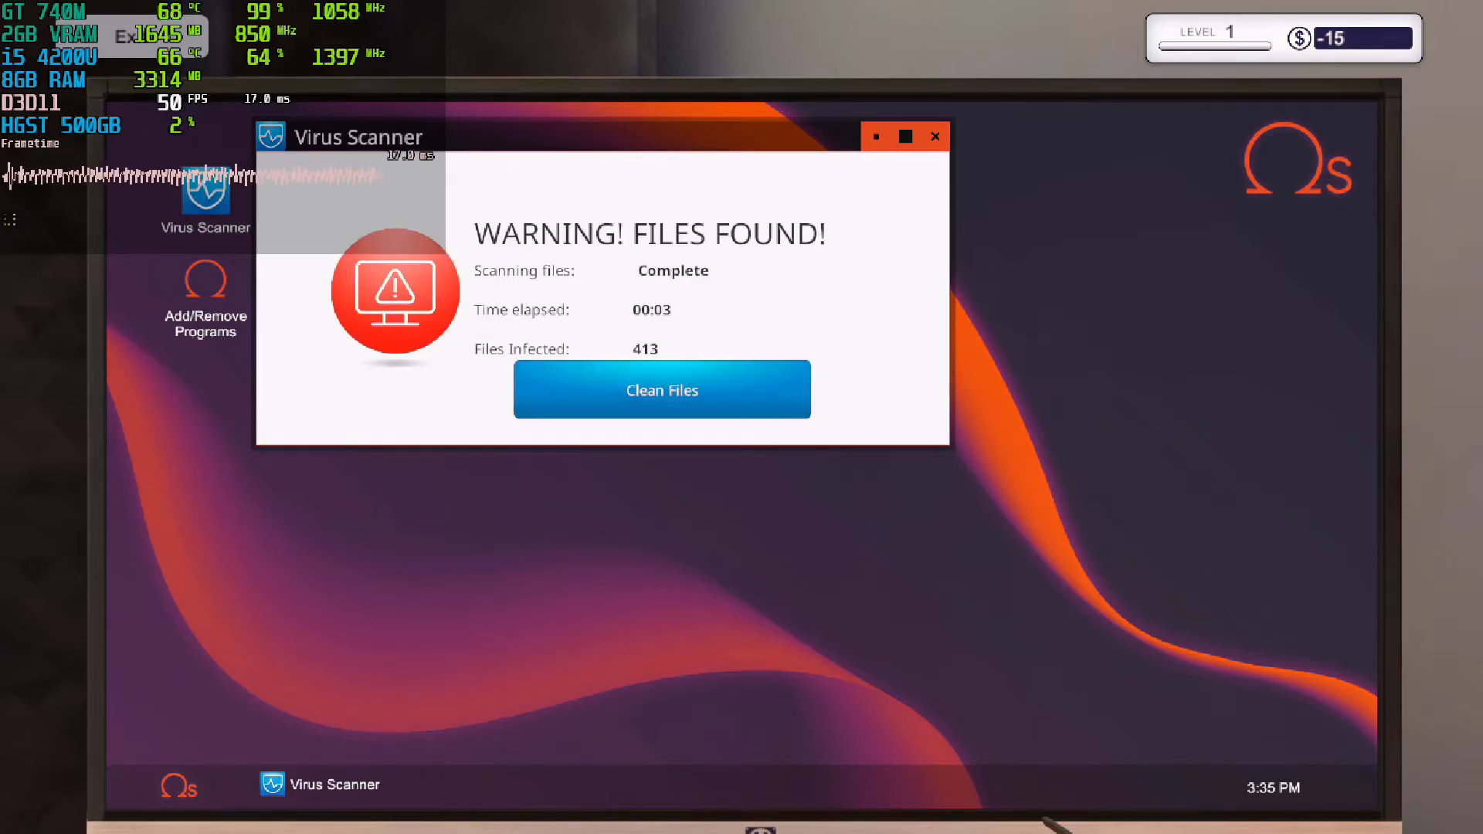
left_click(661, 388)
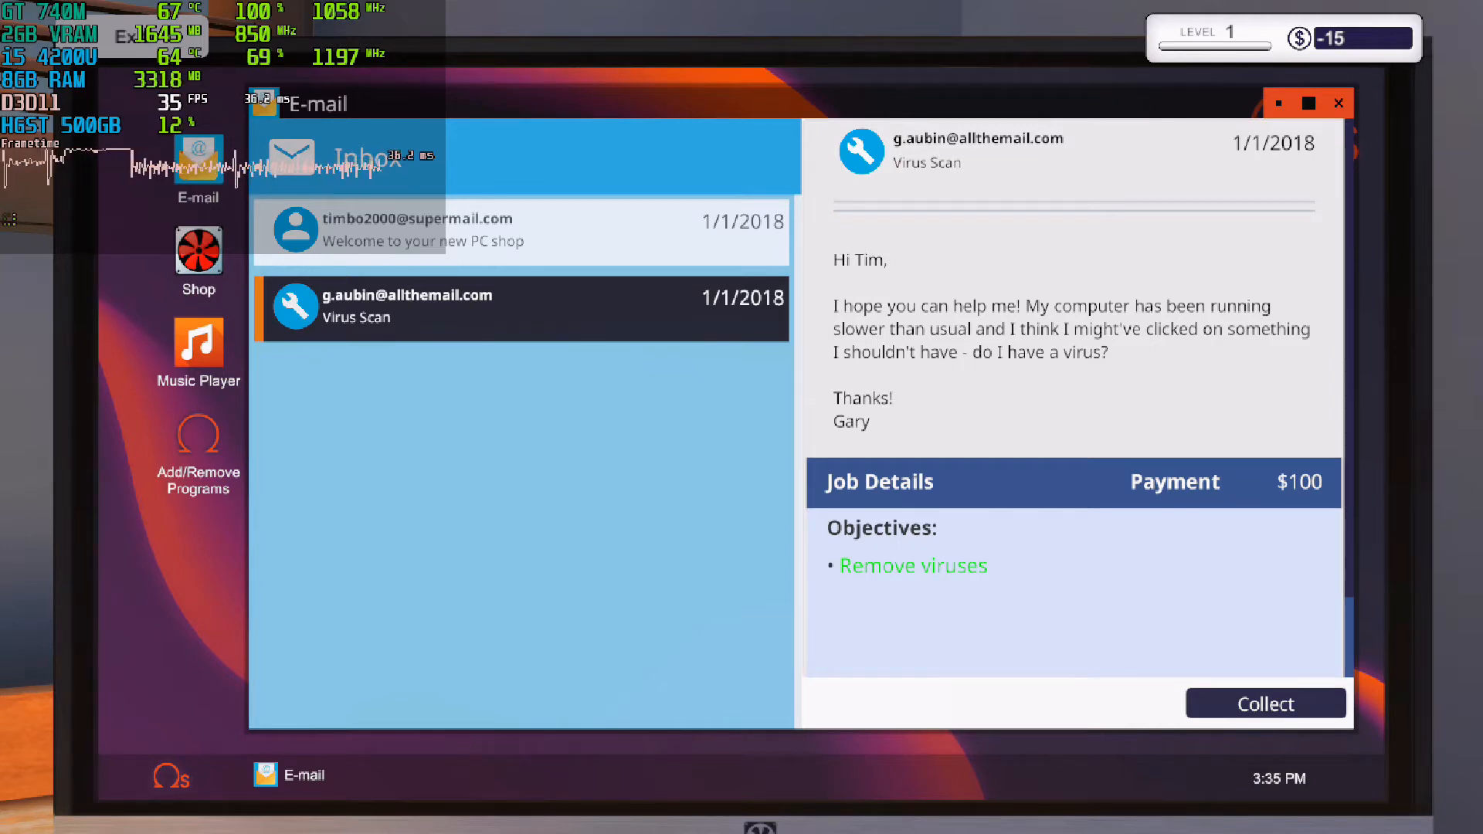
Step: Collect the $100 Virus Scan payment, bringing funds to $85
left_click(1265, 703)
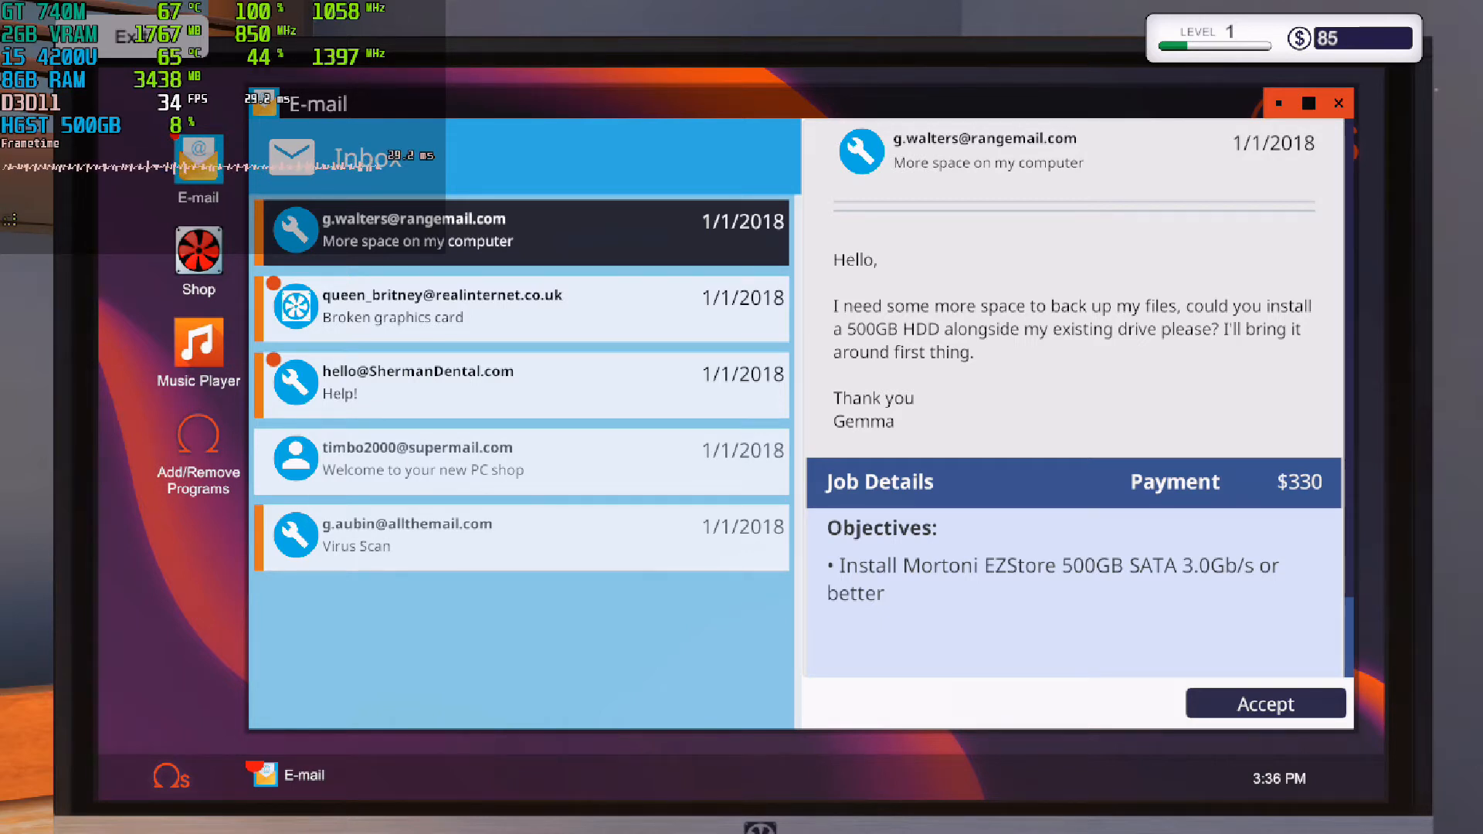
Step: Accept the hard-drive upgrade and broken graphics card jobs
left_click(1265, 703)
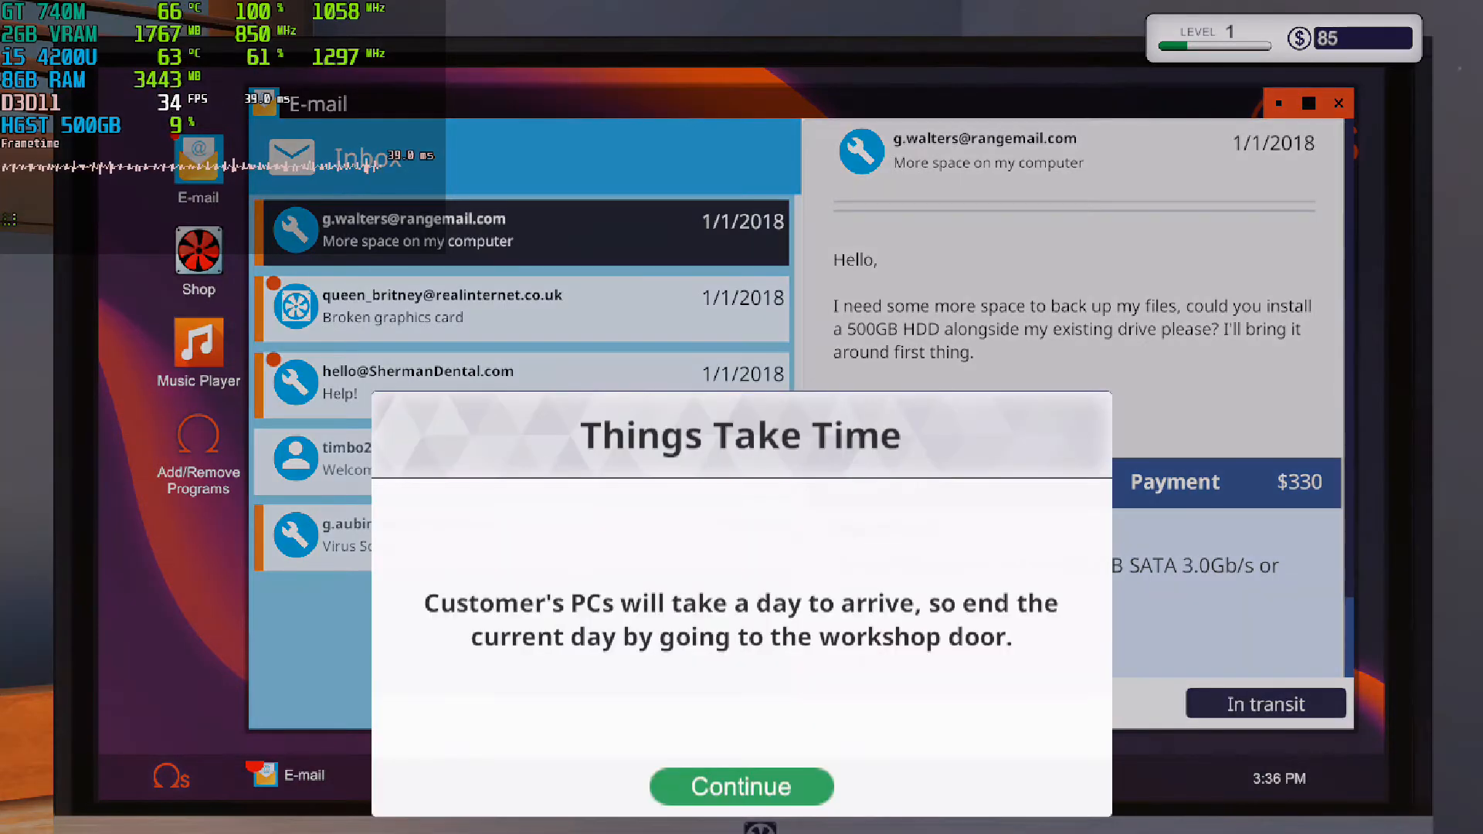
left_click(741, 787)
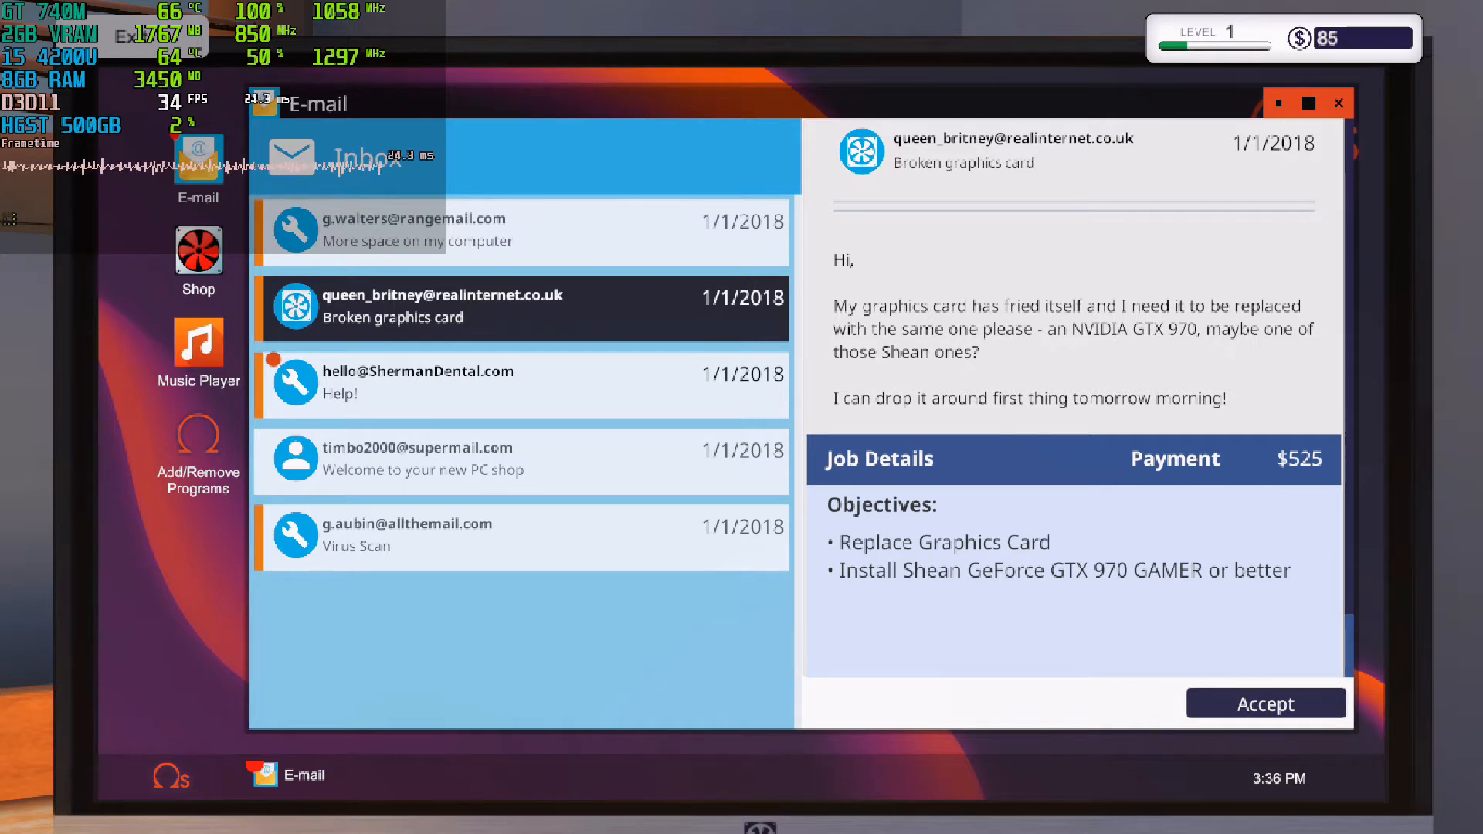
left_click(1266, 704)
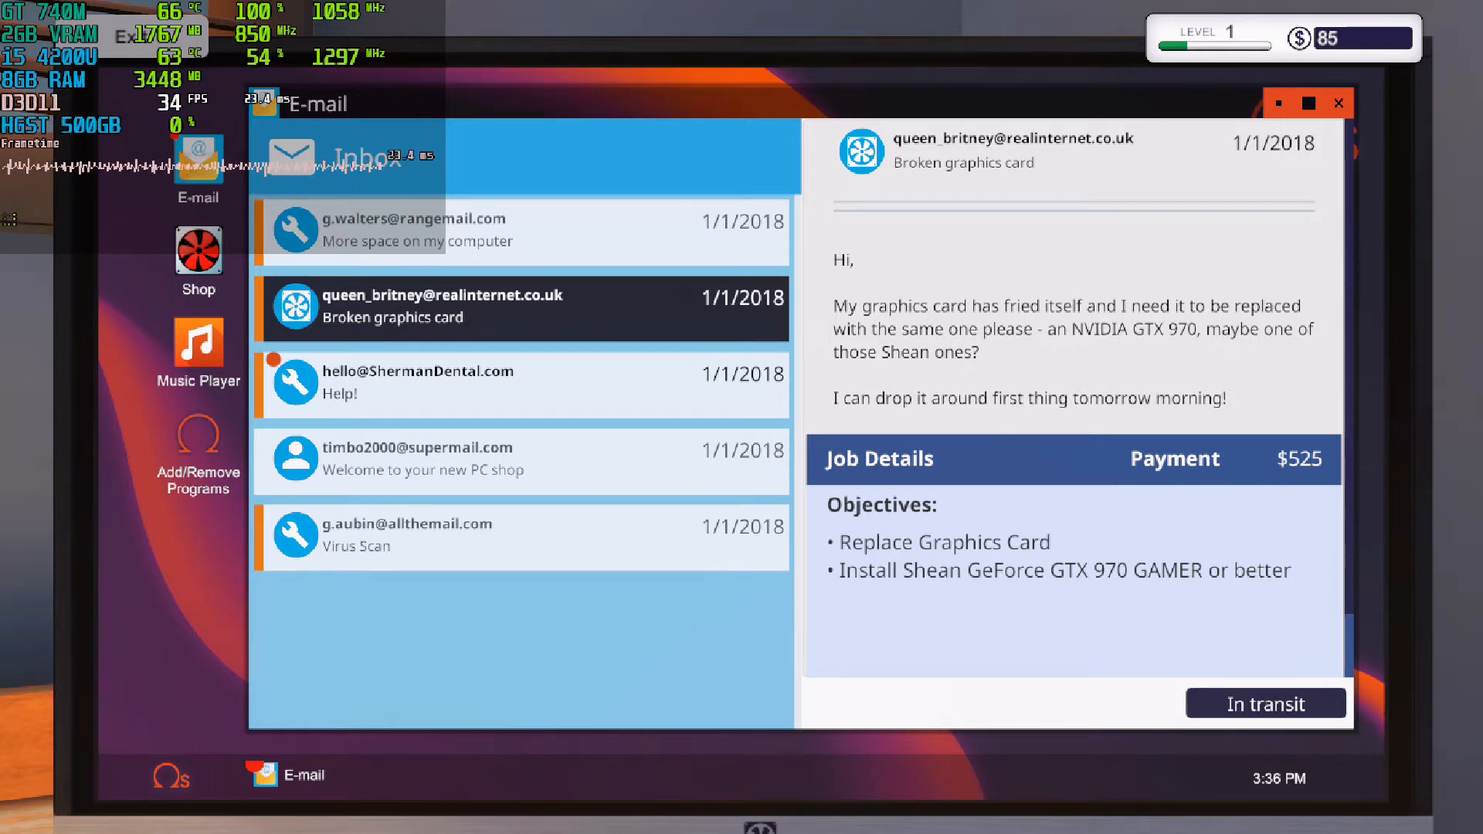
Step: Read the Help! request and accept the dust and virus cleaning job
left_click(418, 383)
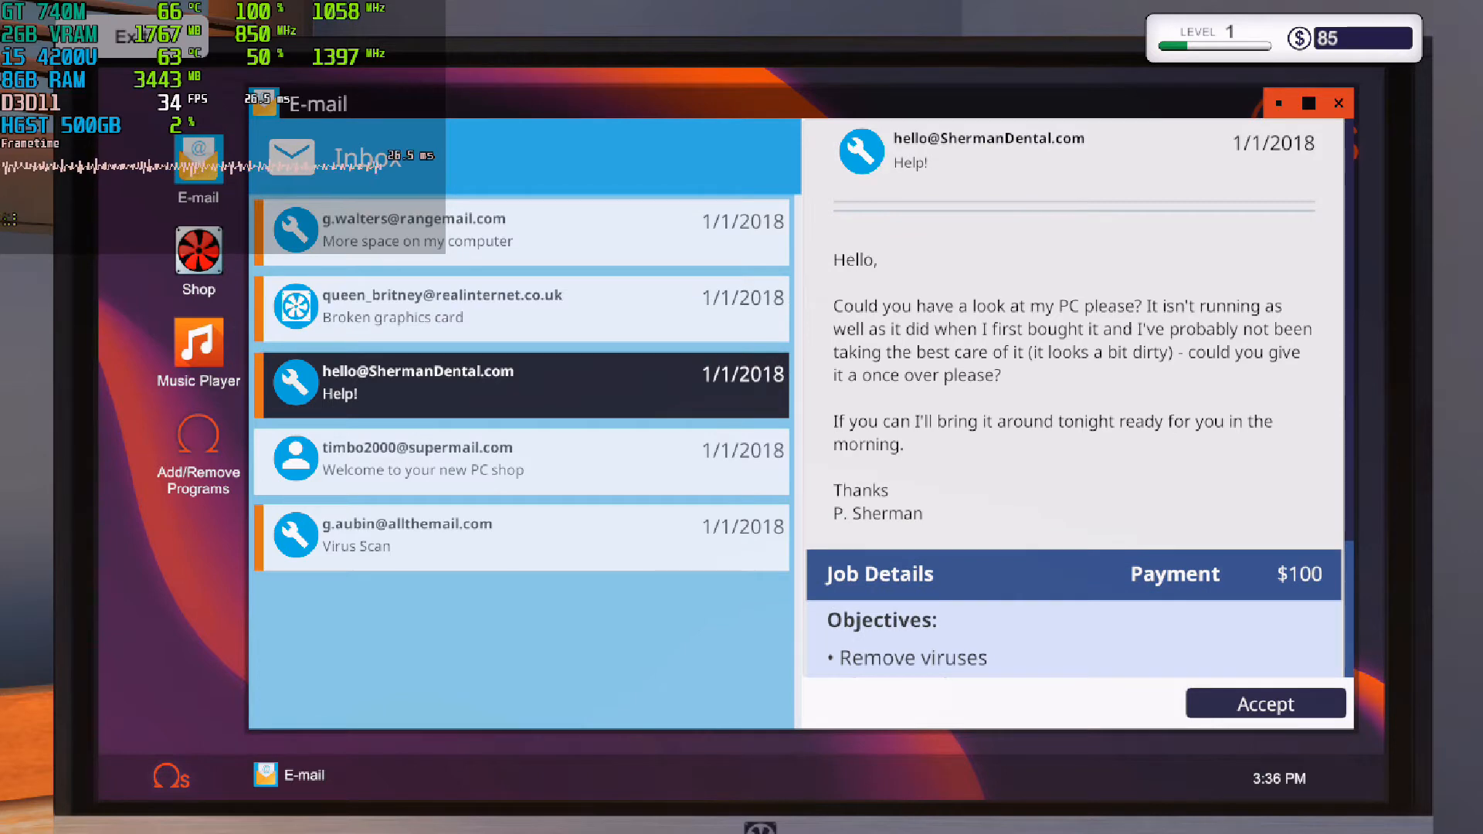
scroll("down", 3)
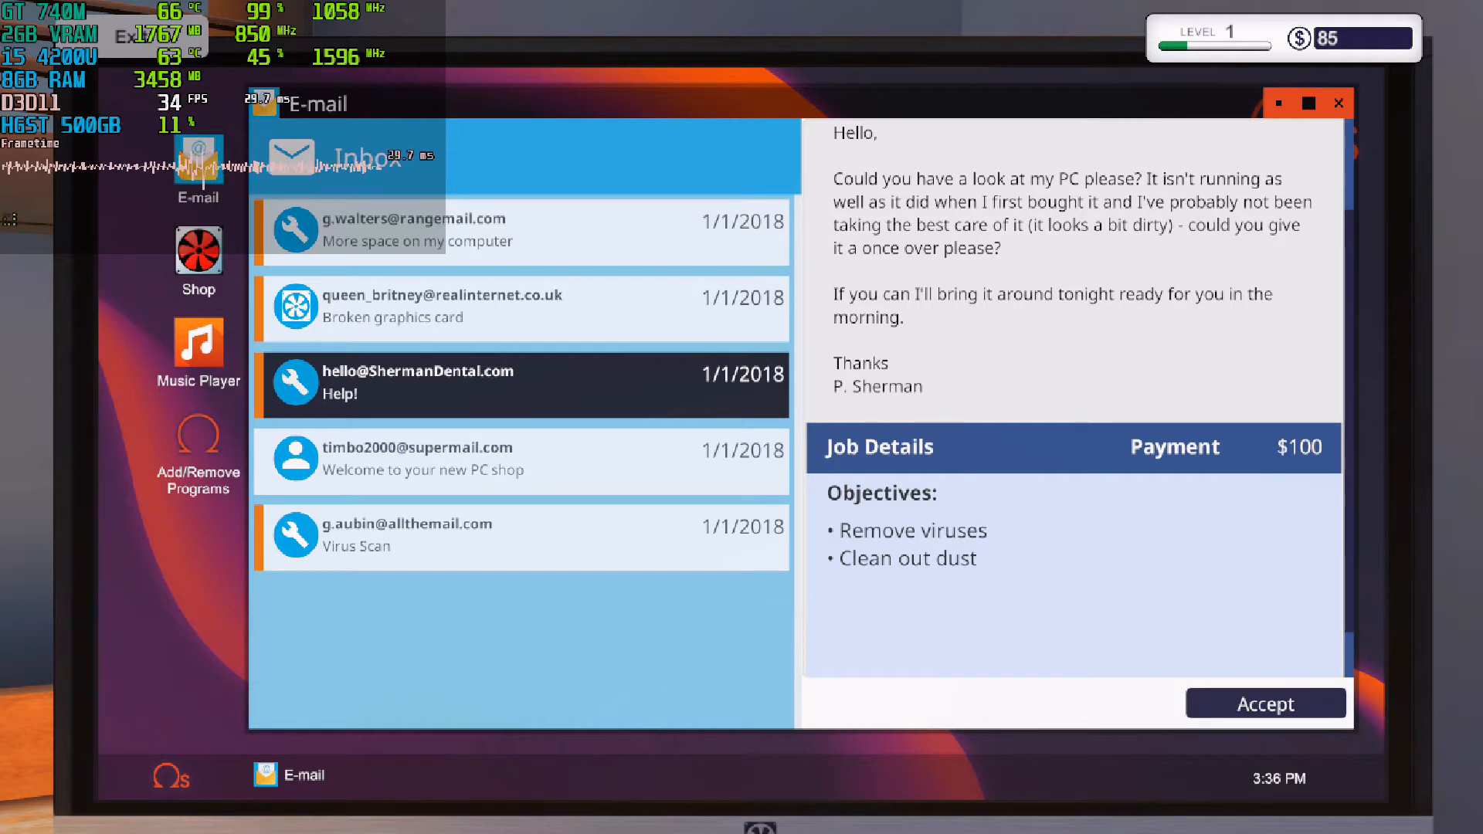
left_click(1265, 704)
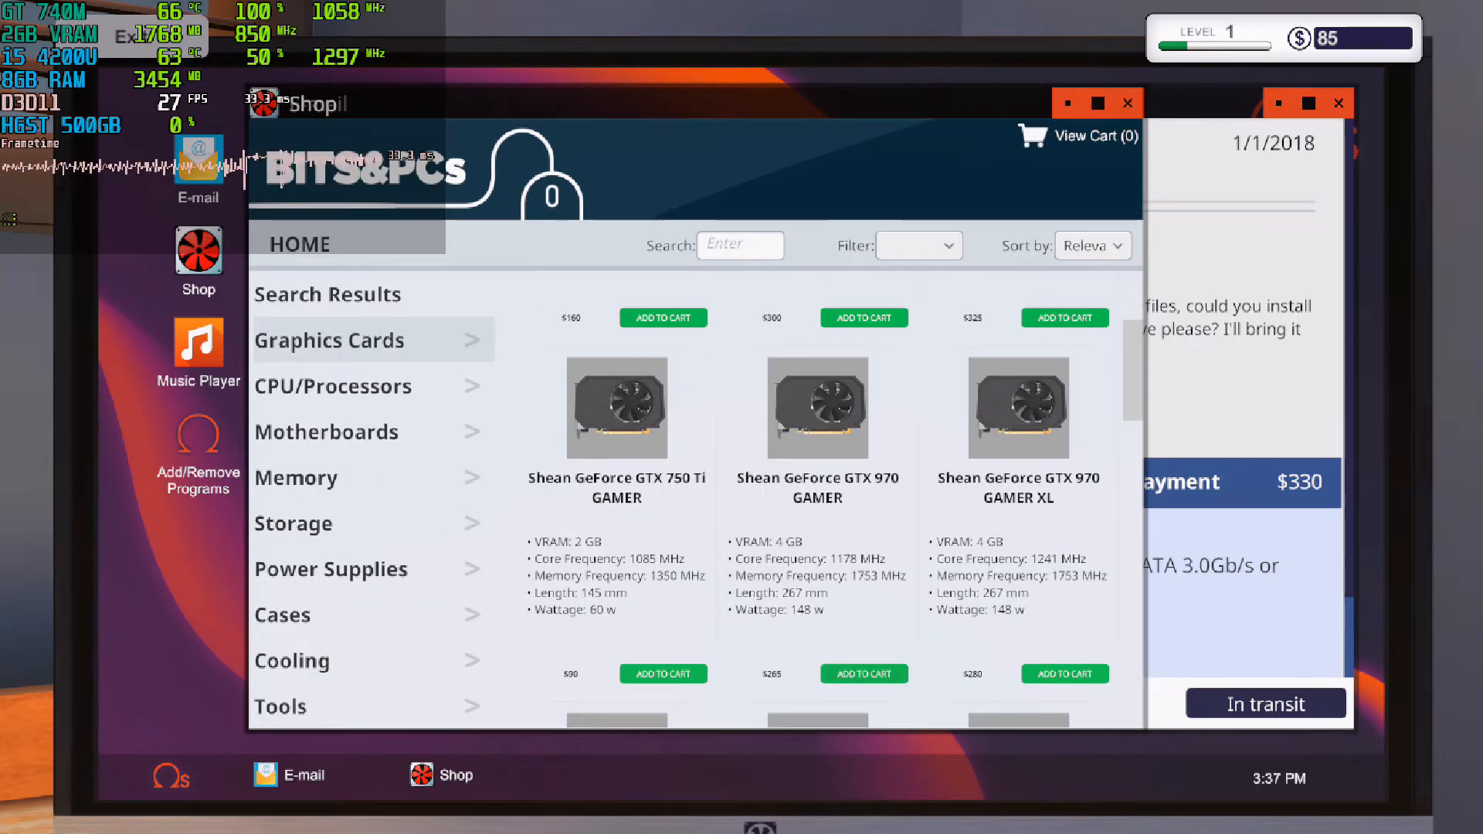
Step: Add the Shean GTX 970 GAMER and Mortoni EZStore 500GB drive to the cart
left_click(863, 674)
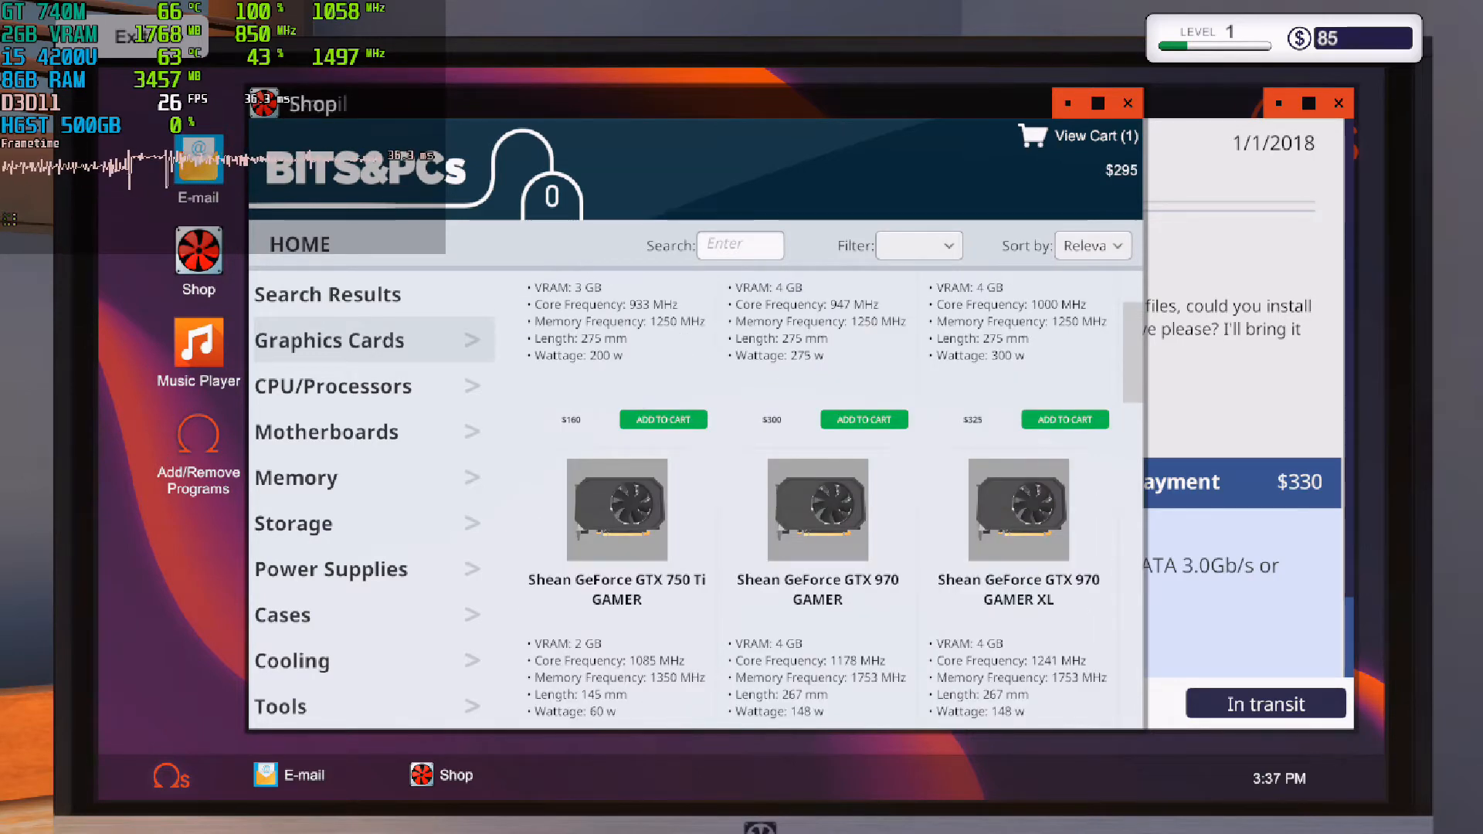
left_click(293, 523)
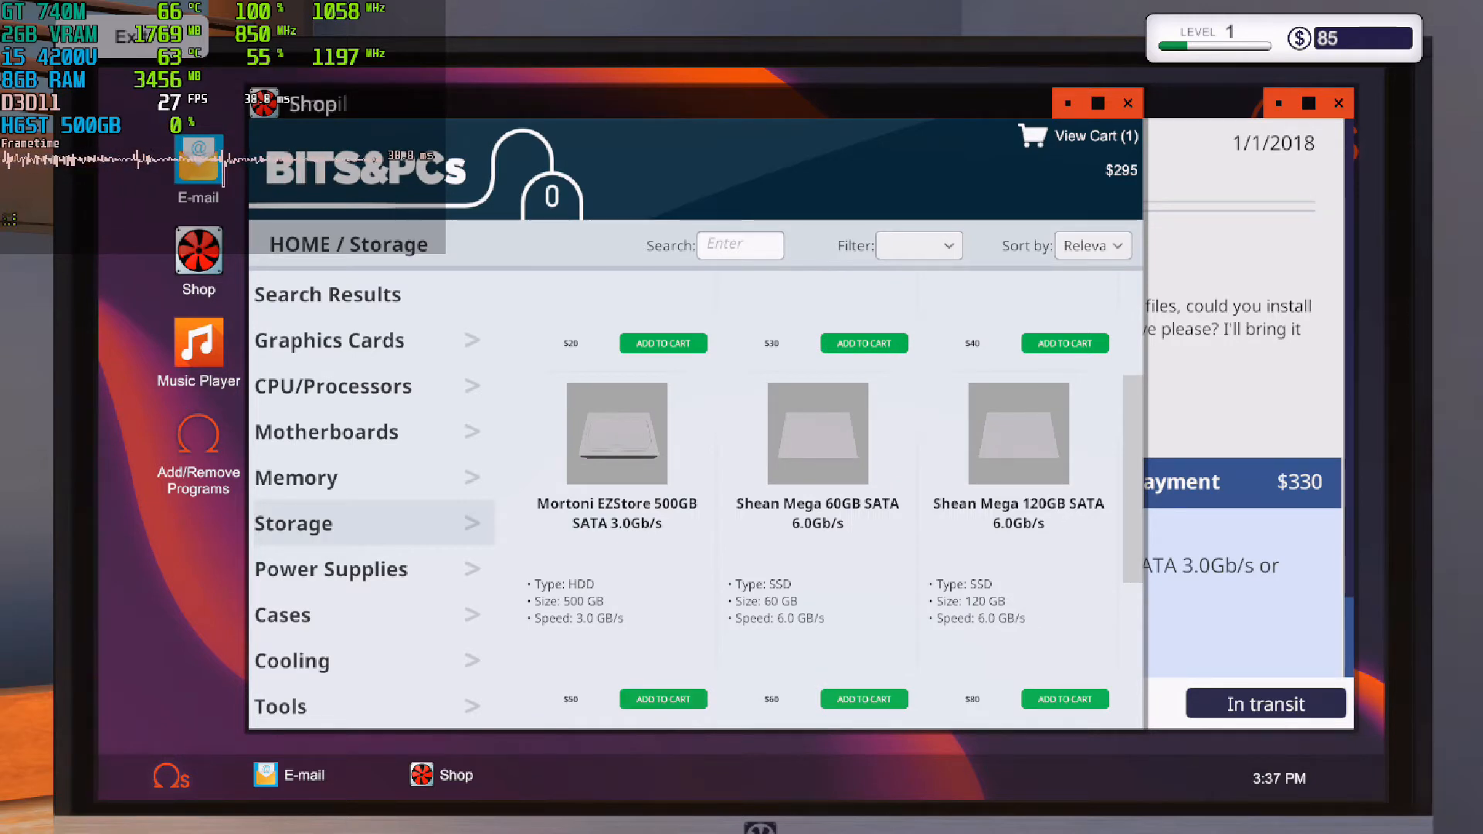
left_click(663, 699)
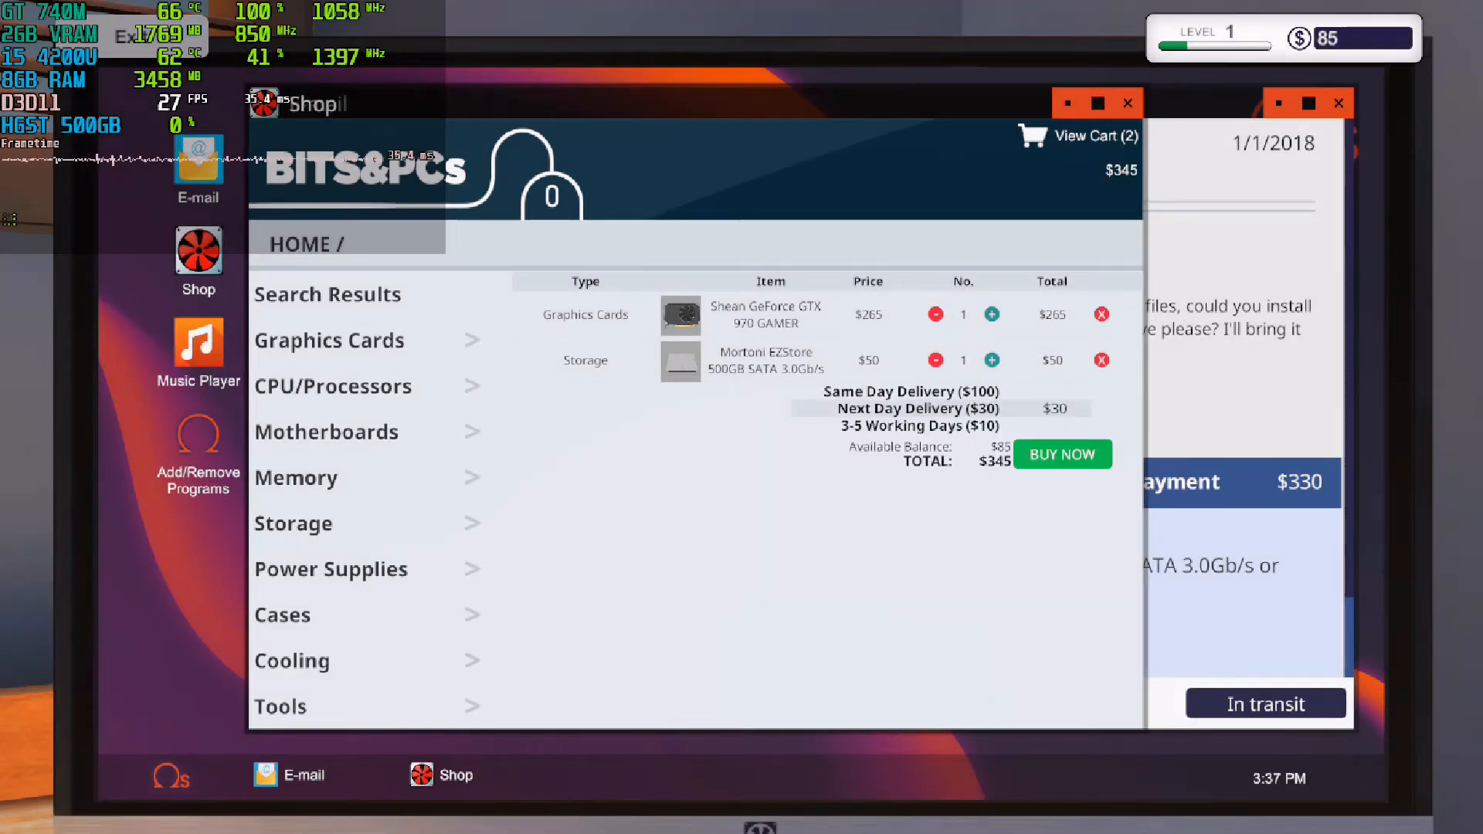
Step: Choose Next Day Delivery and complete the purchase
left_click(909, 426)
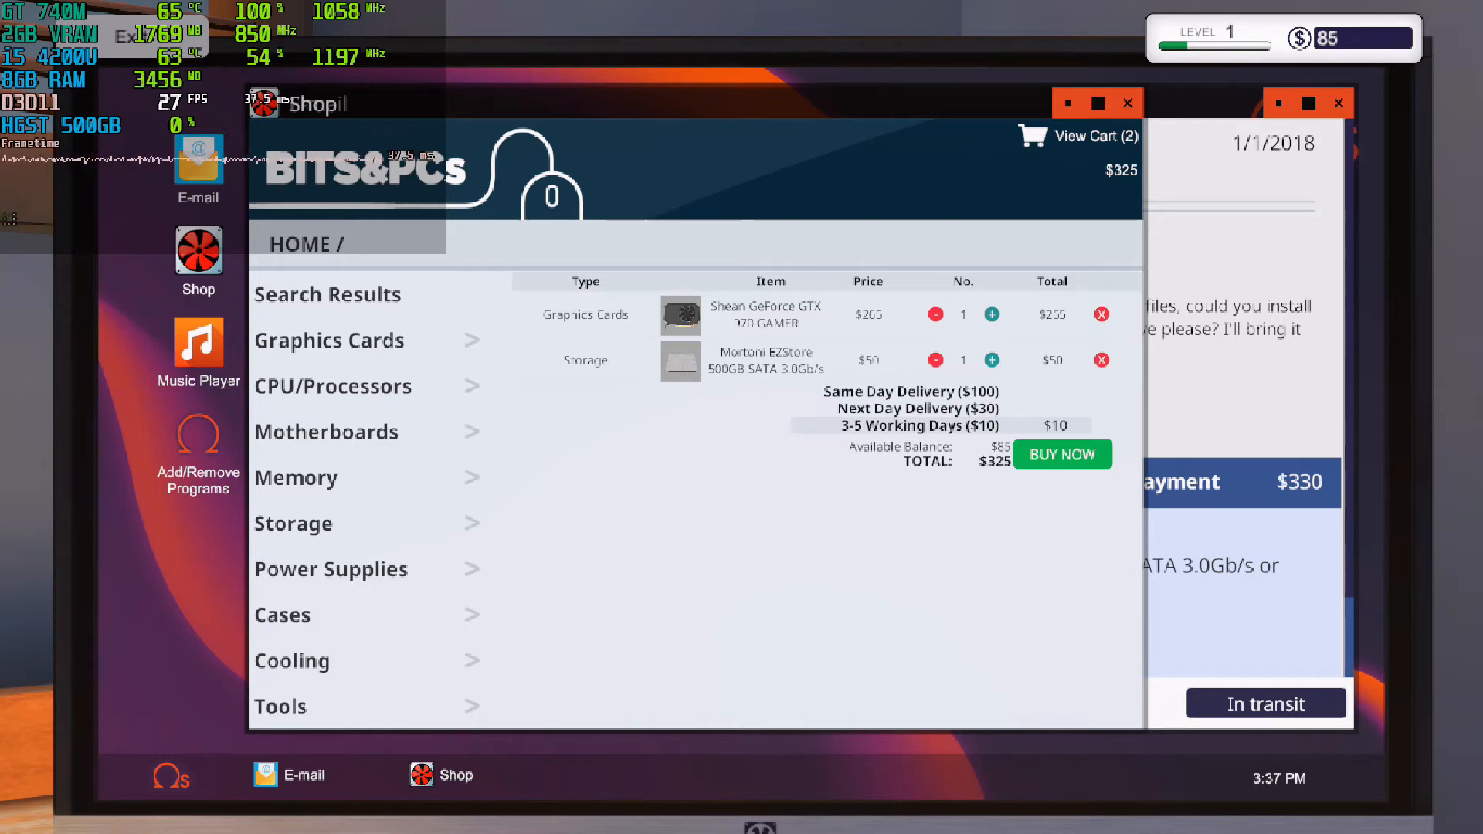
left_click(912, 408)
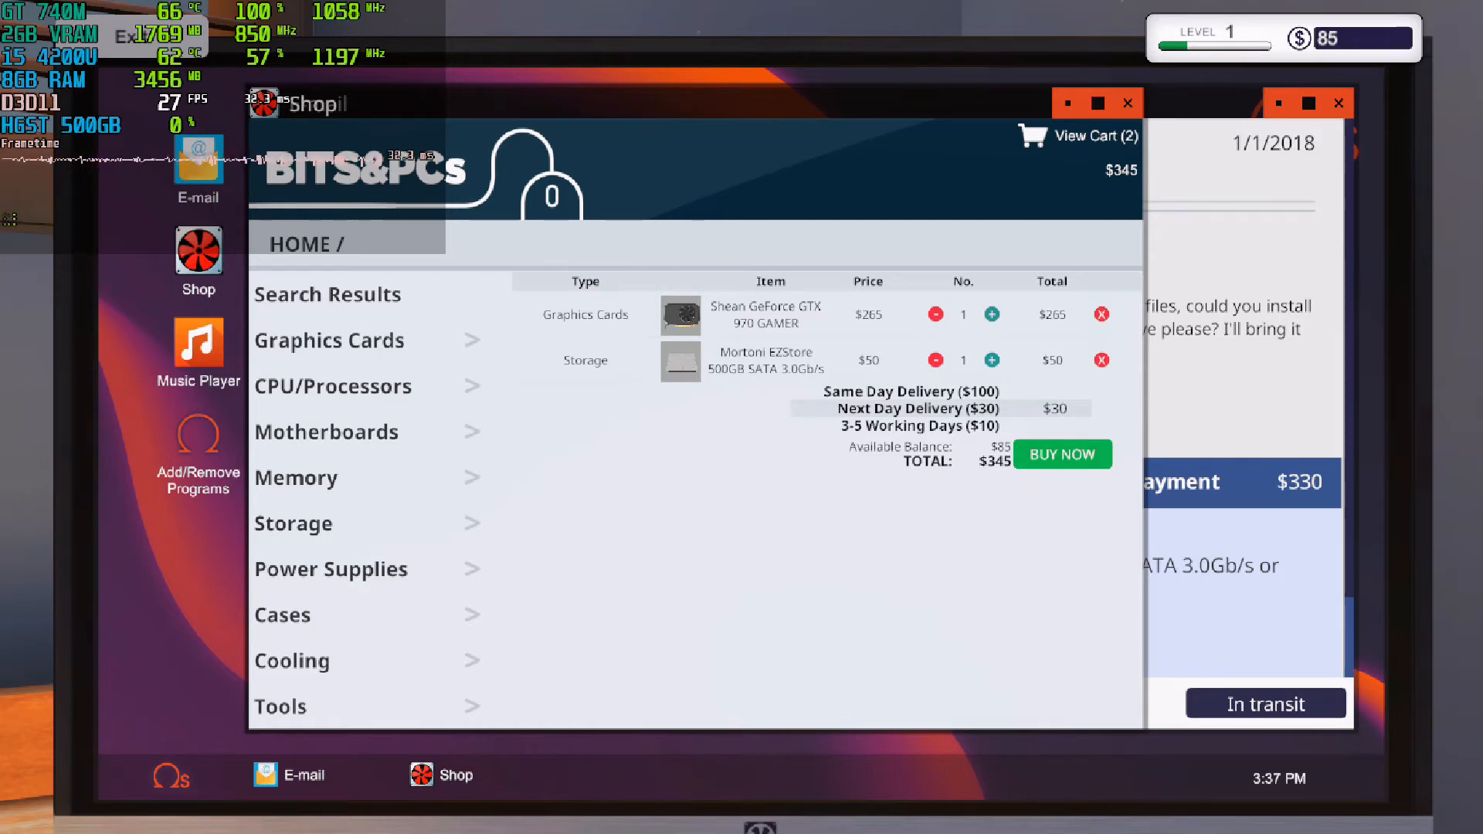
left_click(1062, 455)
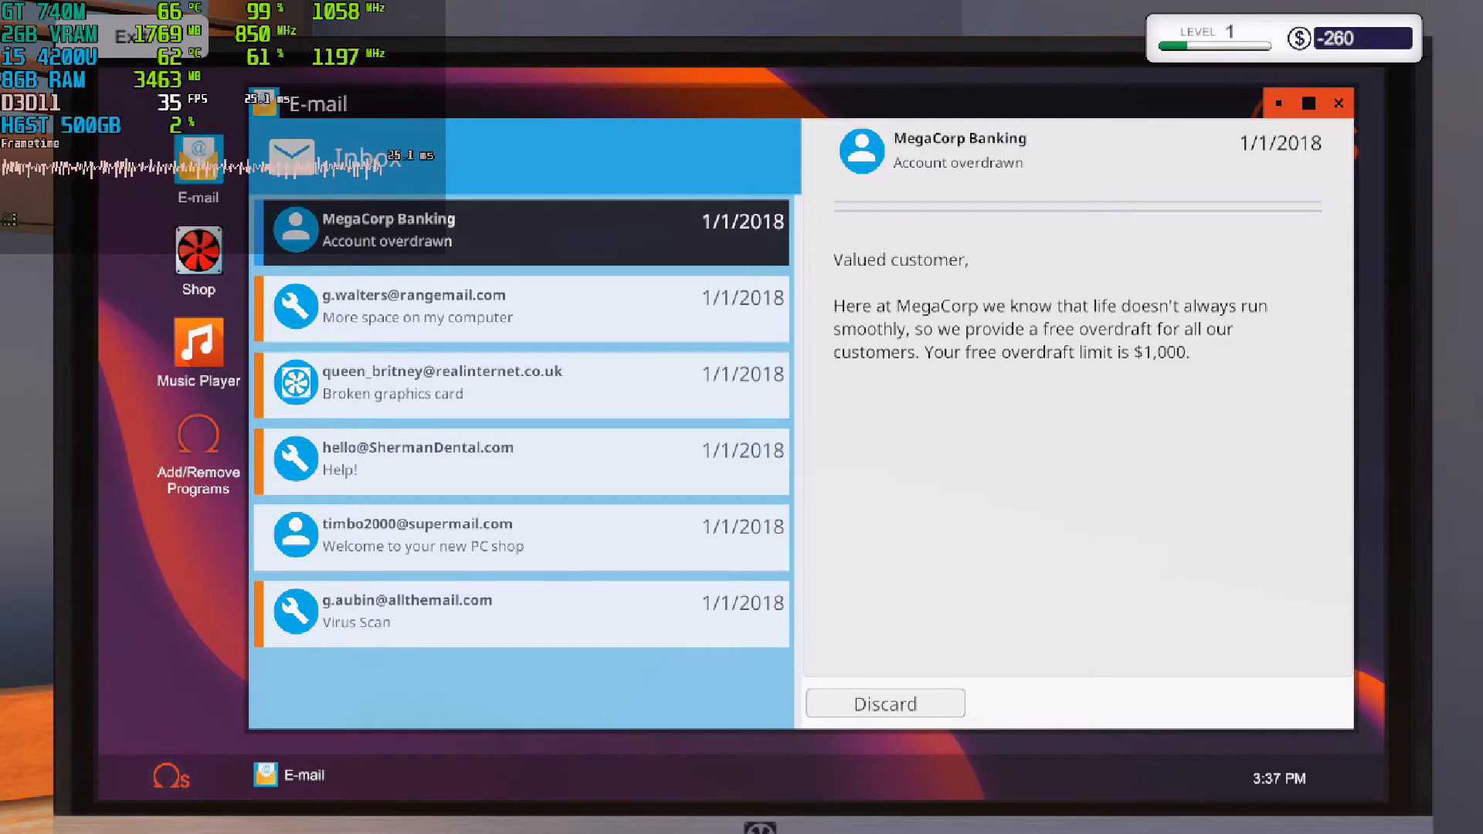
Step: End Monday and start the Tuesday, January 2 work day
left_click(1336, 102)
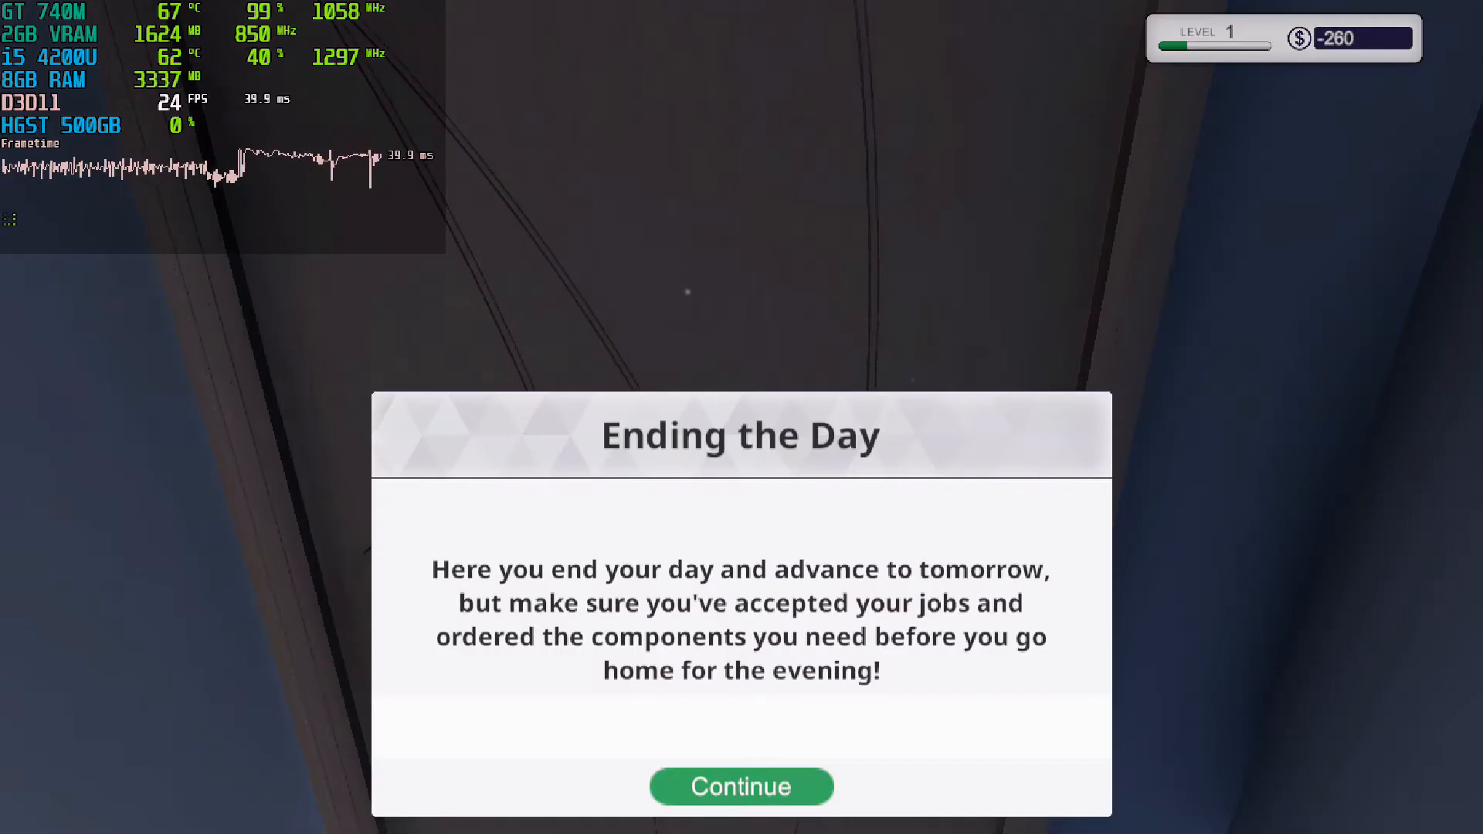
left_click(741, 786)
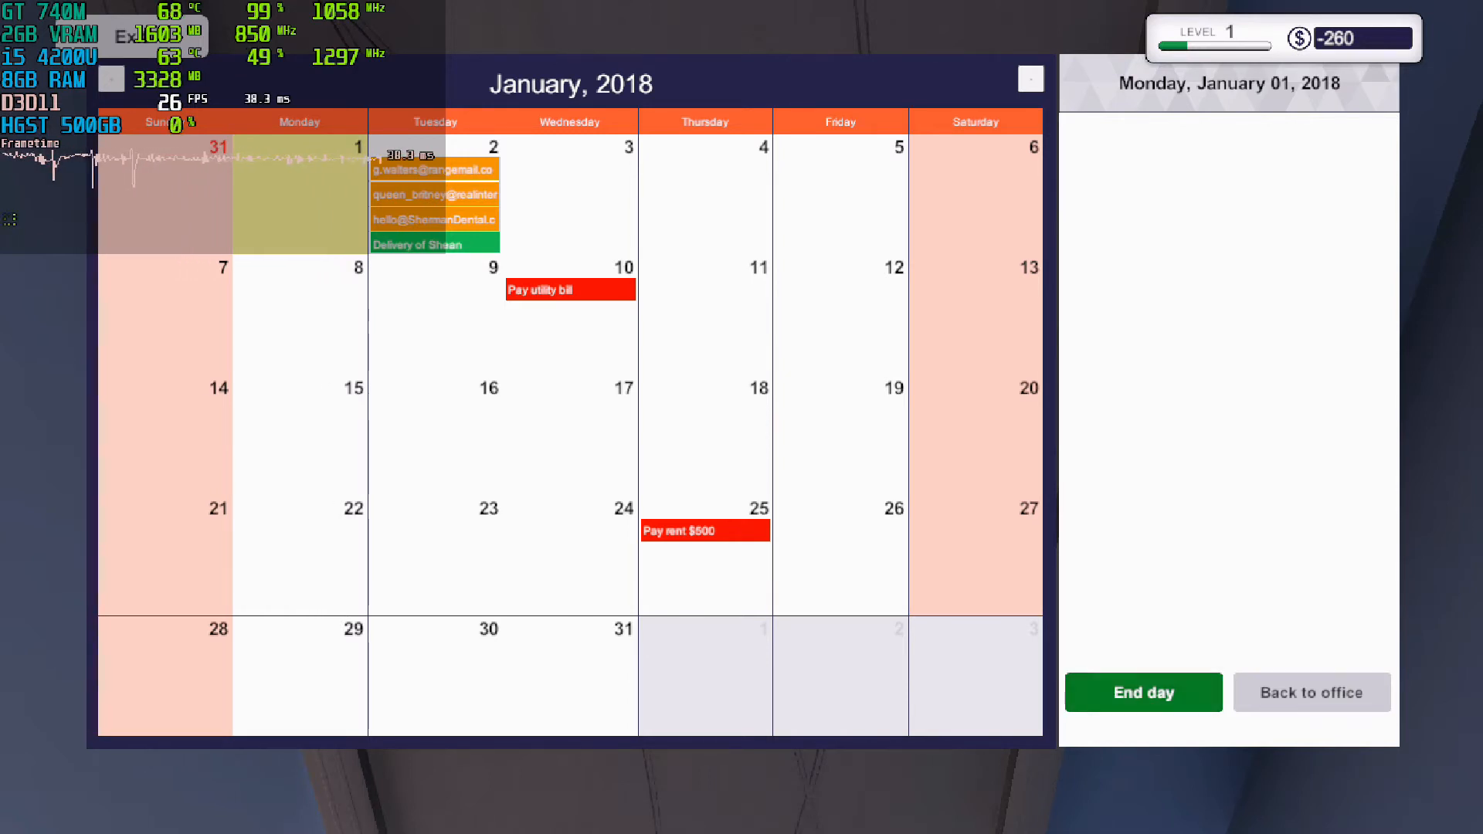
left_click(1142, 693)
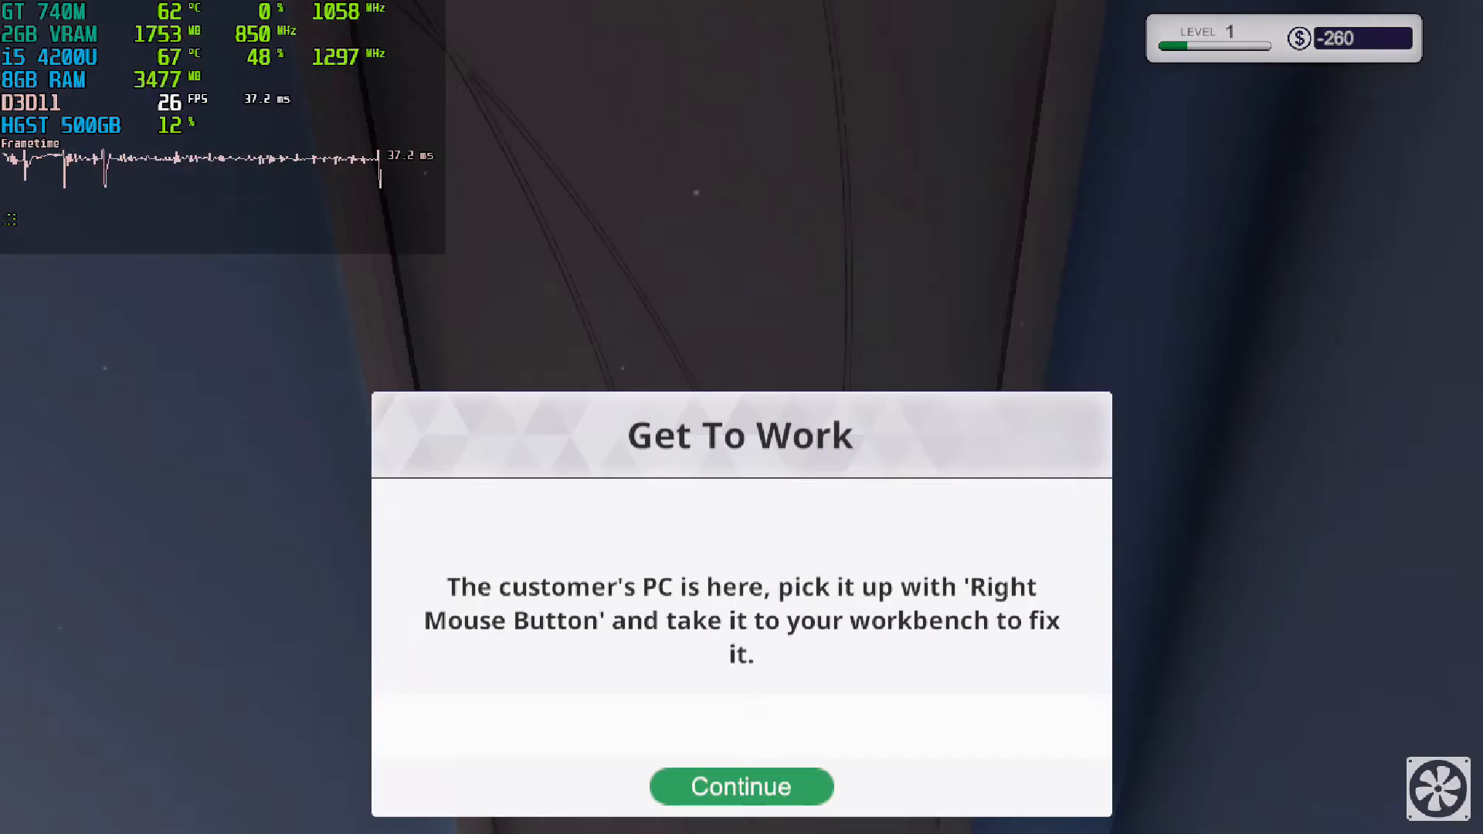
left_click(741, 787)
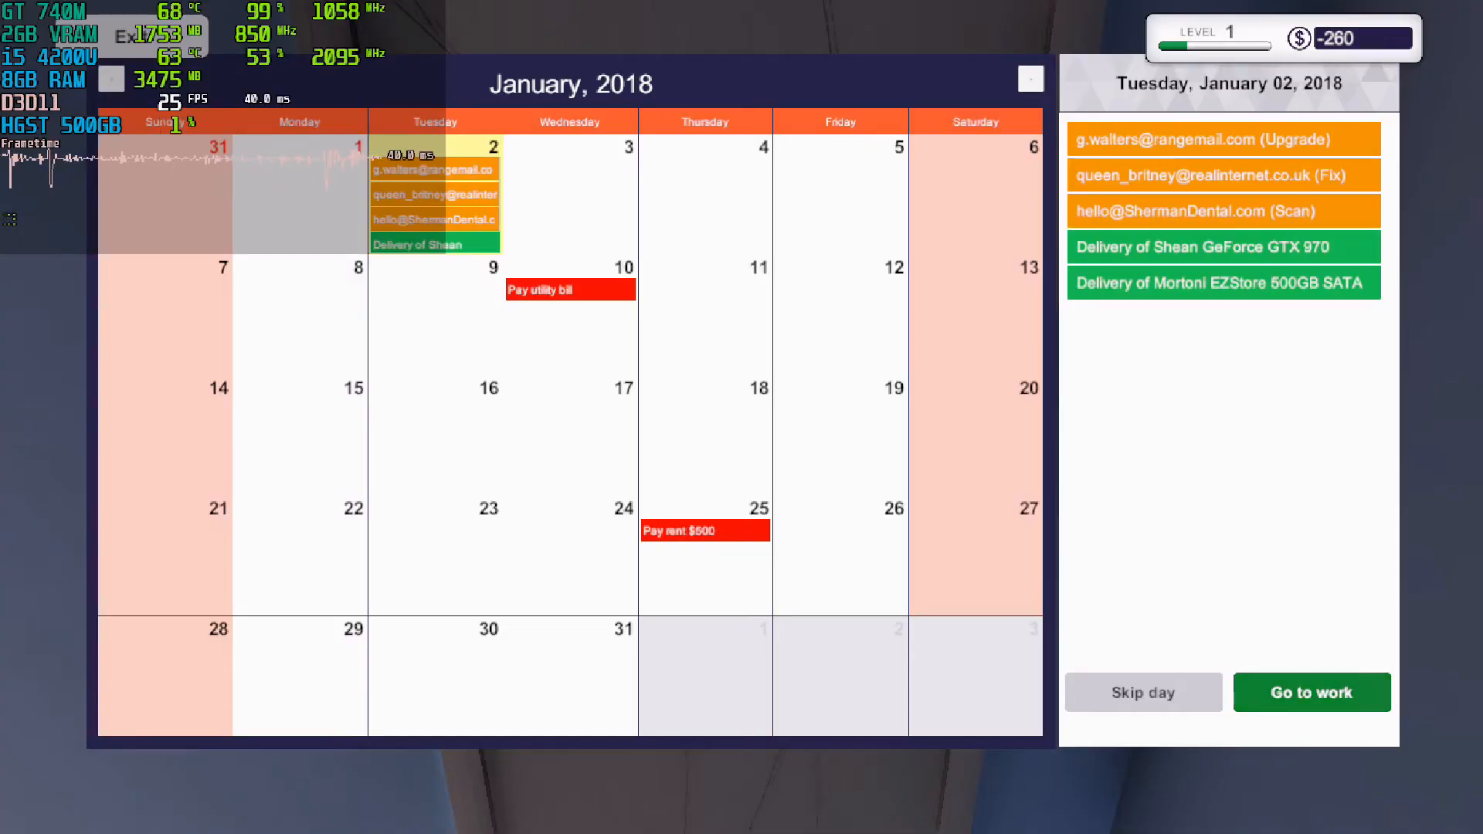
left_click(1311, 692)
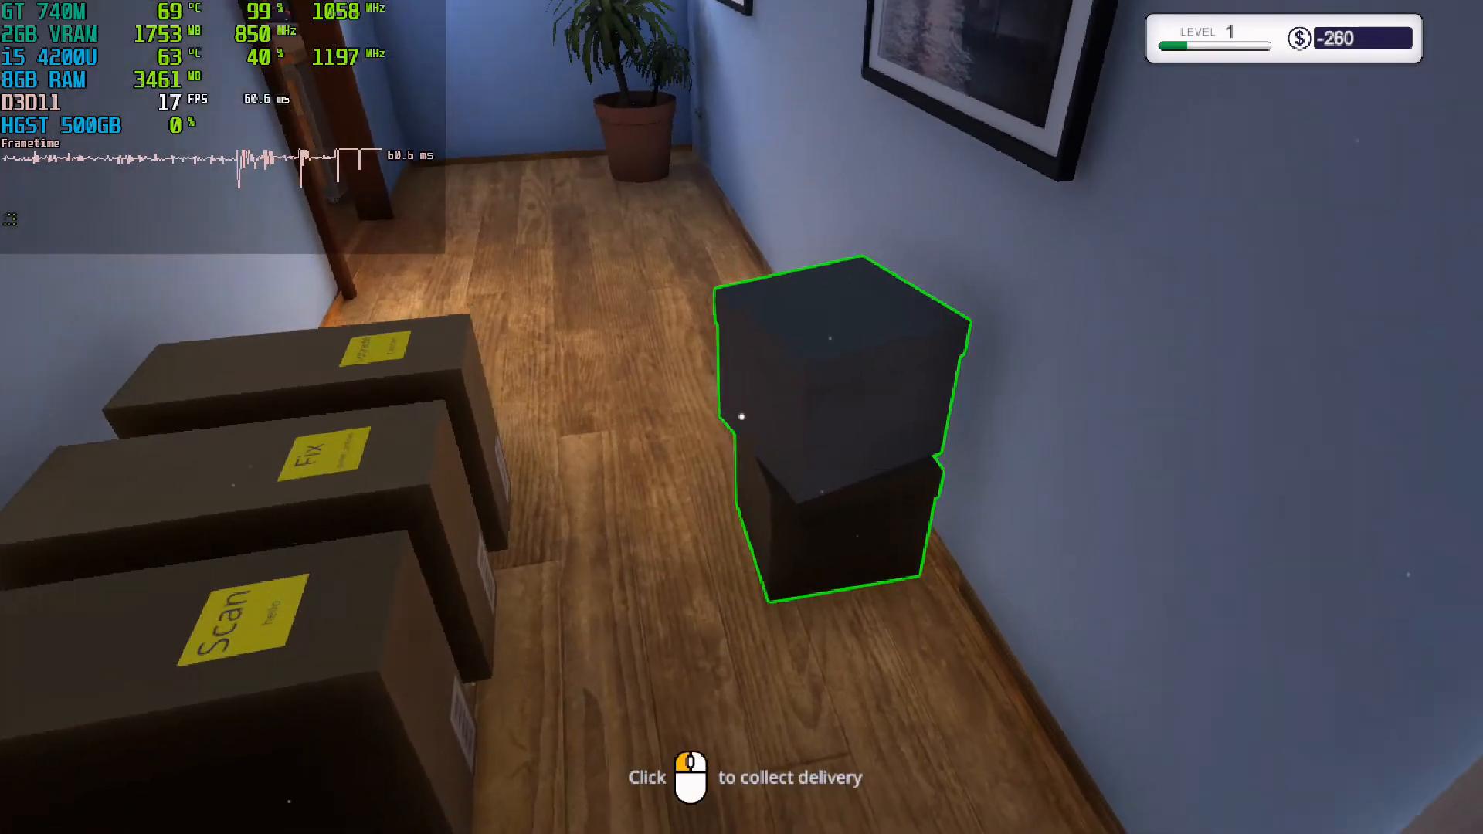
Step: Collect the delivered parts and pick up the graphics-card fix PC
left_click(842, 407)
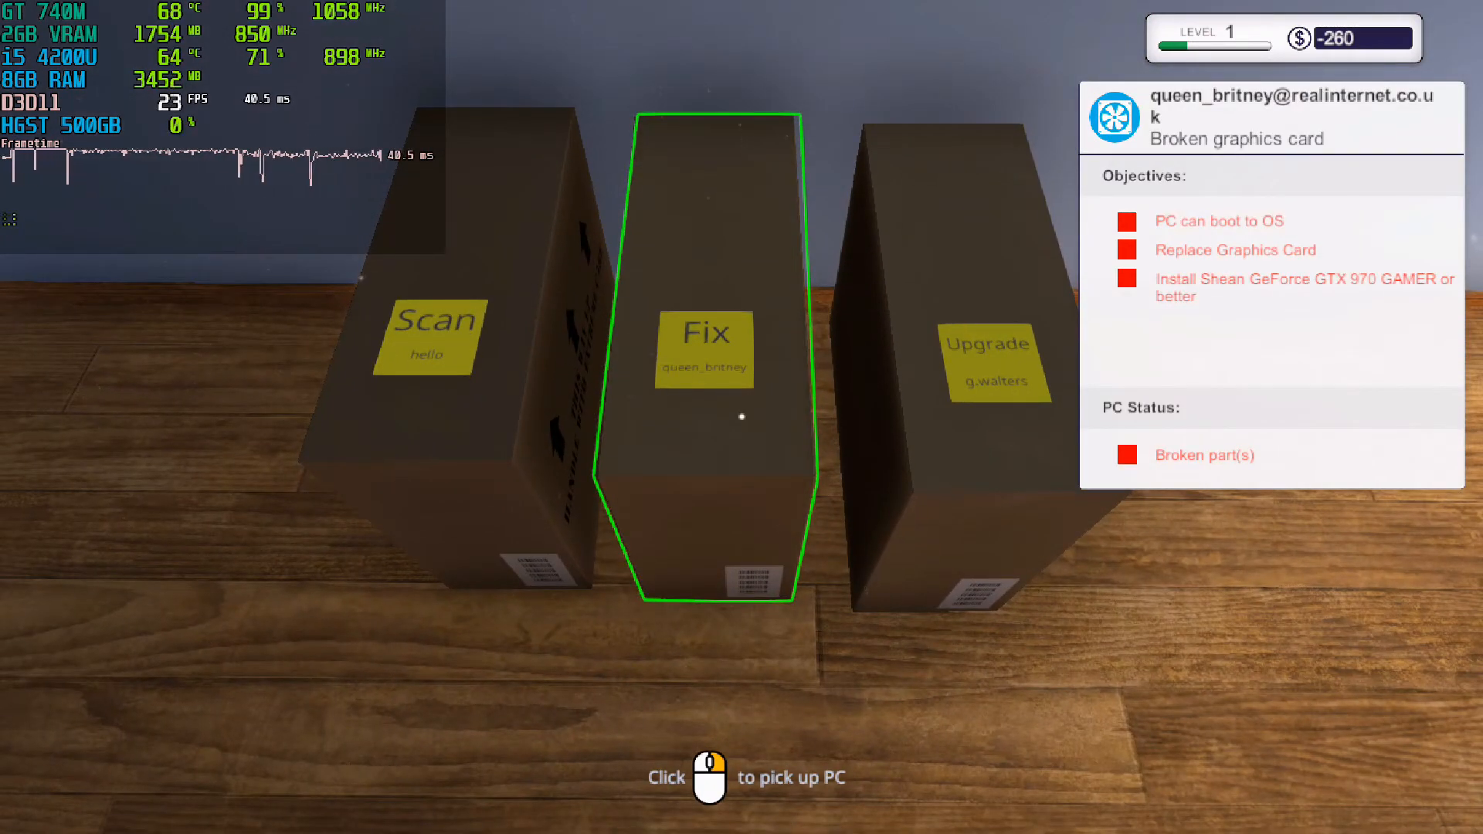
left_click(704, 412)
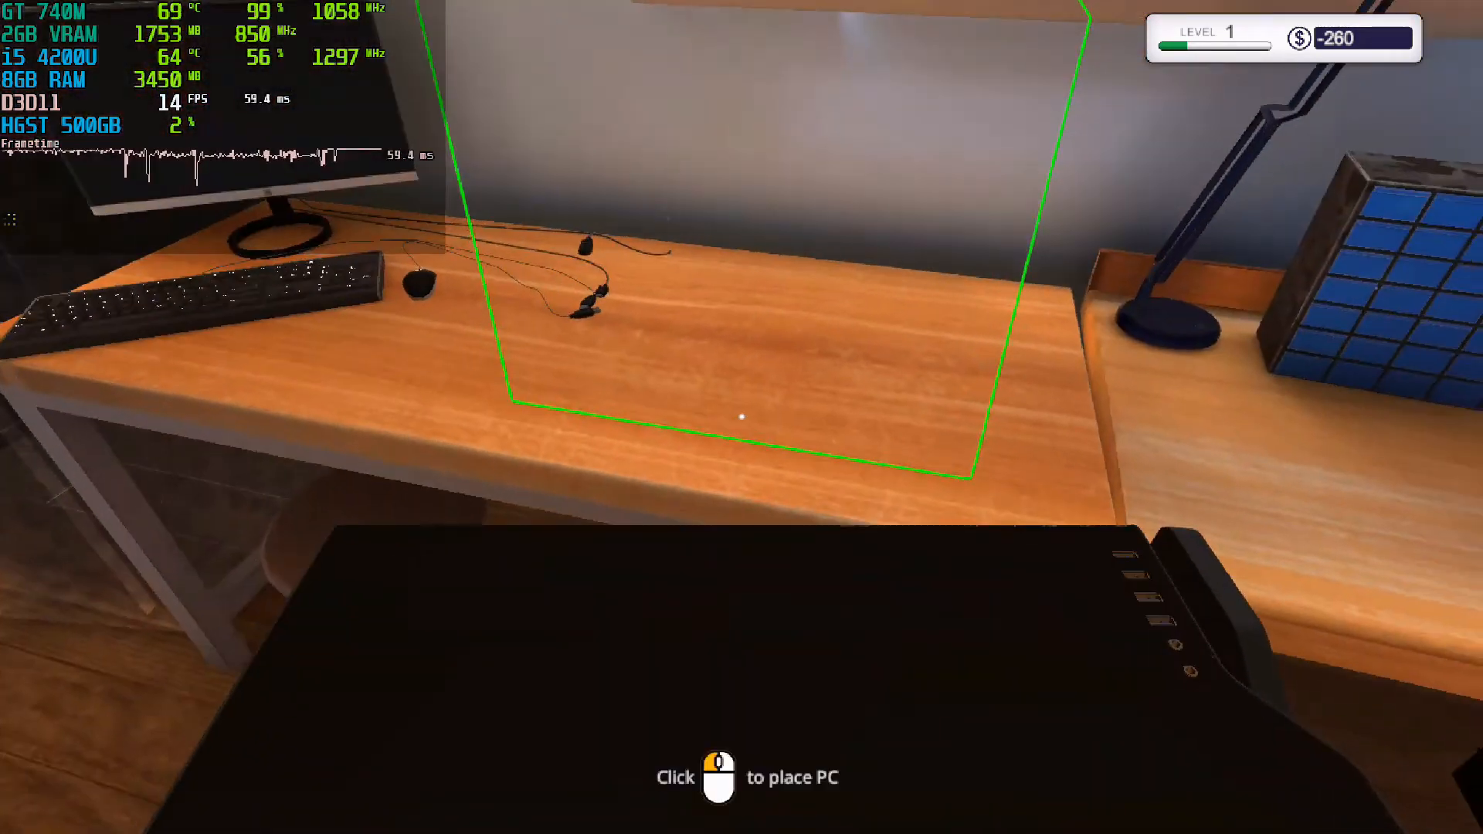
Step: Set the graphics-card customer's PC down on the workbench
left_click(742, 417)
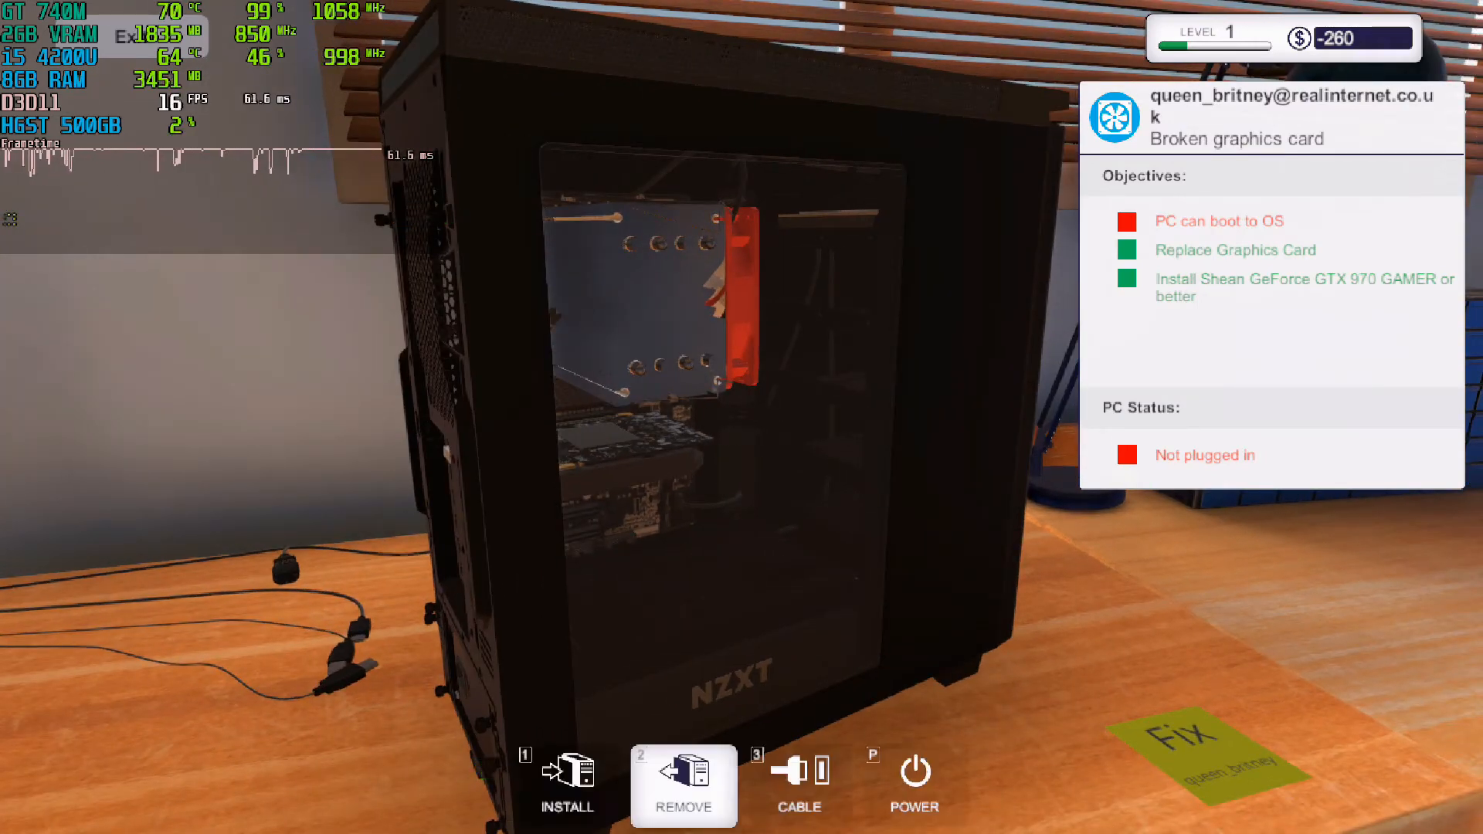
Step: Plug the power and display cables into the repaired PC and boot it to its desktop
left_click(798, 785)
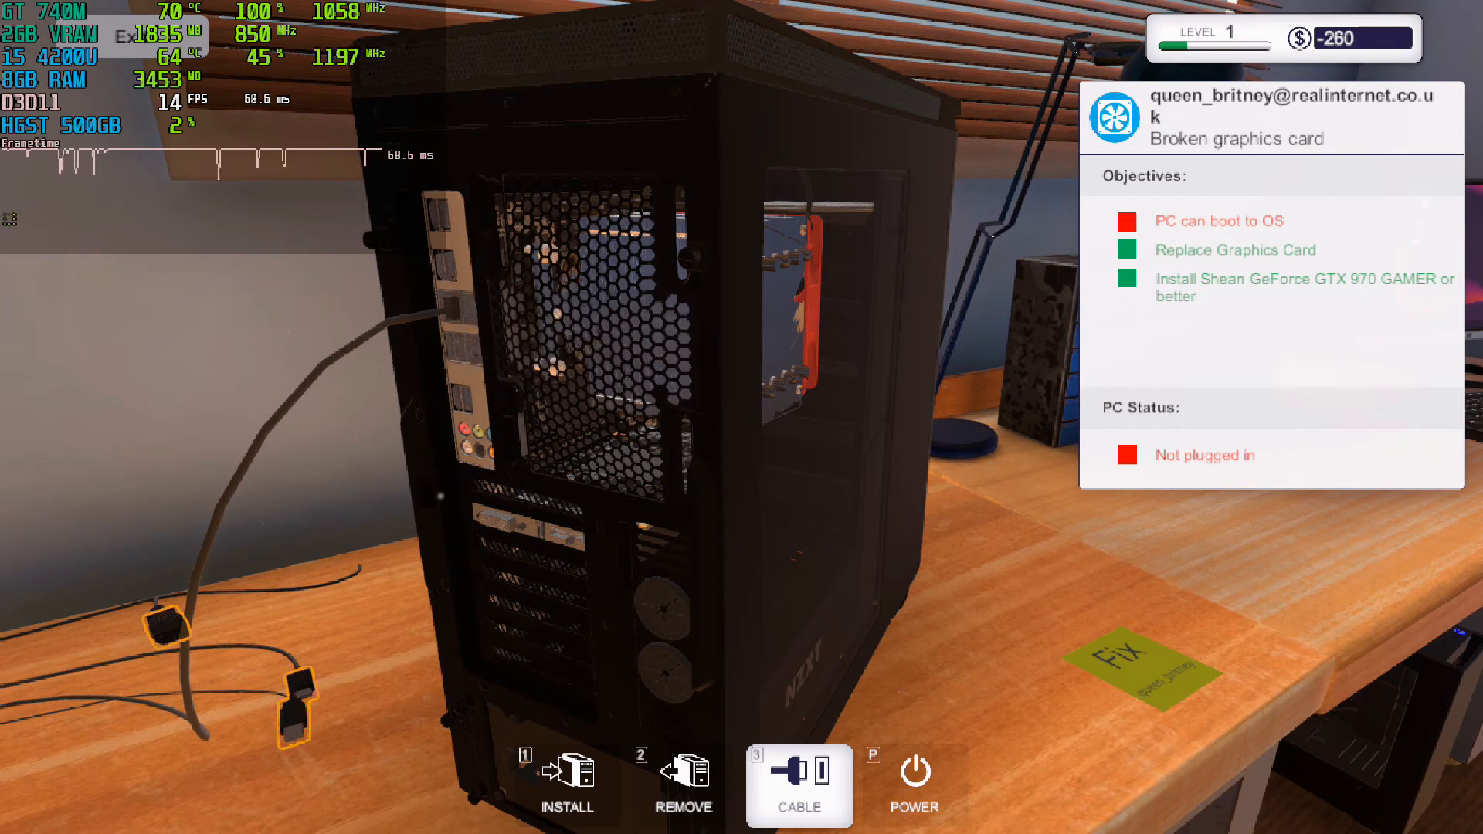
left_click(291, 693)
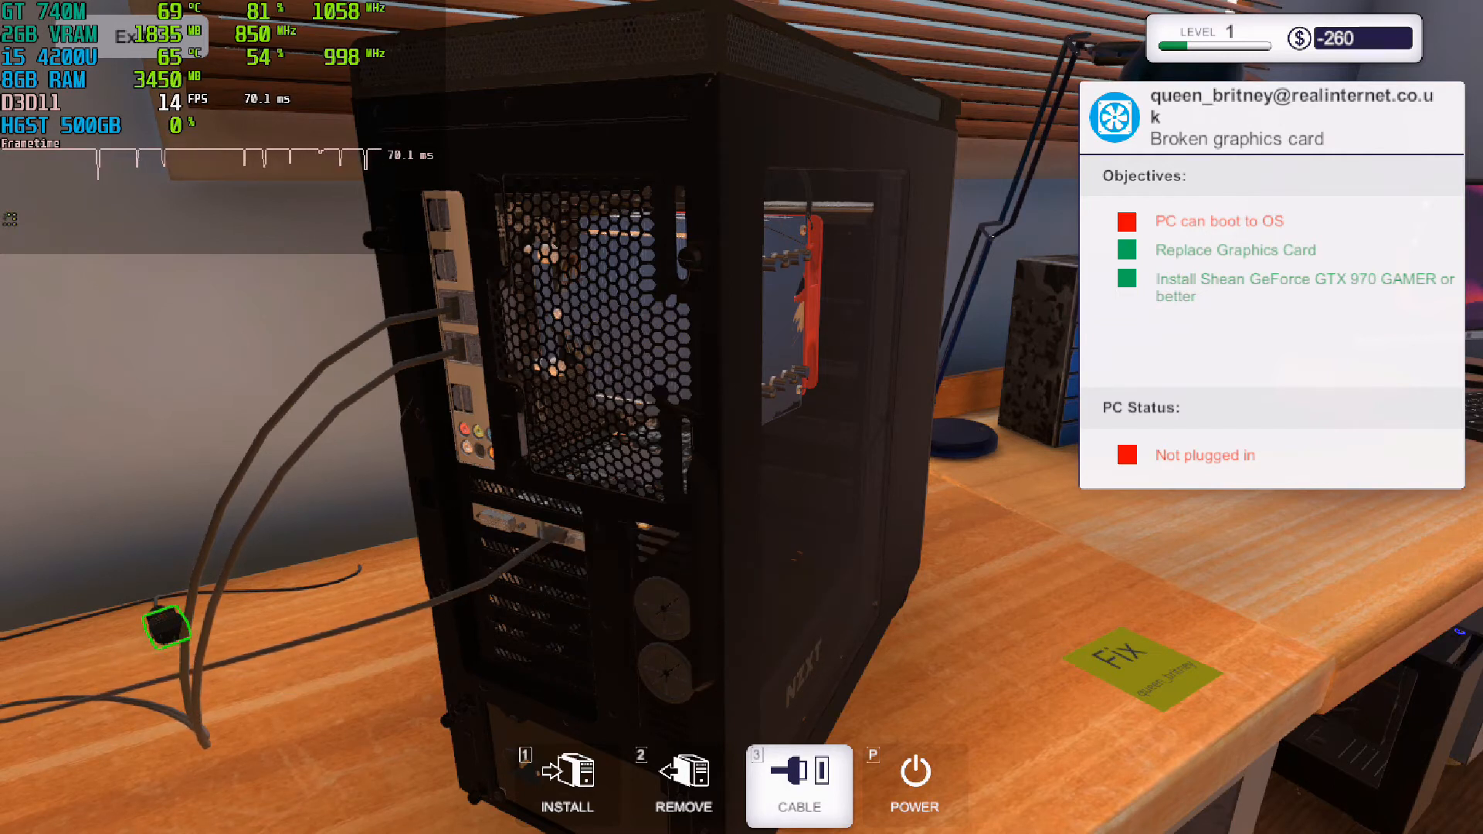
left_click(160, 629)
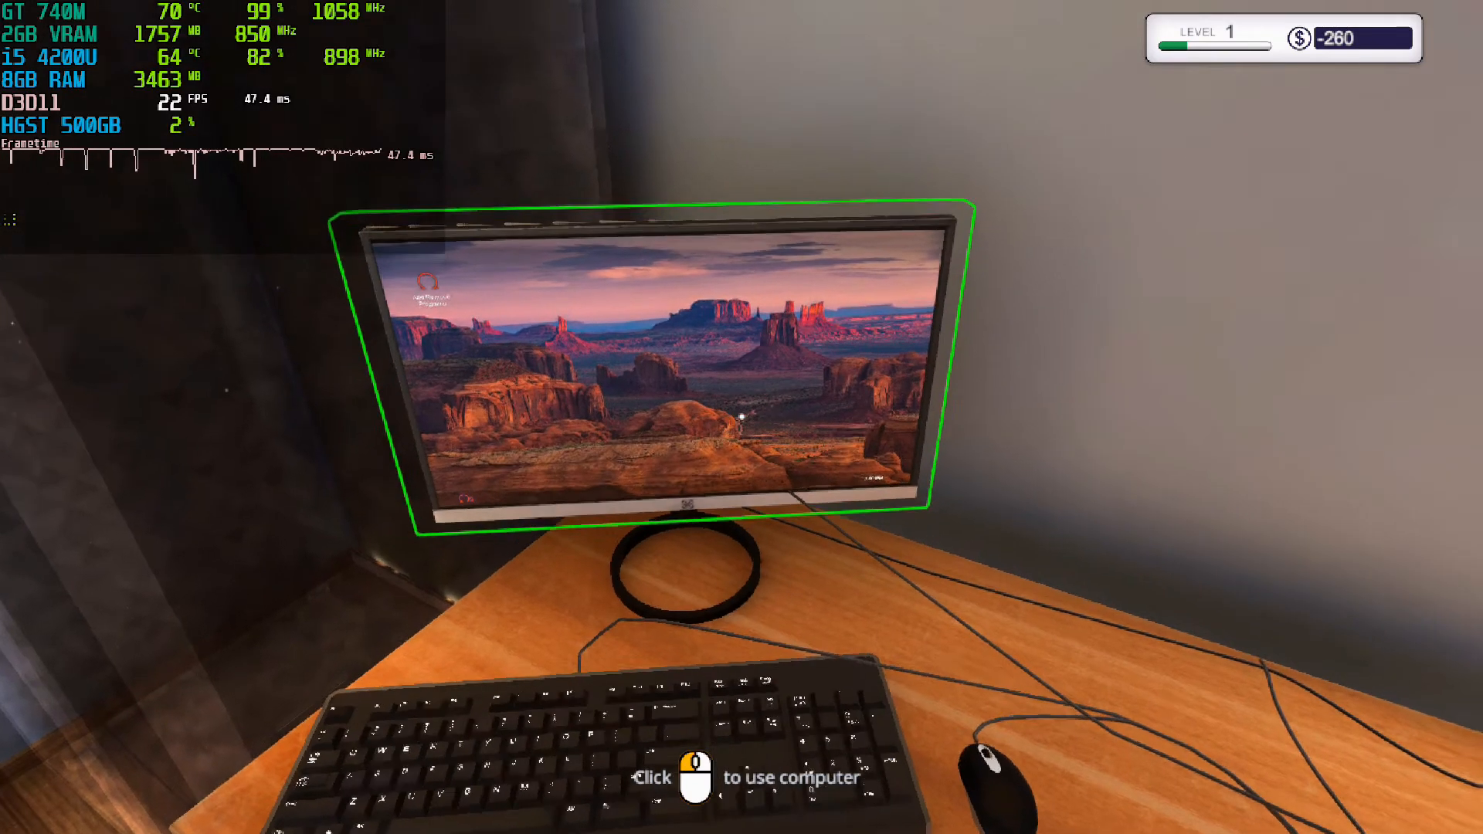
left_click(662, 379)
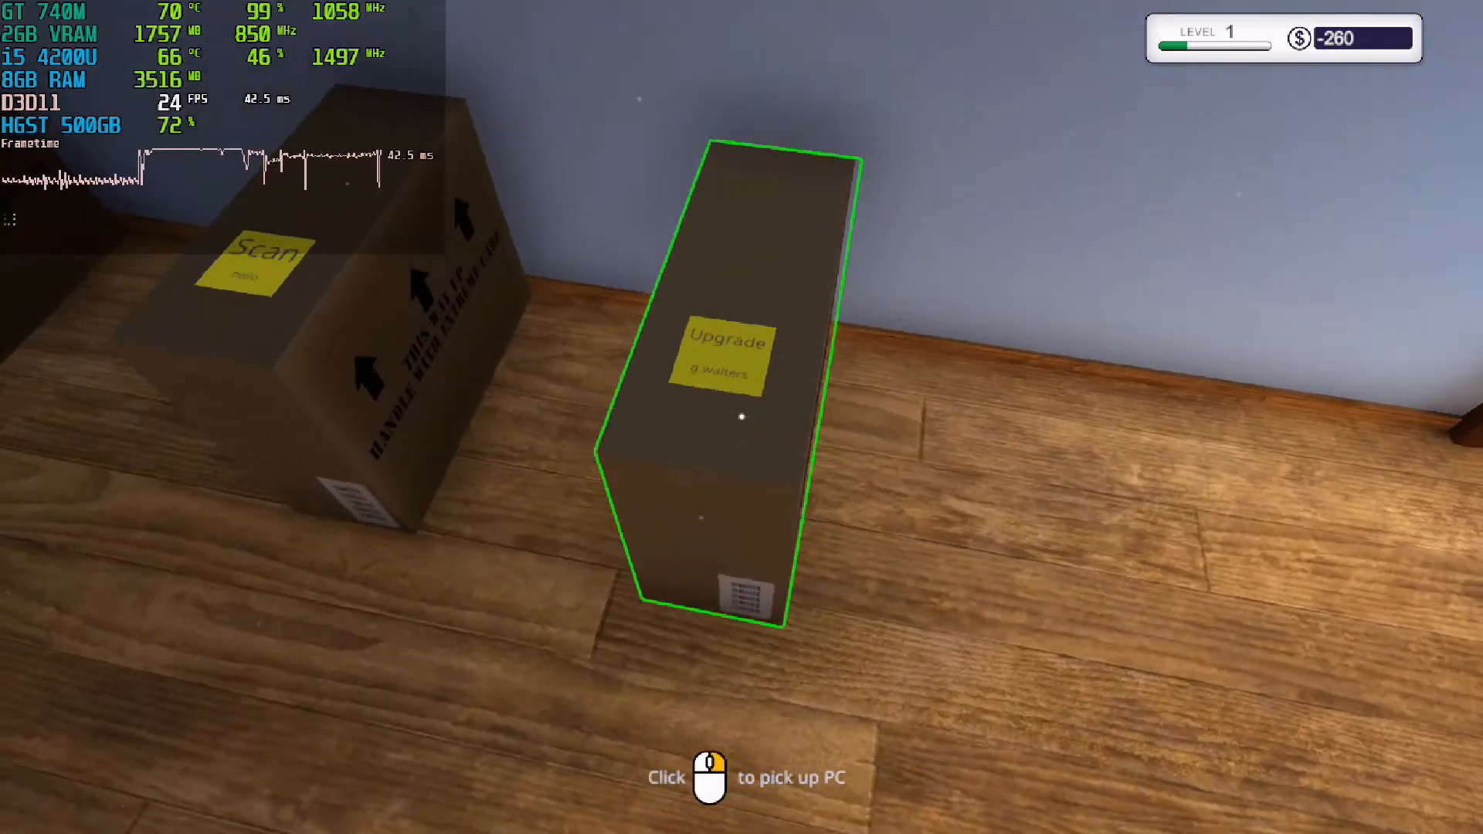
left_click(742, 418)
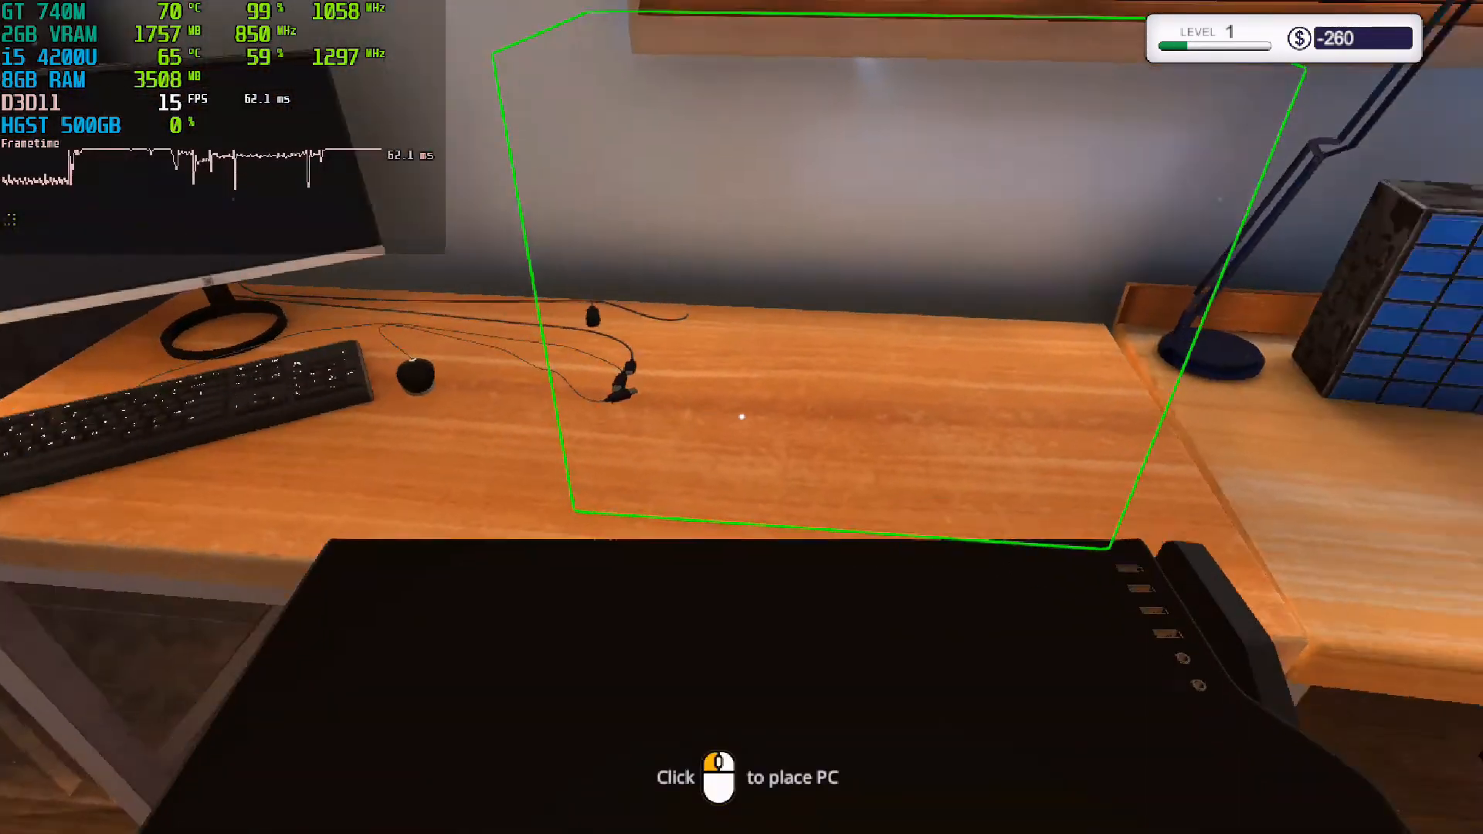
left_click(742, 417)
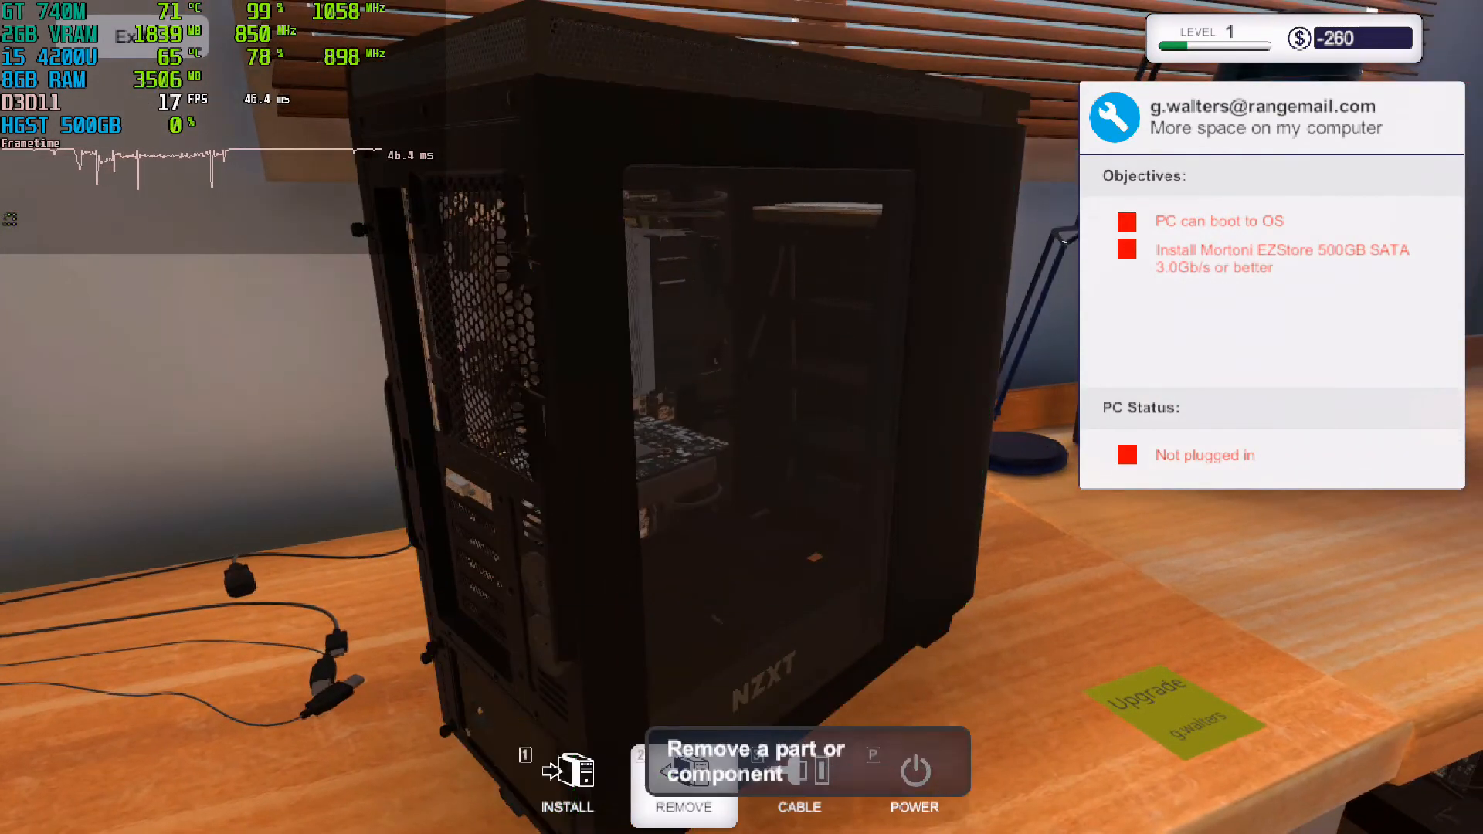
left_click(683, 781)
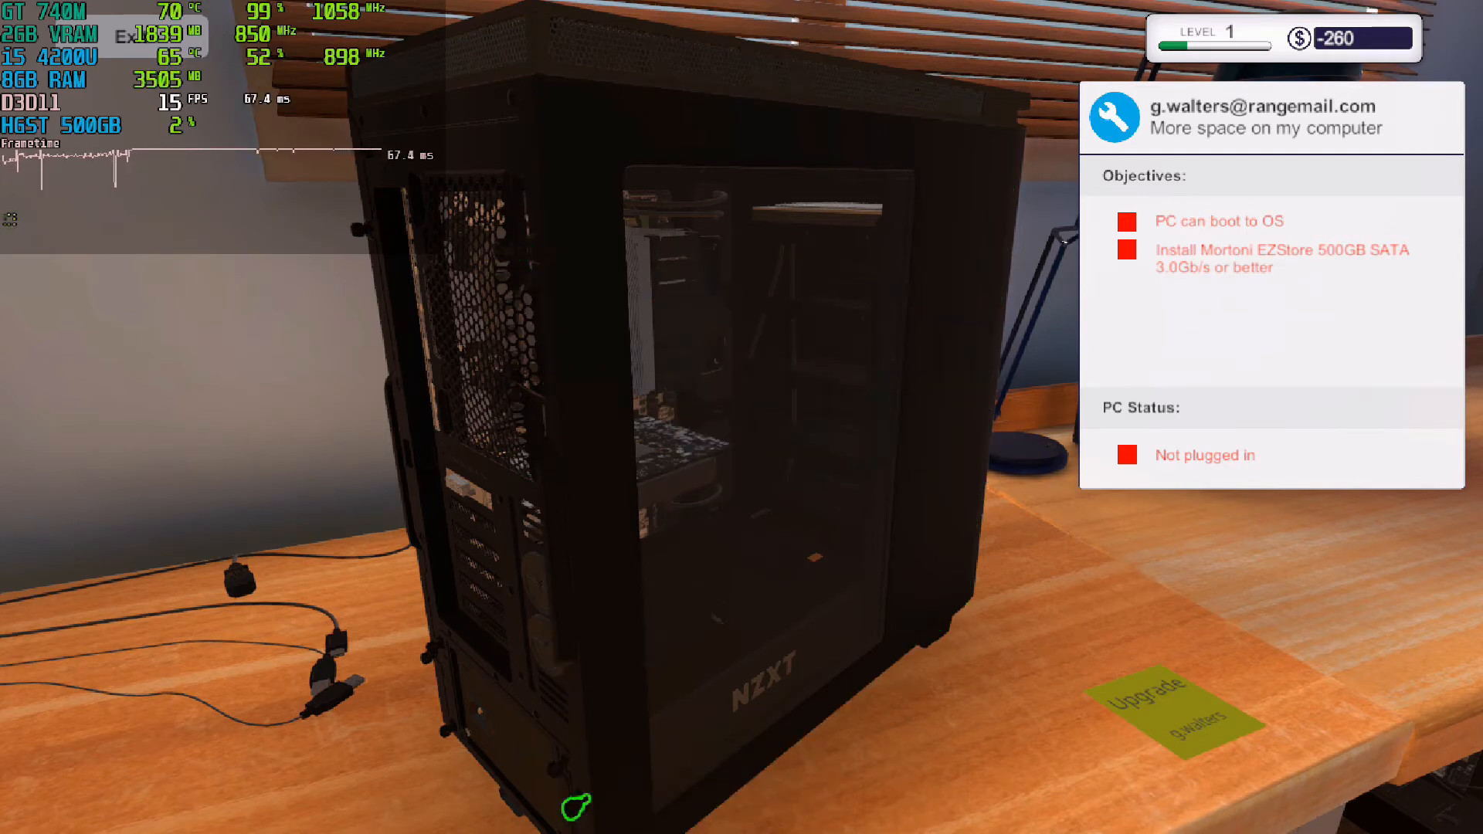
left_click(683, 785)
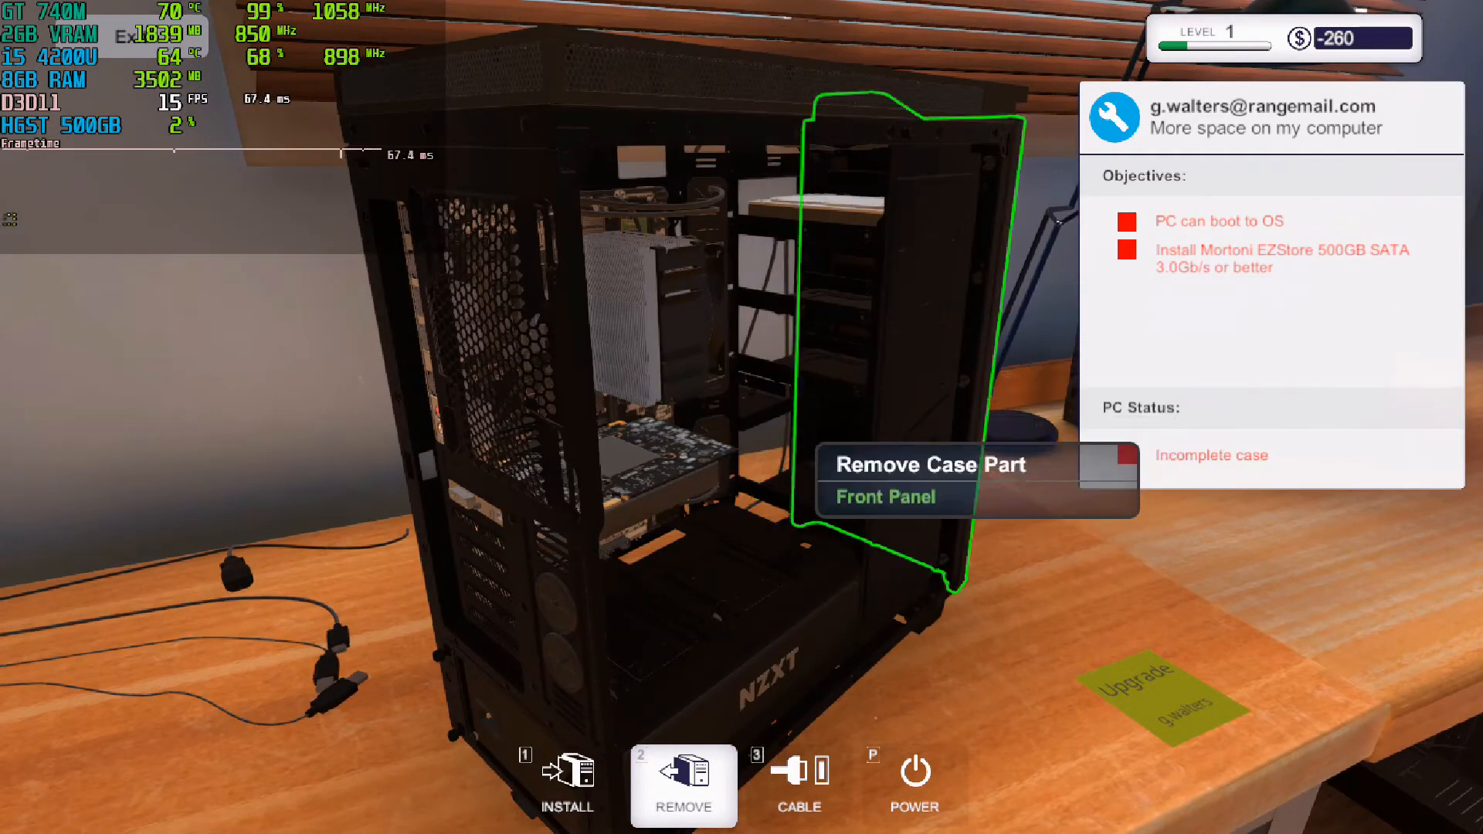
Step: Remove the front panel and the old Mortoni 120GB hard drive, then browse inventory
left_click(887, 497)
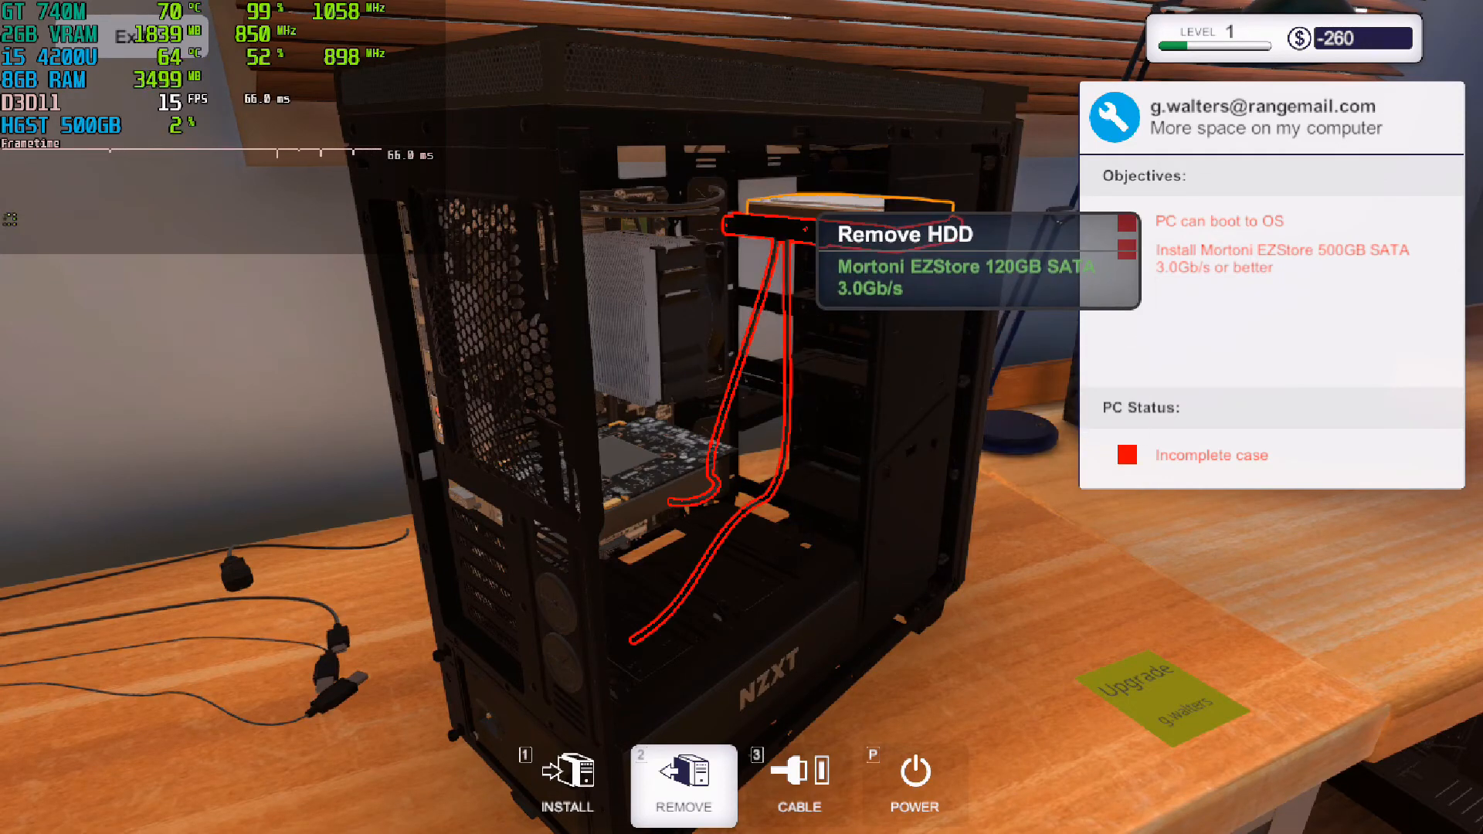
left_click(823, 235)
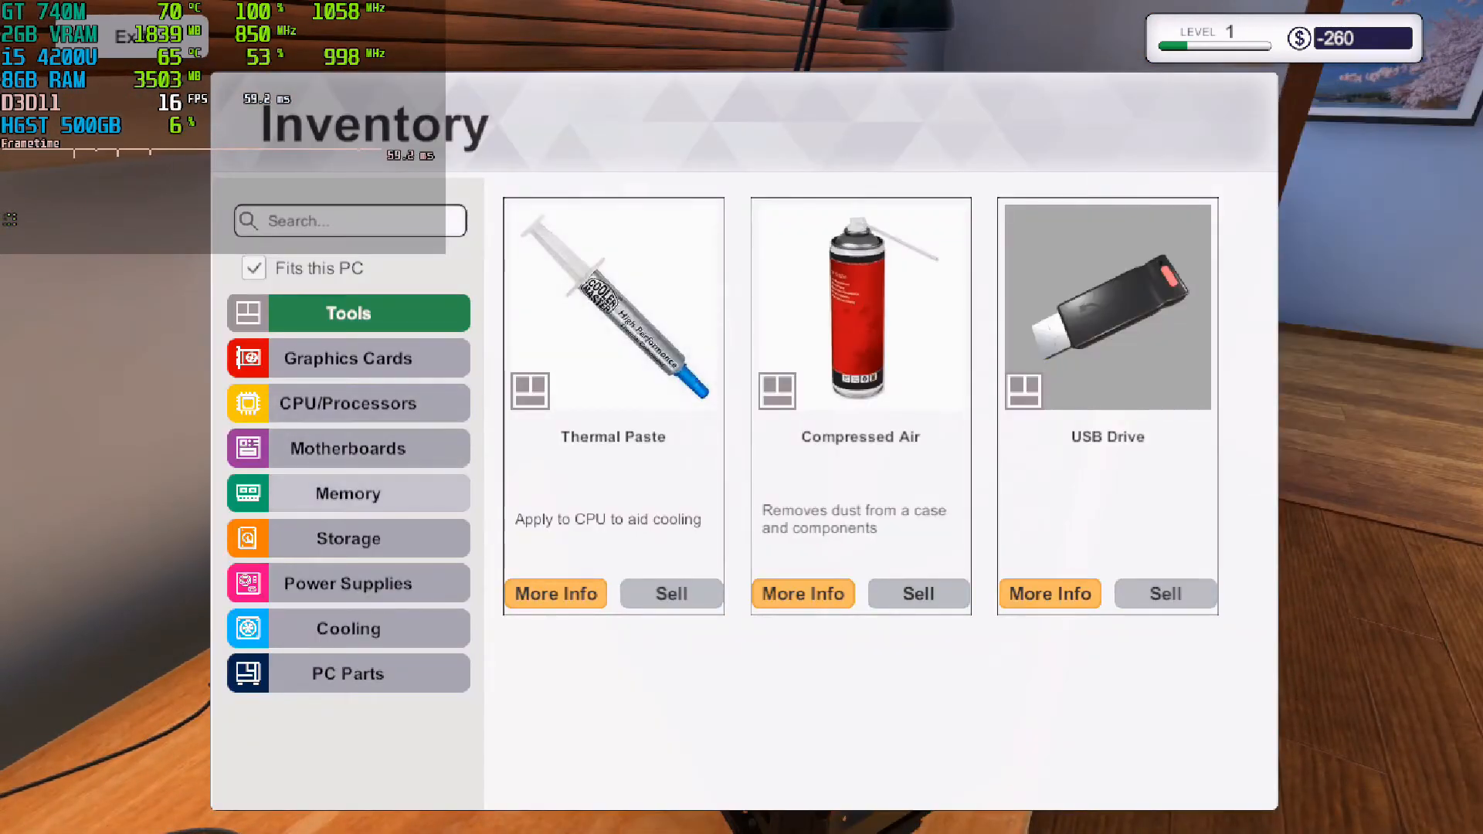
left_click(347, 538)
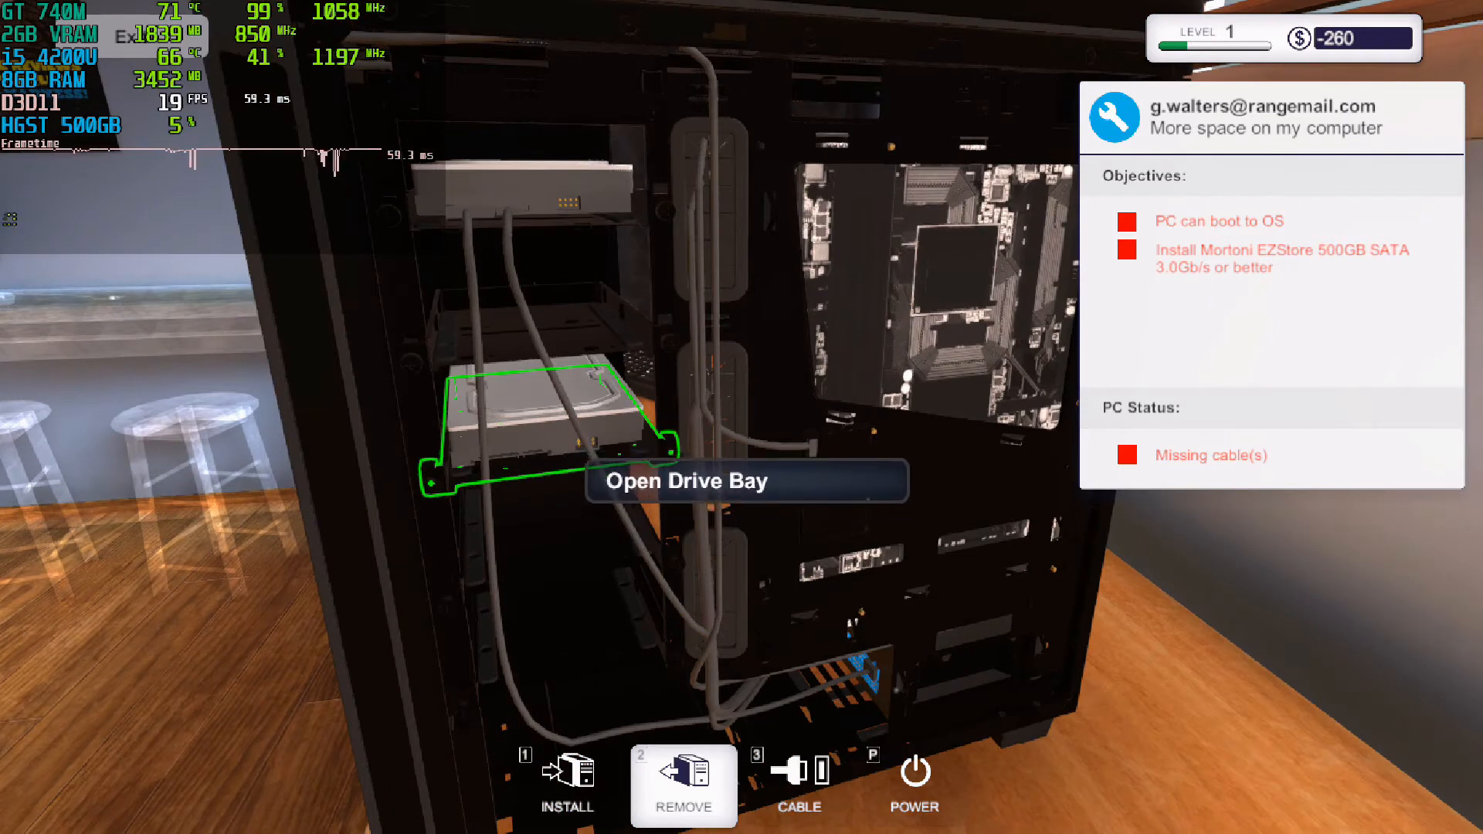
Step: Open the drive bay to fit the Mortoni EZStore 500GB drive
left_click(800, 785)
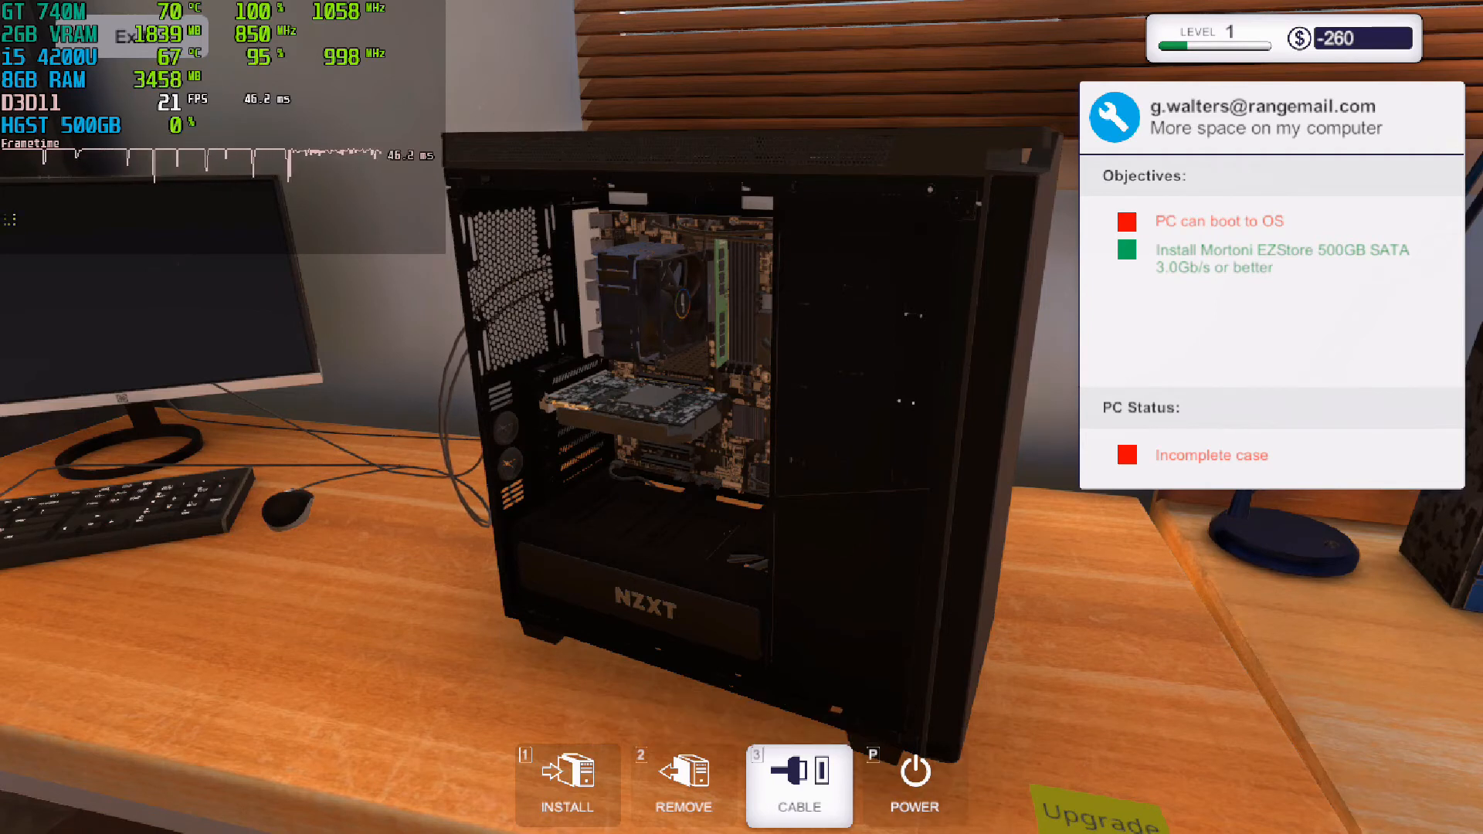
mouse_move(911, 785)
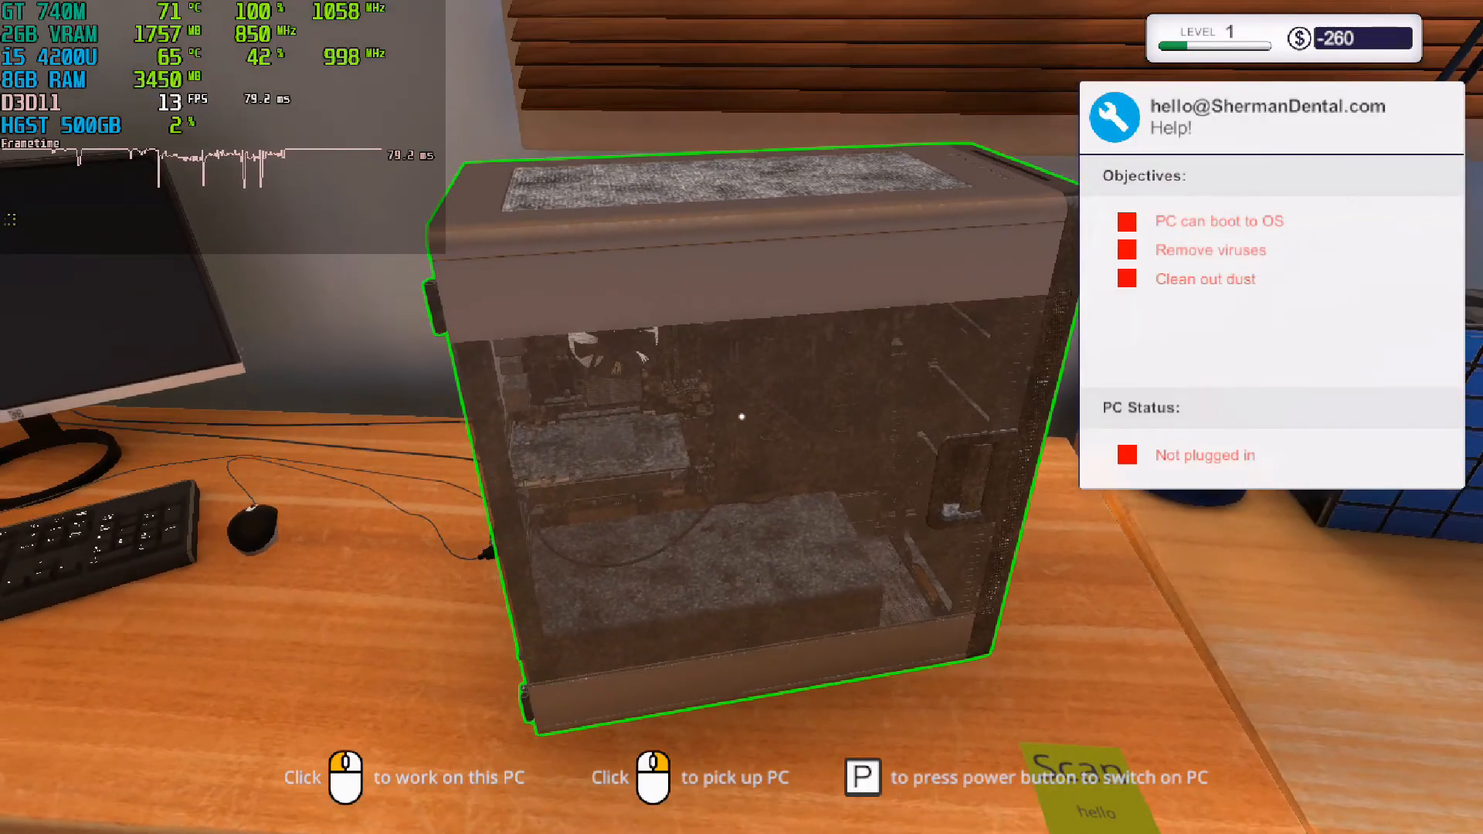
Step: Open the Sherman Dental PC and blow out its dust with compressed air
left_click(737, 426)
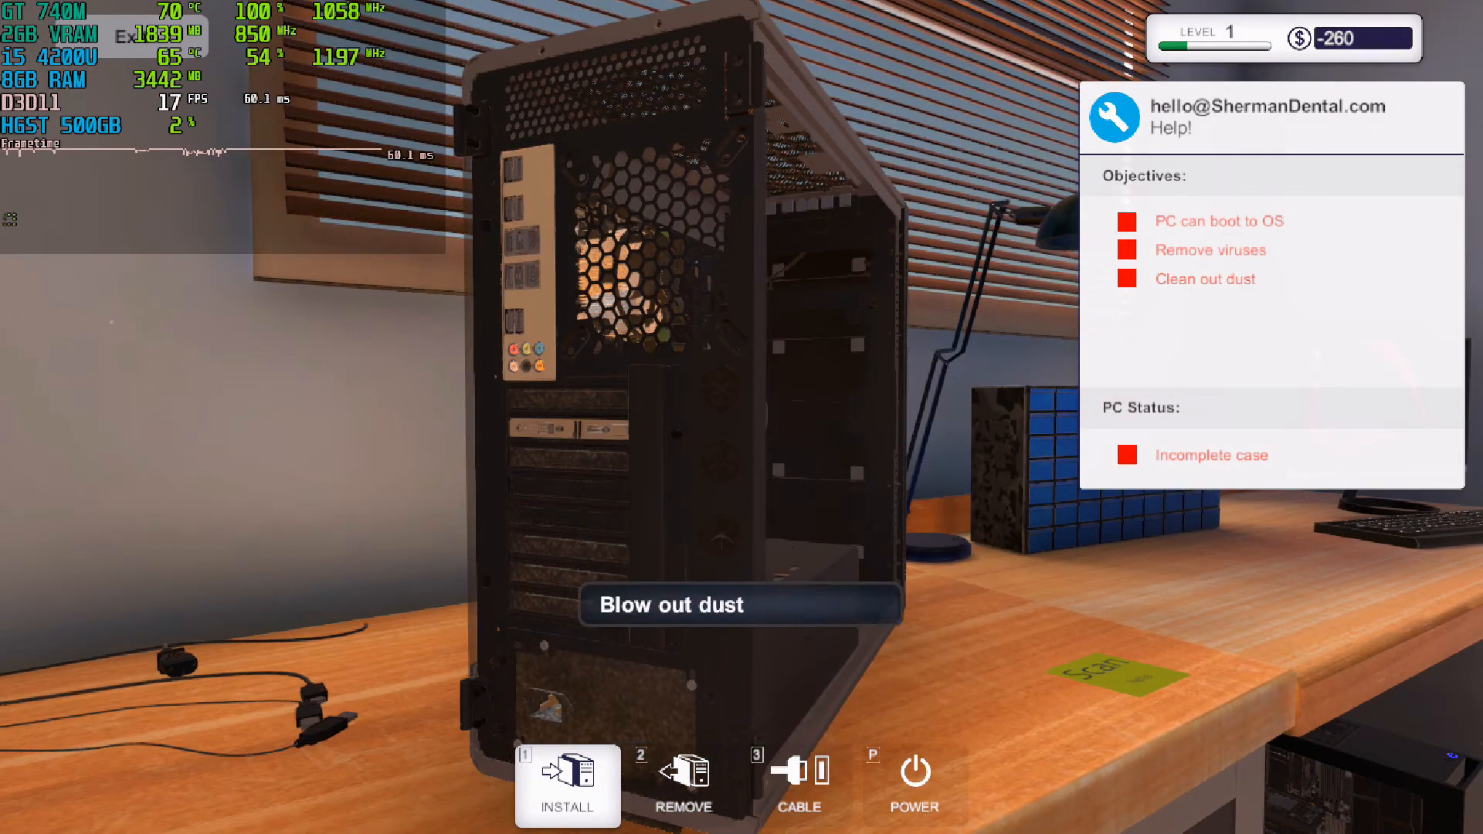
left_click(738, 606)
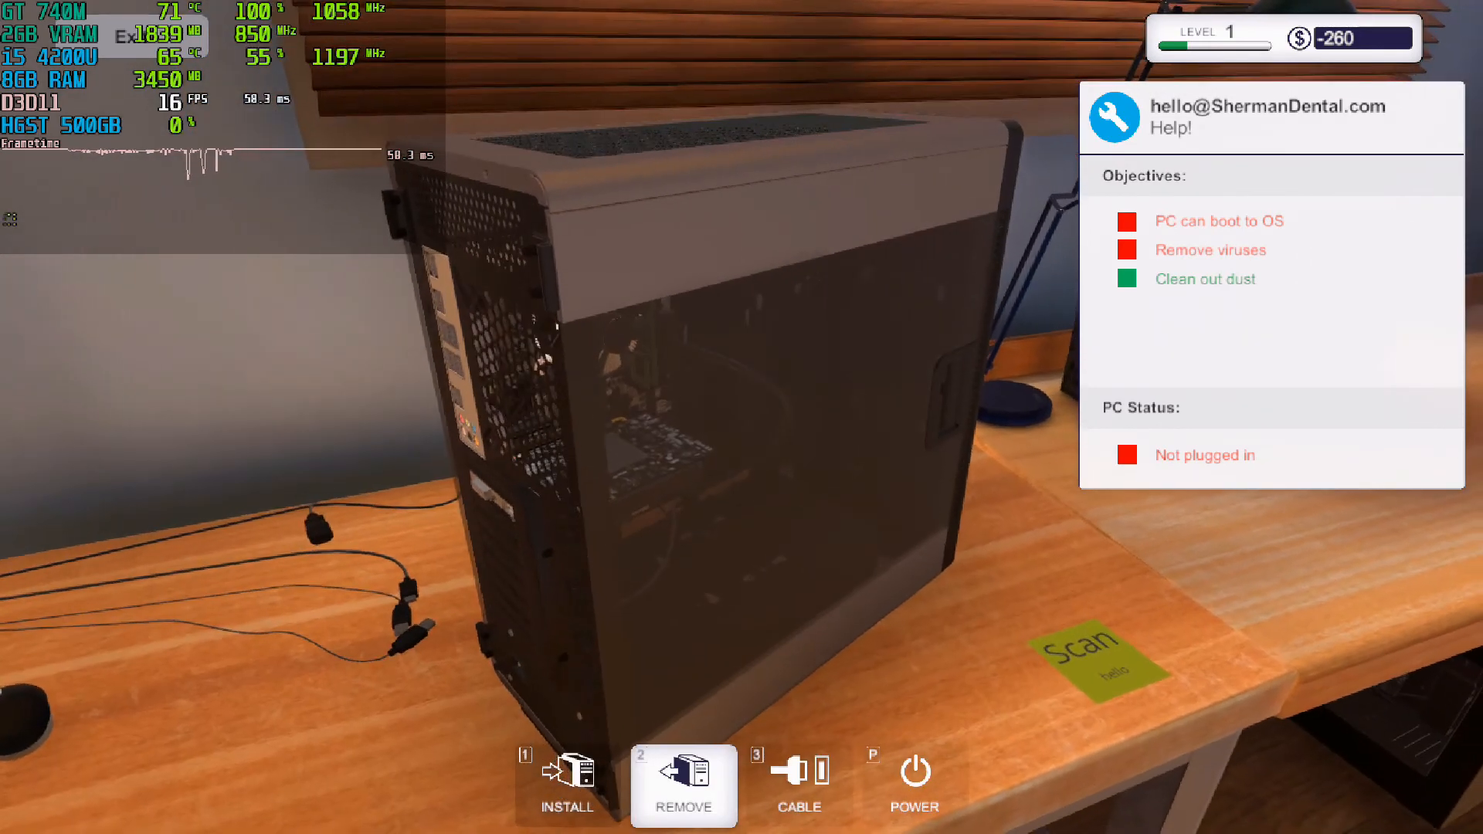
Step: Open the inventory to prepare the Sherman Dental PC for program removal
left_click(798, 787)
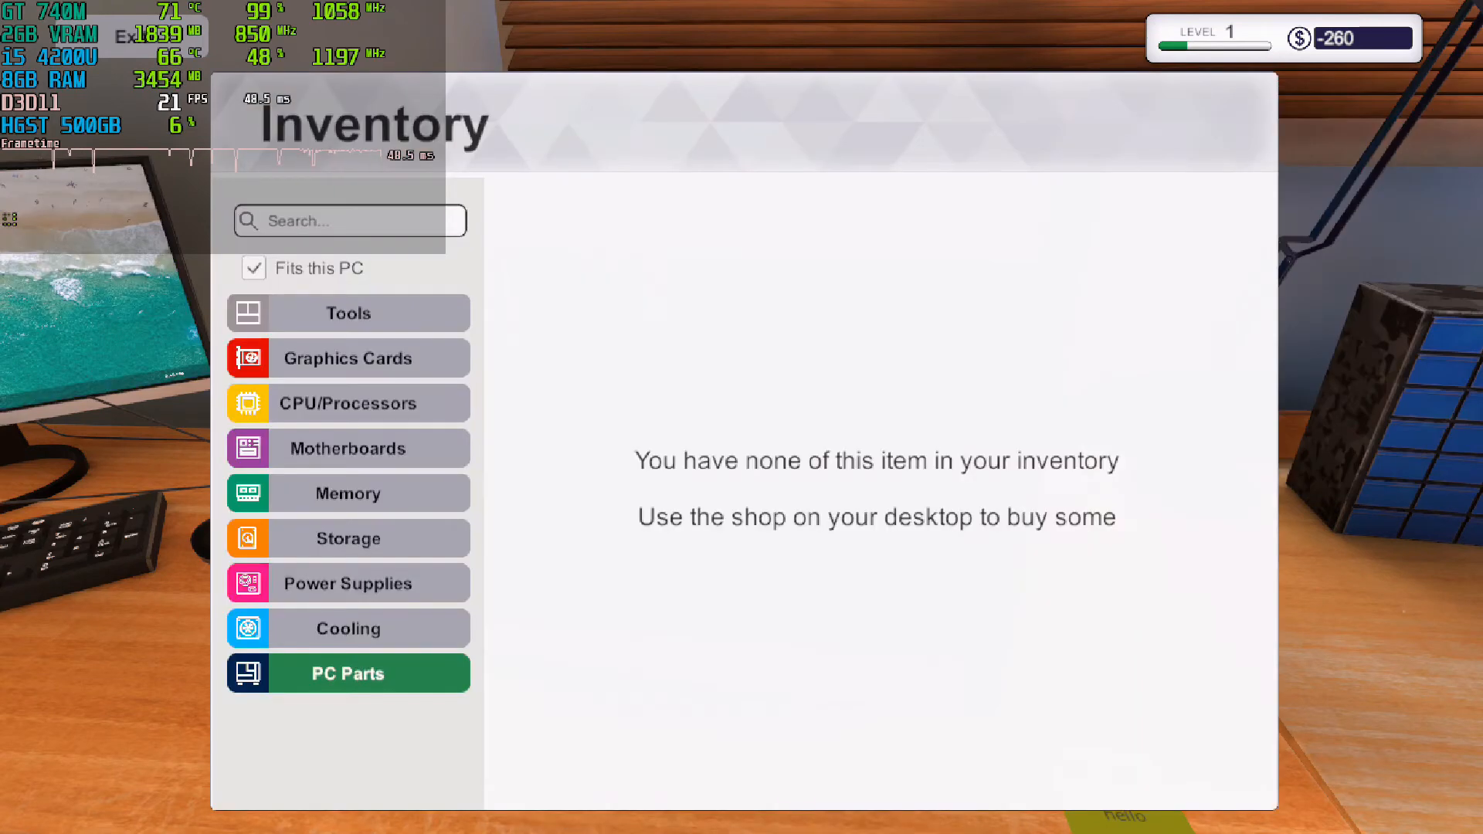
left_click(346, 313)
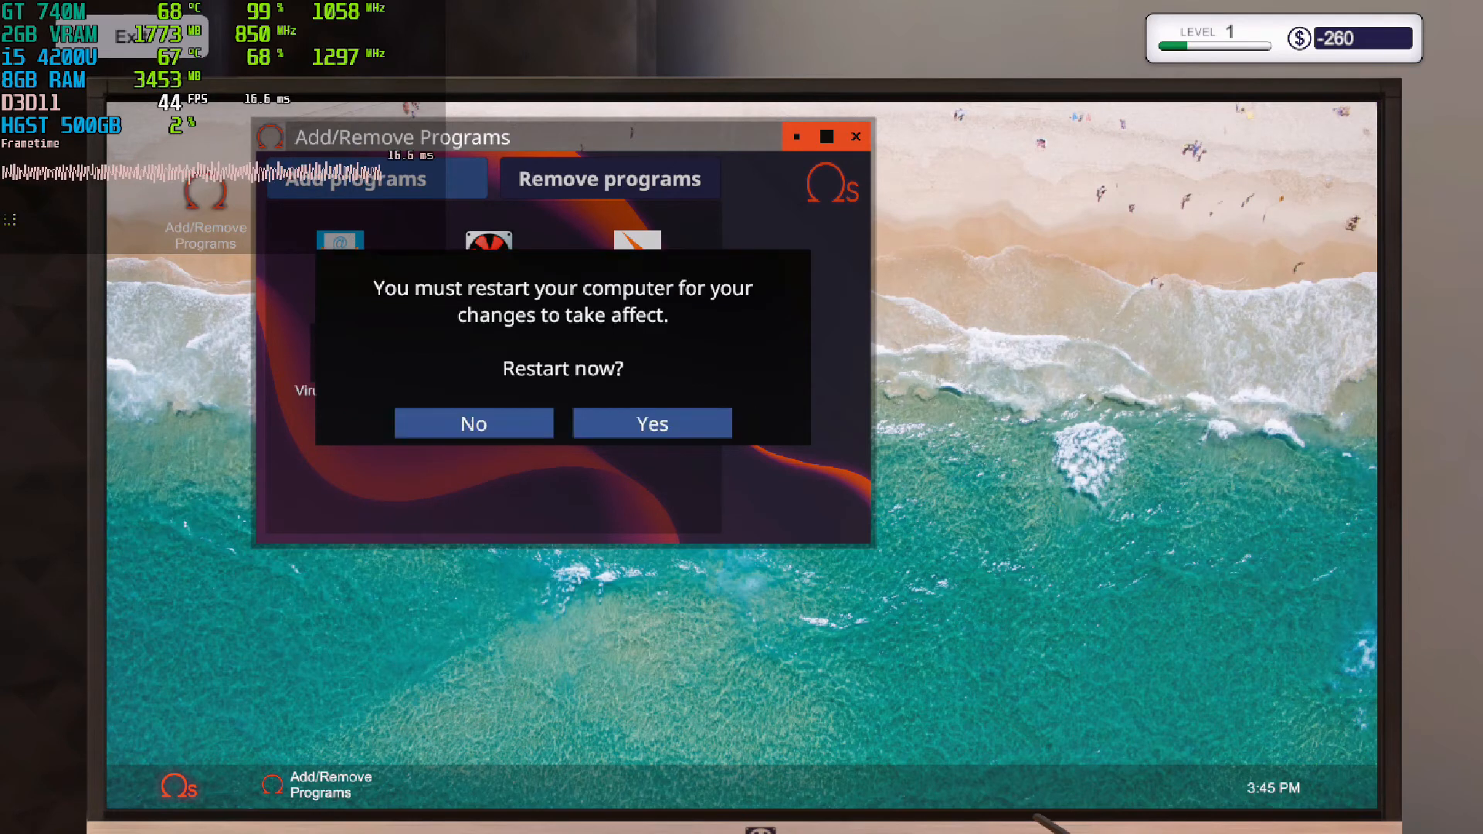
Step: Restart the Sherman Dental PC, then scan and clean its 538 infected files
left_click(652, 422)
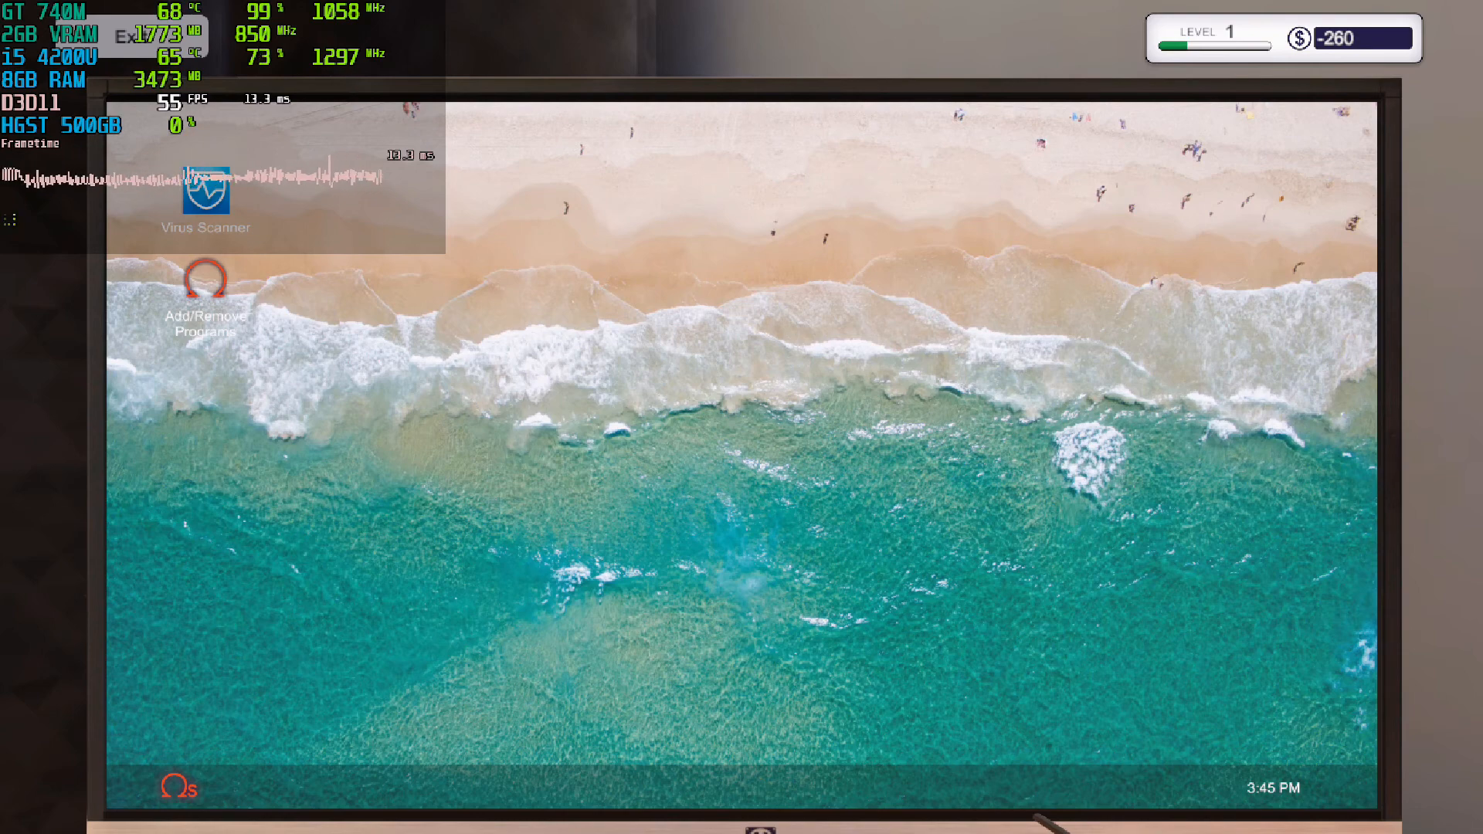
double_click(203, 193)
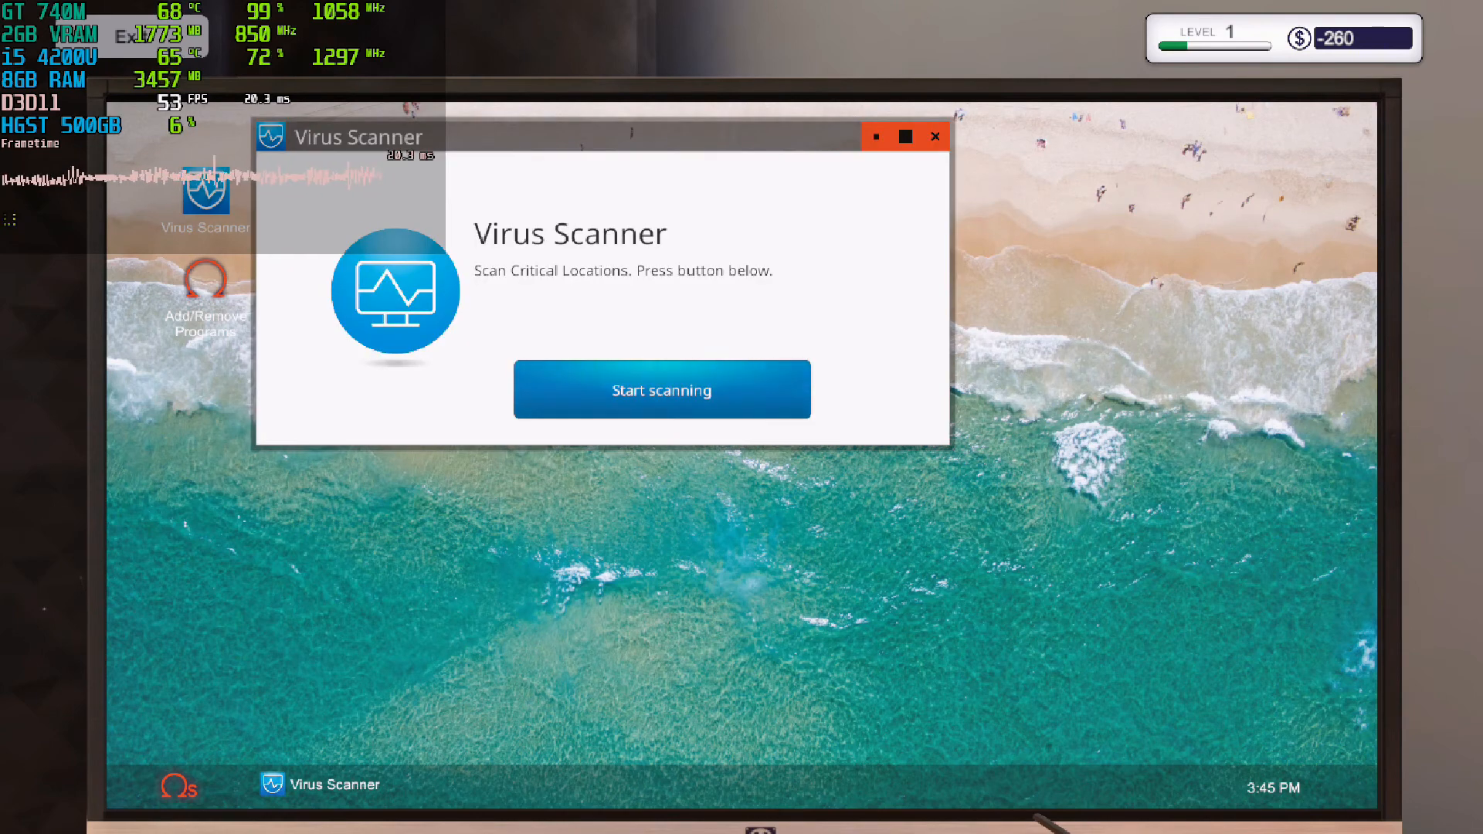
left_click(661, 389)
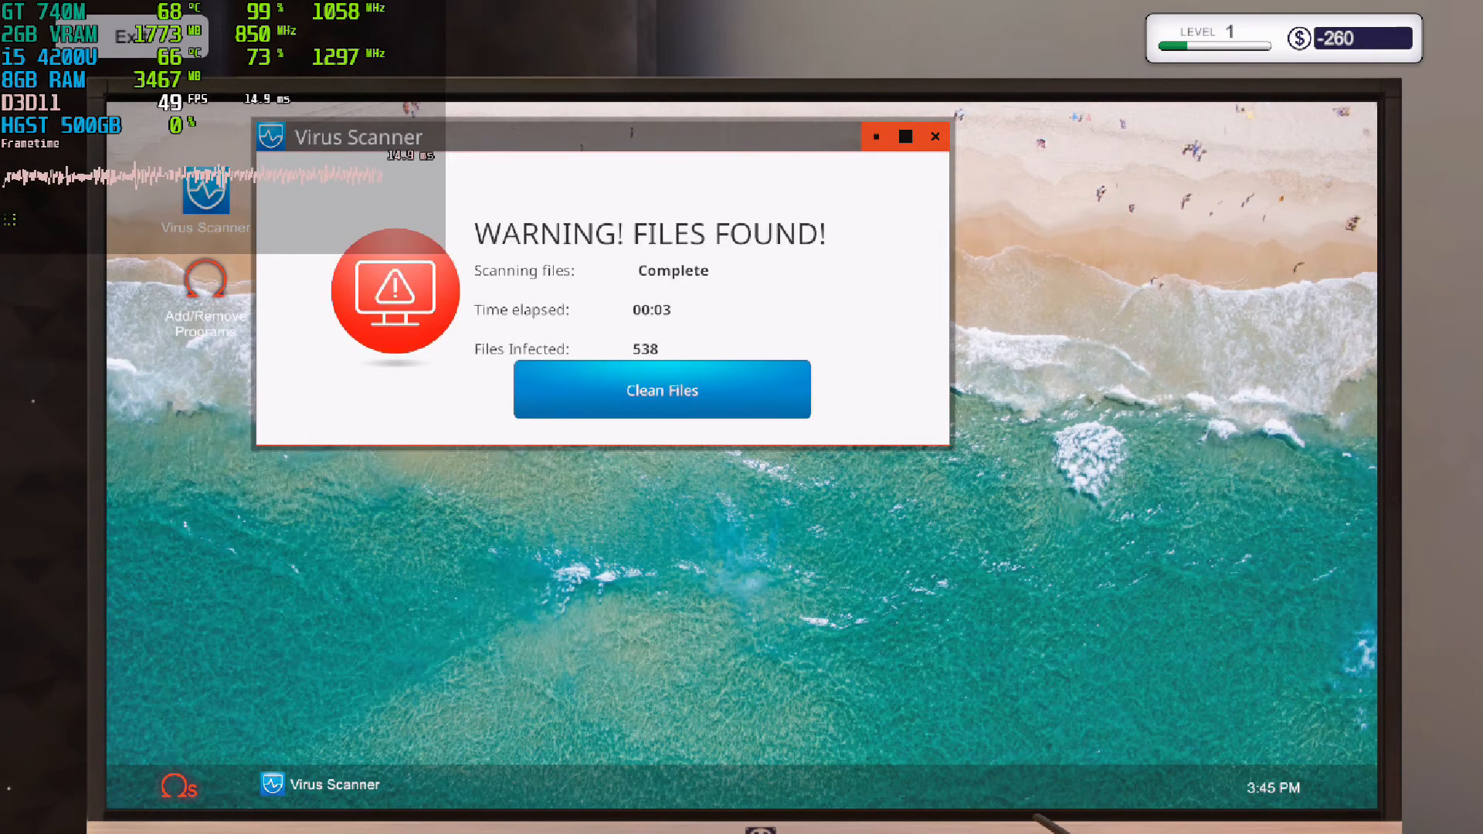
left_click(661, 389)
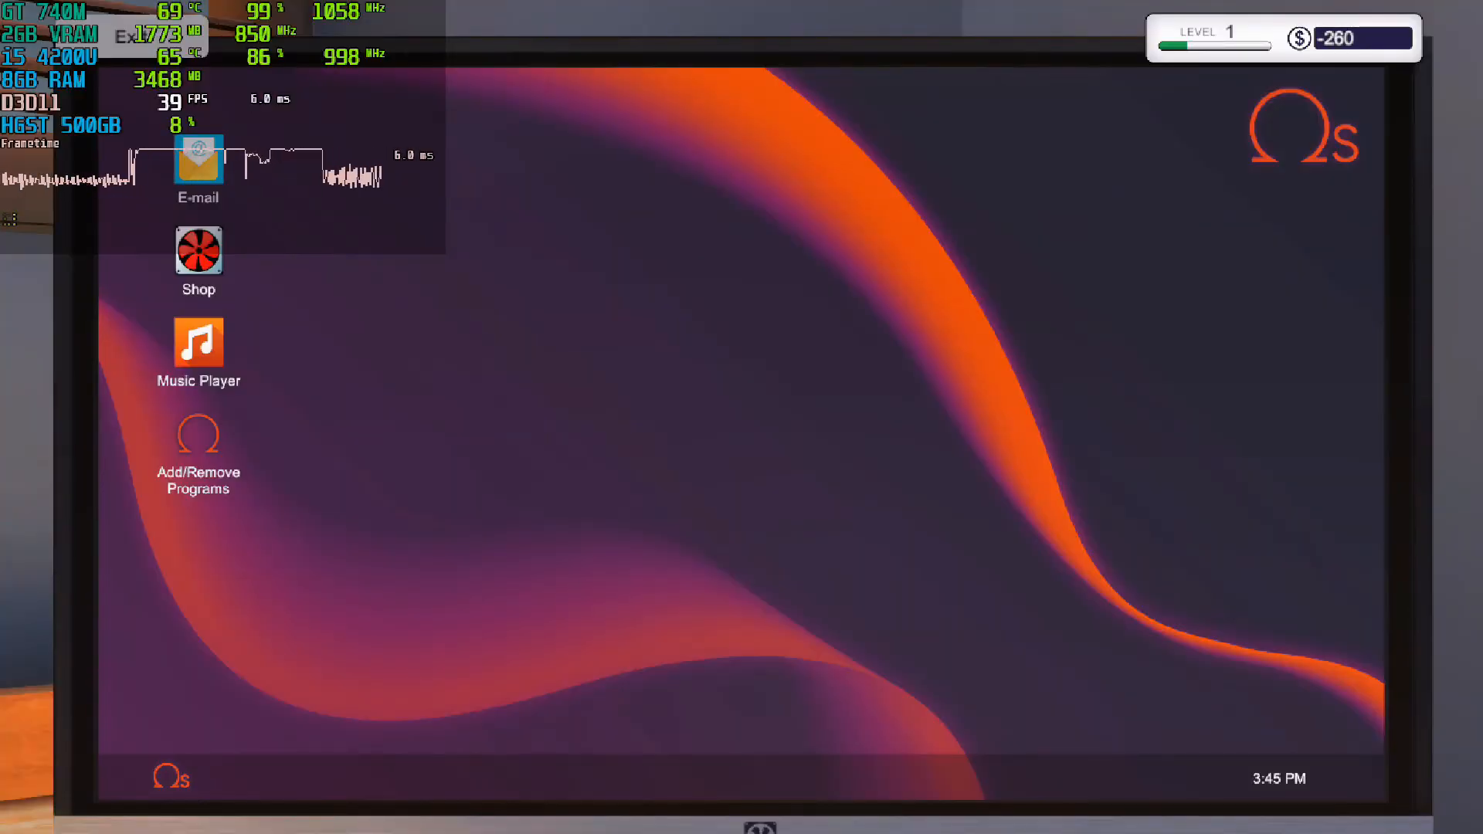
Step: Collect payment from the Sherman Dental 'Help!' job e-mail
double_click(198, 159)
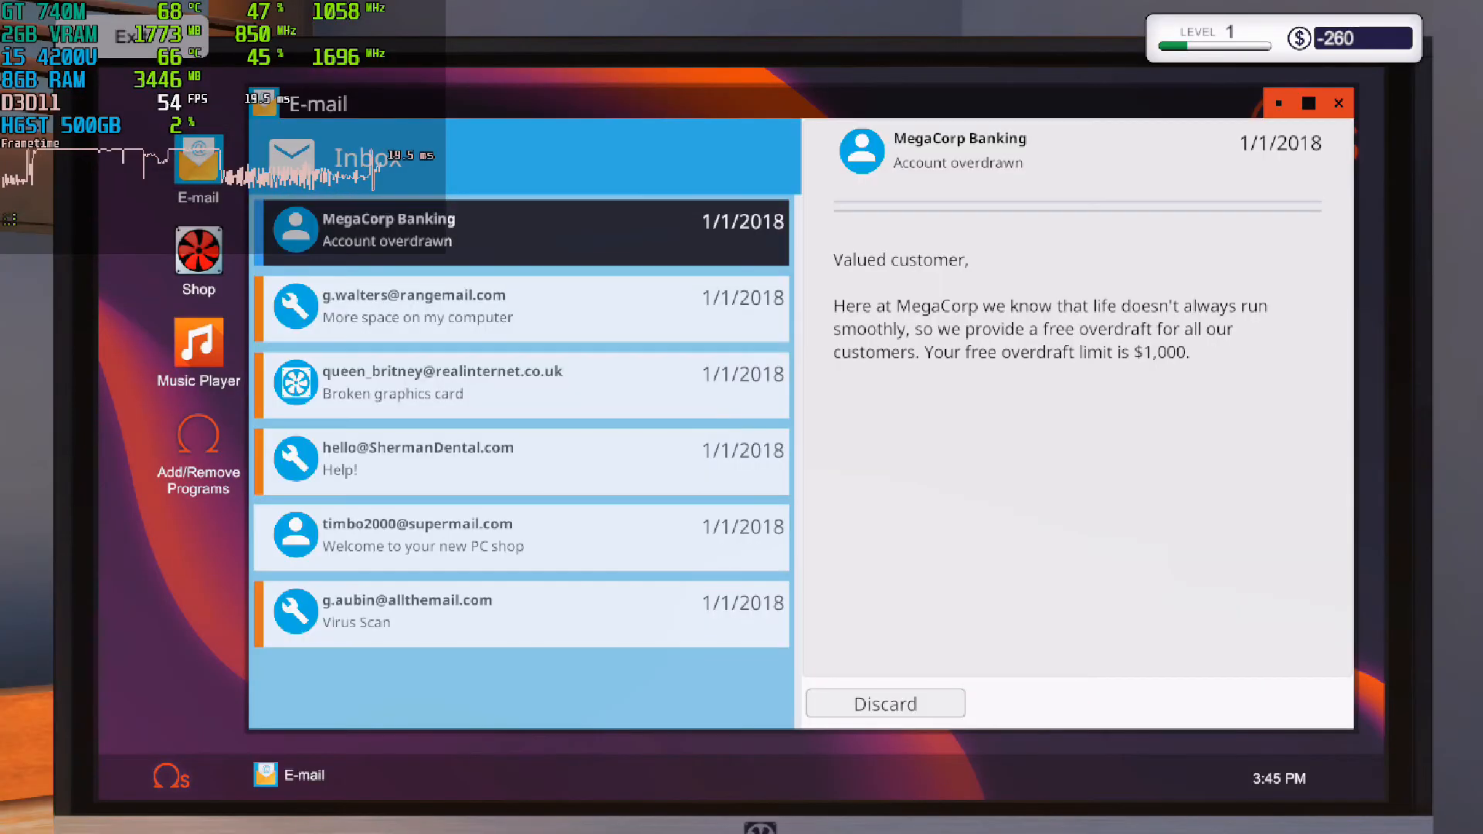
left_click(522, 307)
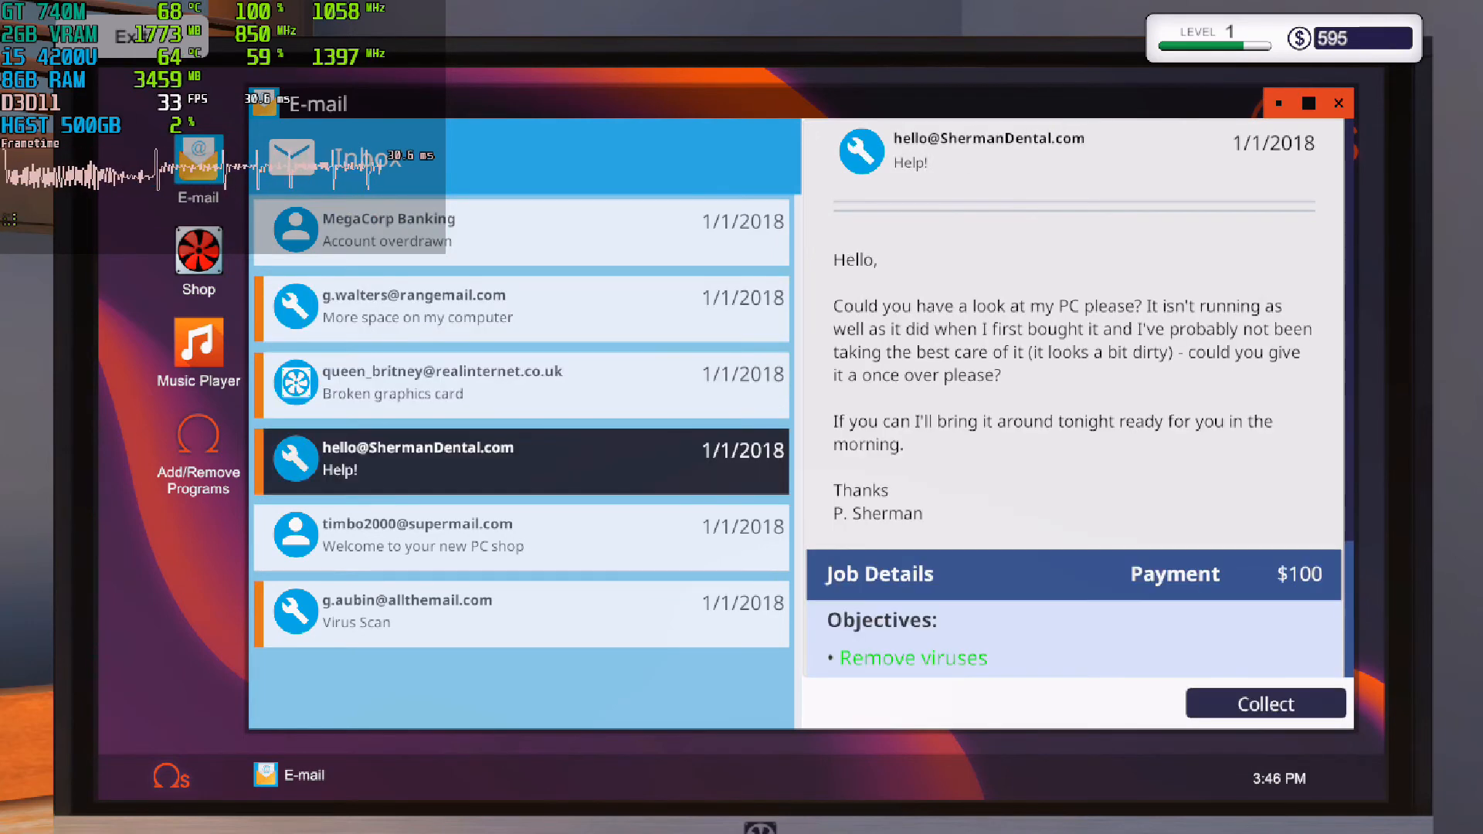
left_click(1265, 703)
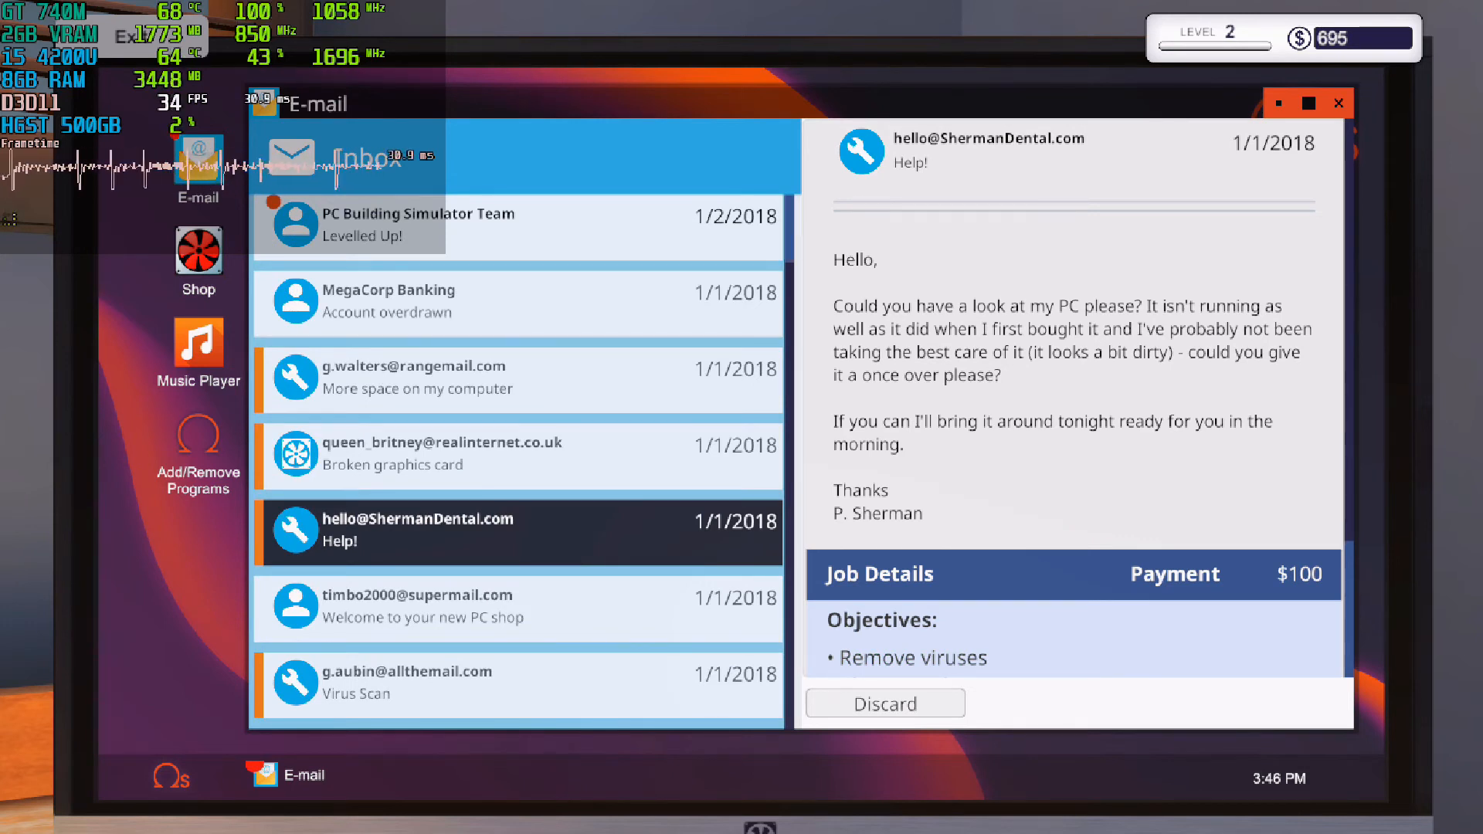
Step: Read through the Levelled Up e-mail congratulating the player on level 2
left_click(417, 225)
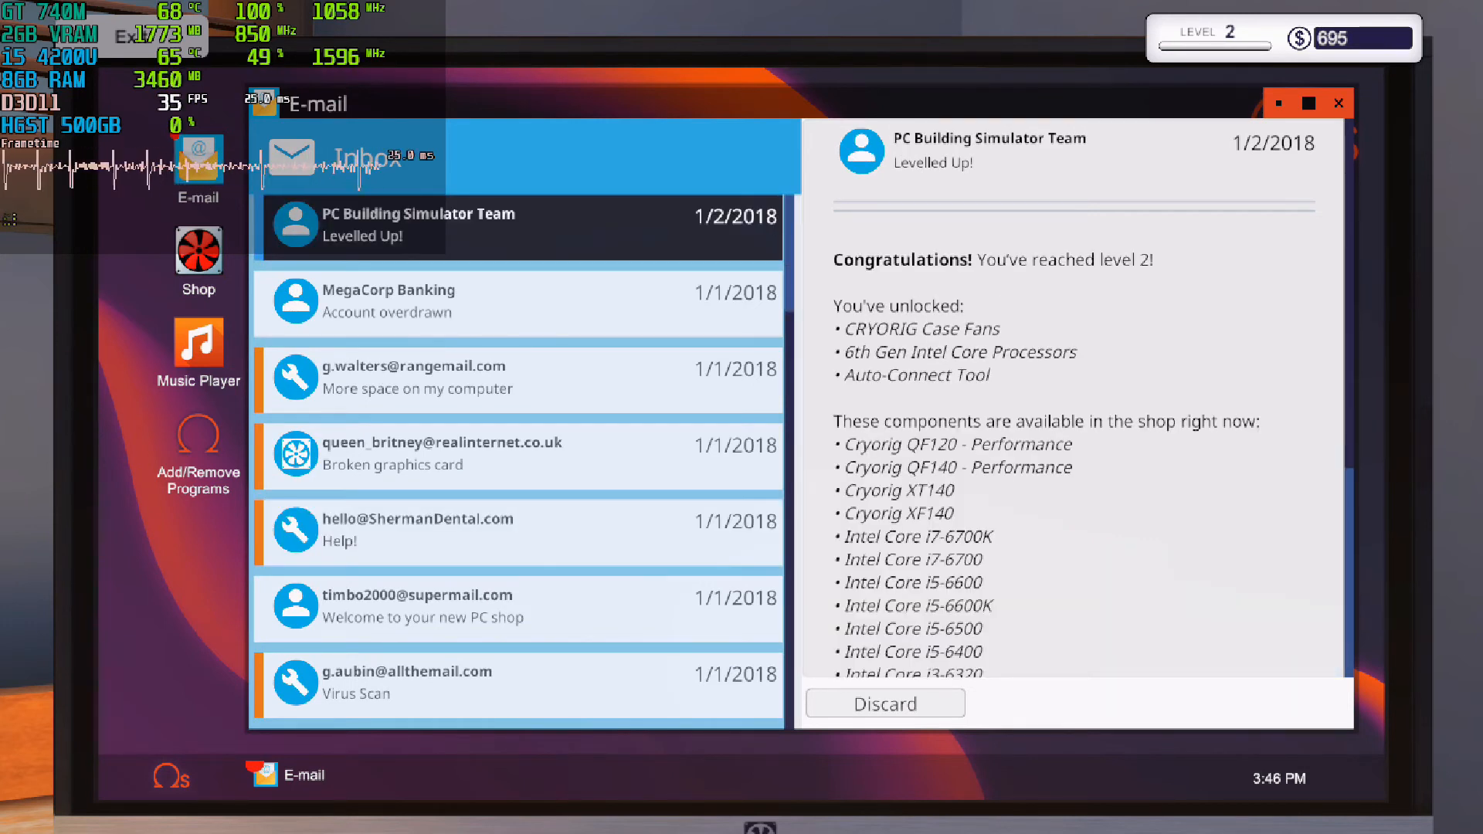
scroll("down", 3)
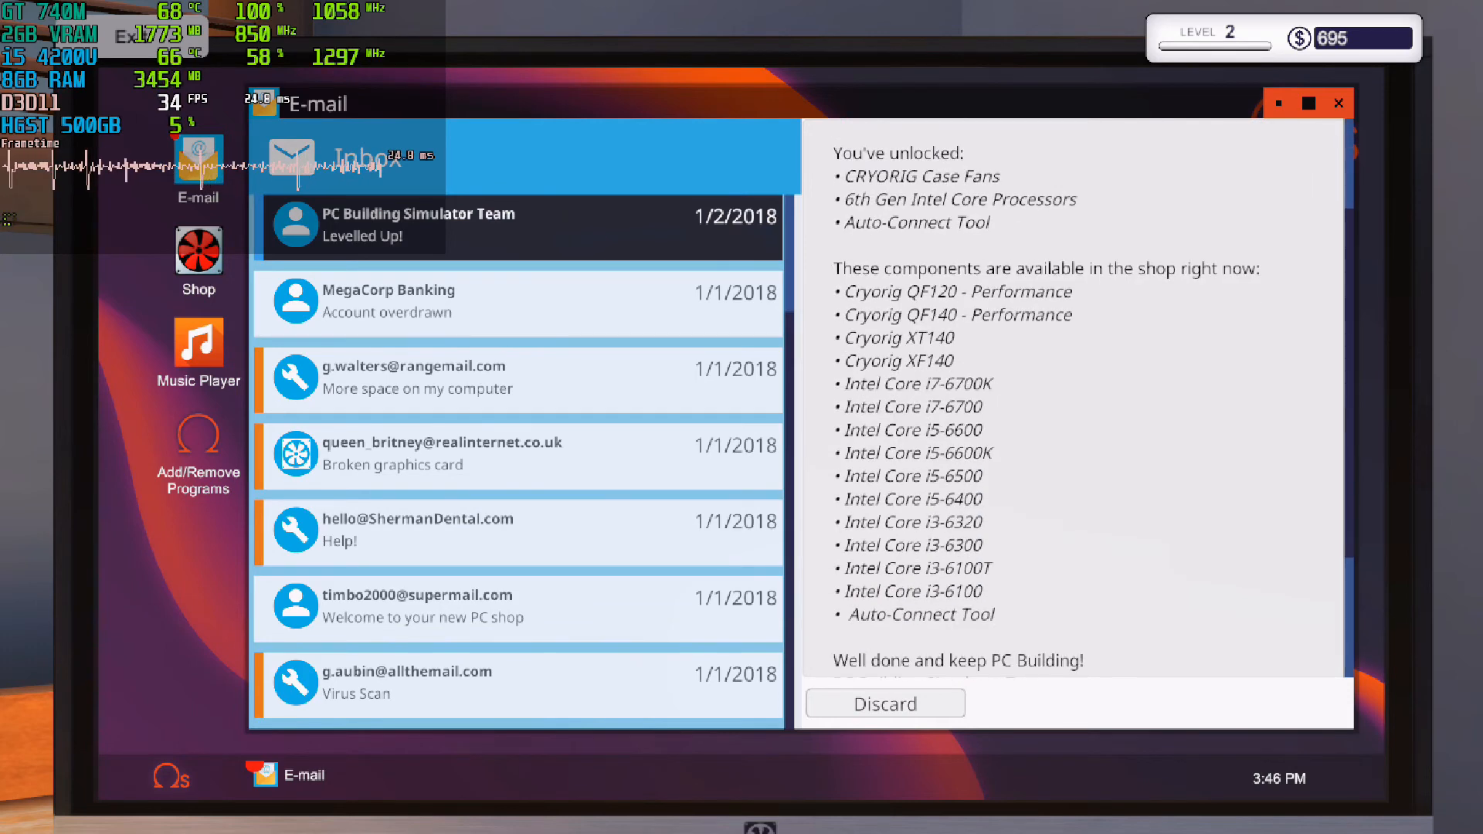
scroll("down", 3)
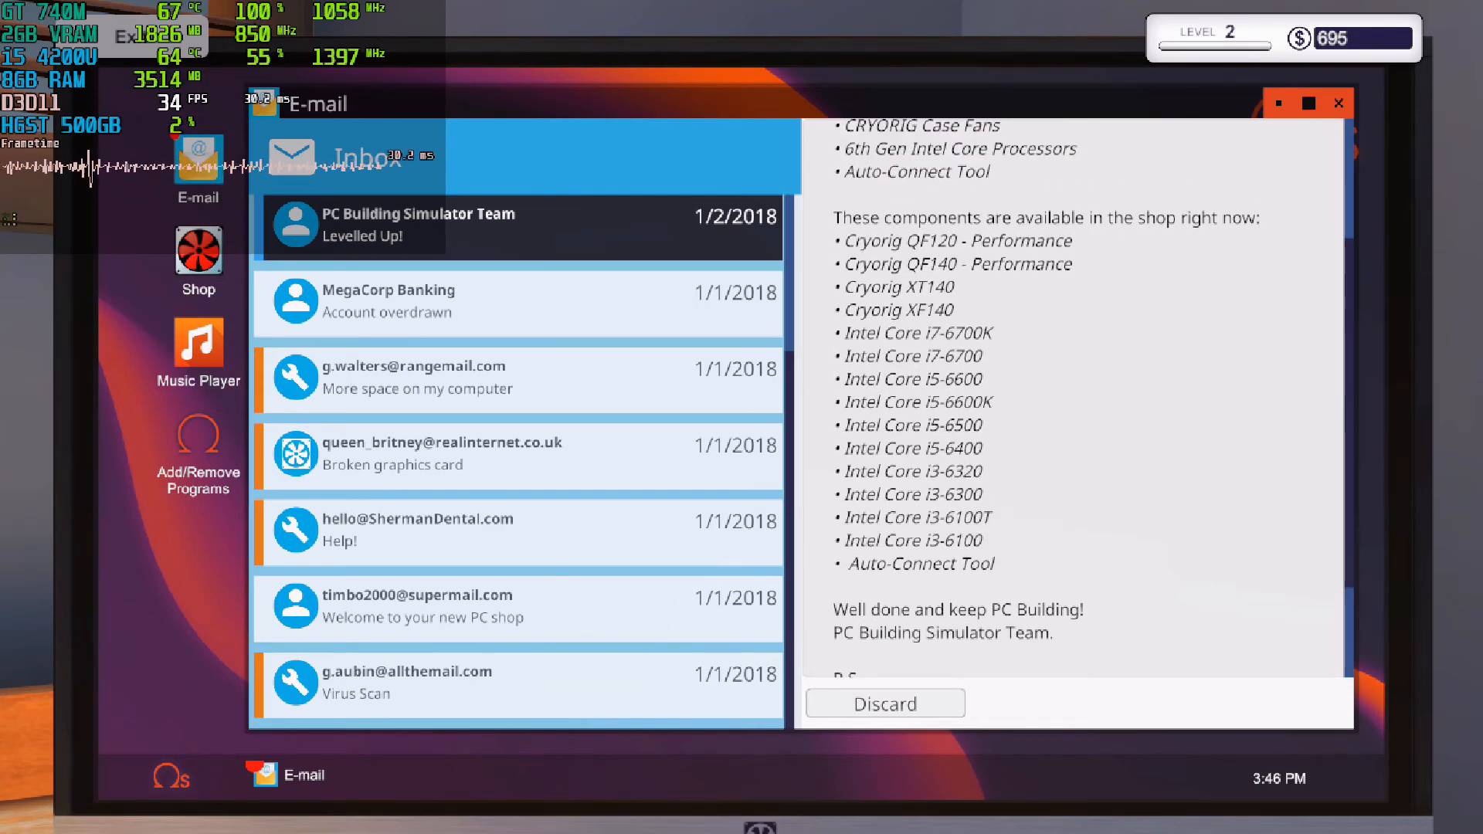
scroll("down", 3)
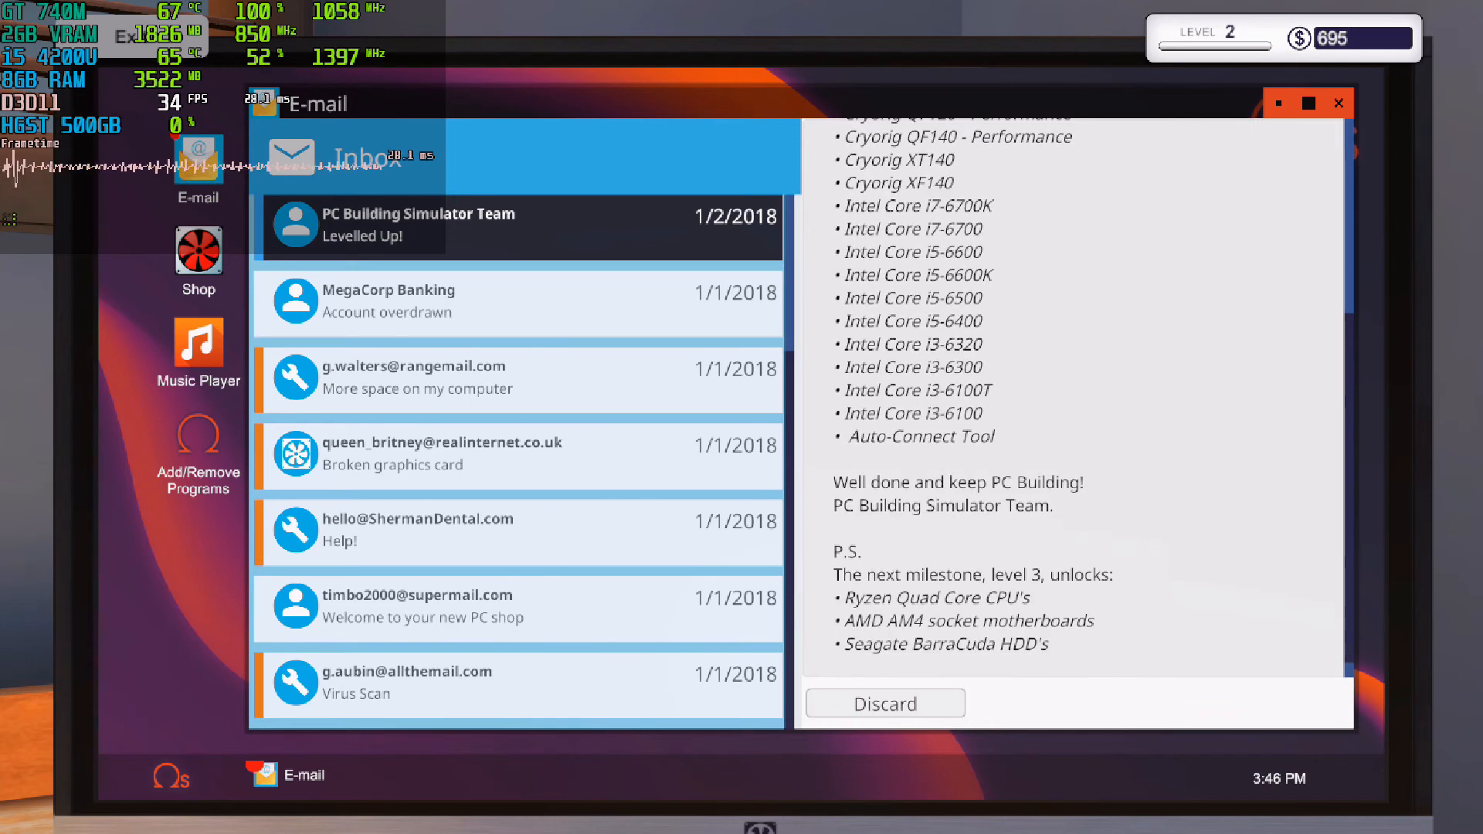
scroll("down", 3)
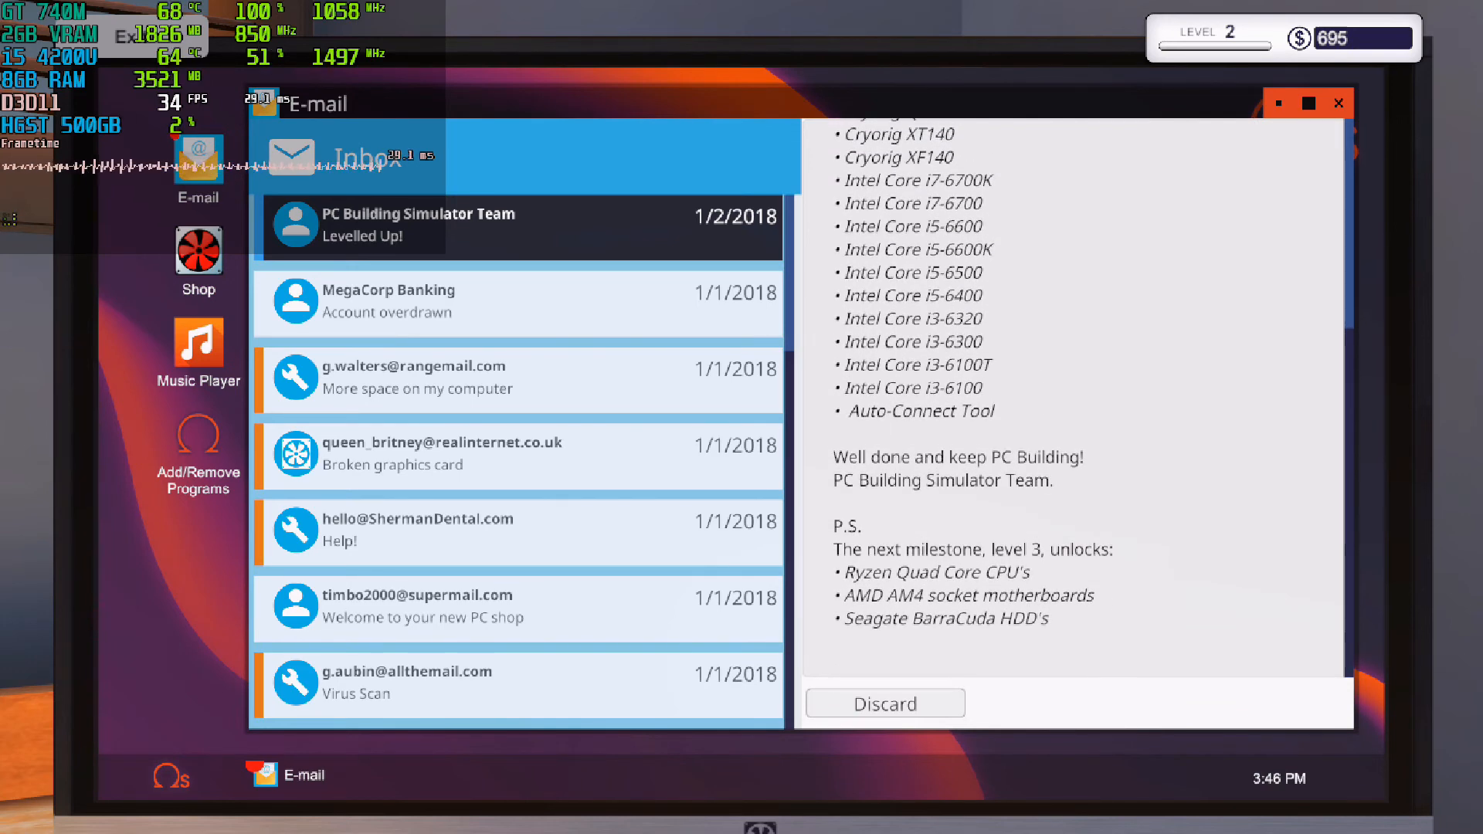